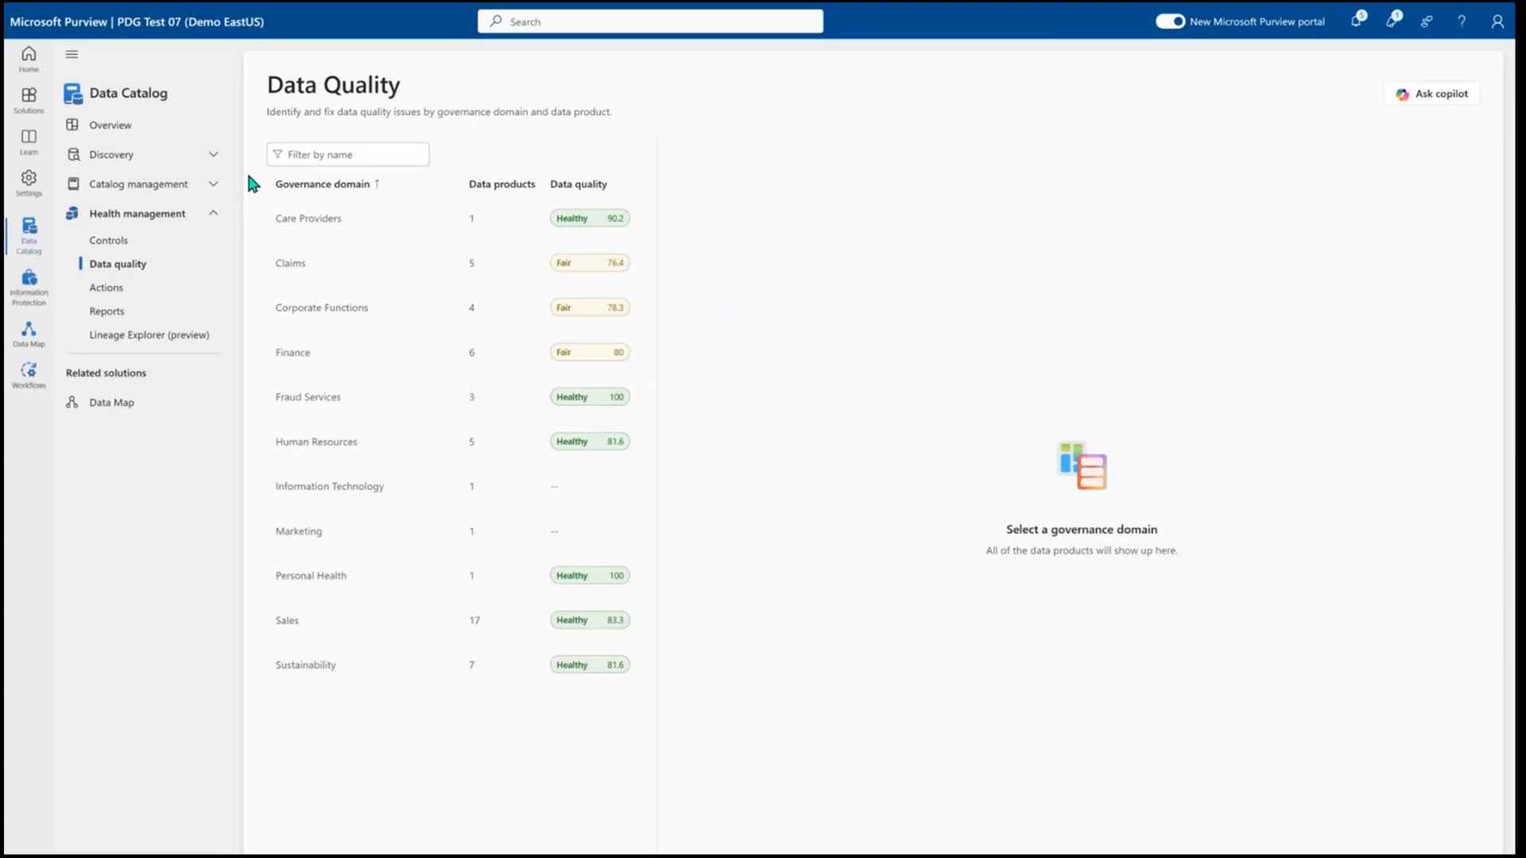
mouse_move(252, 186)
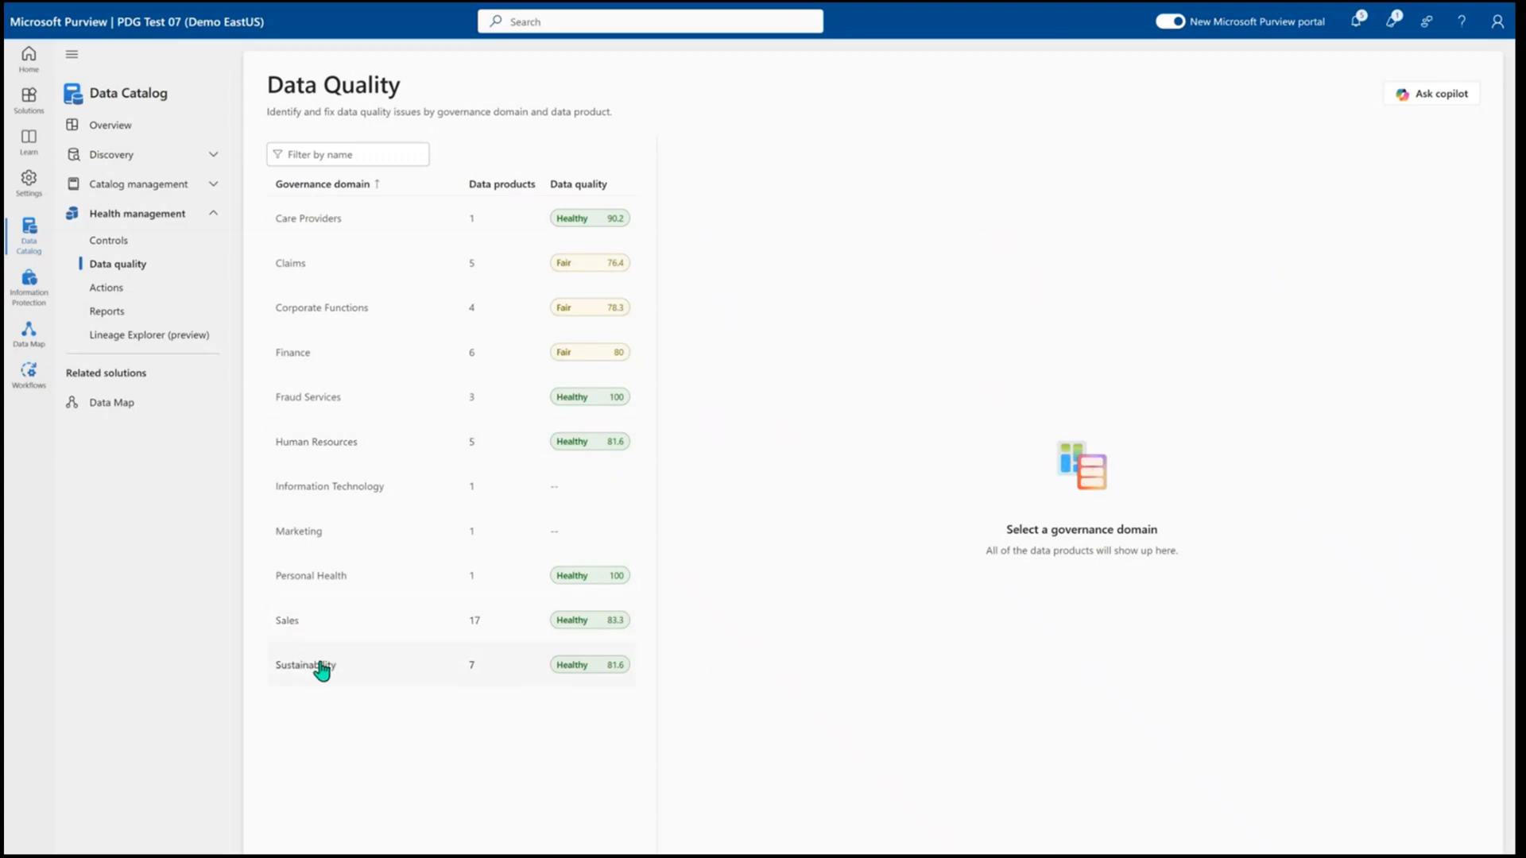
Select the Sustainability domain to list its seven data products and 38 action items
click(331, 664)
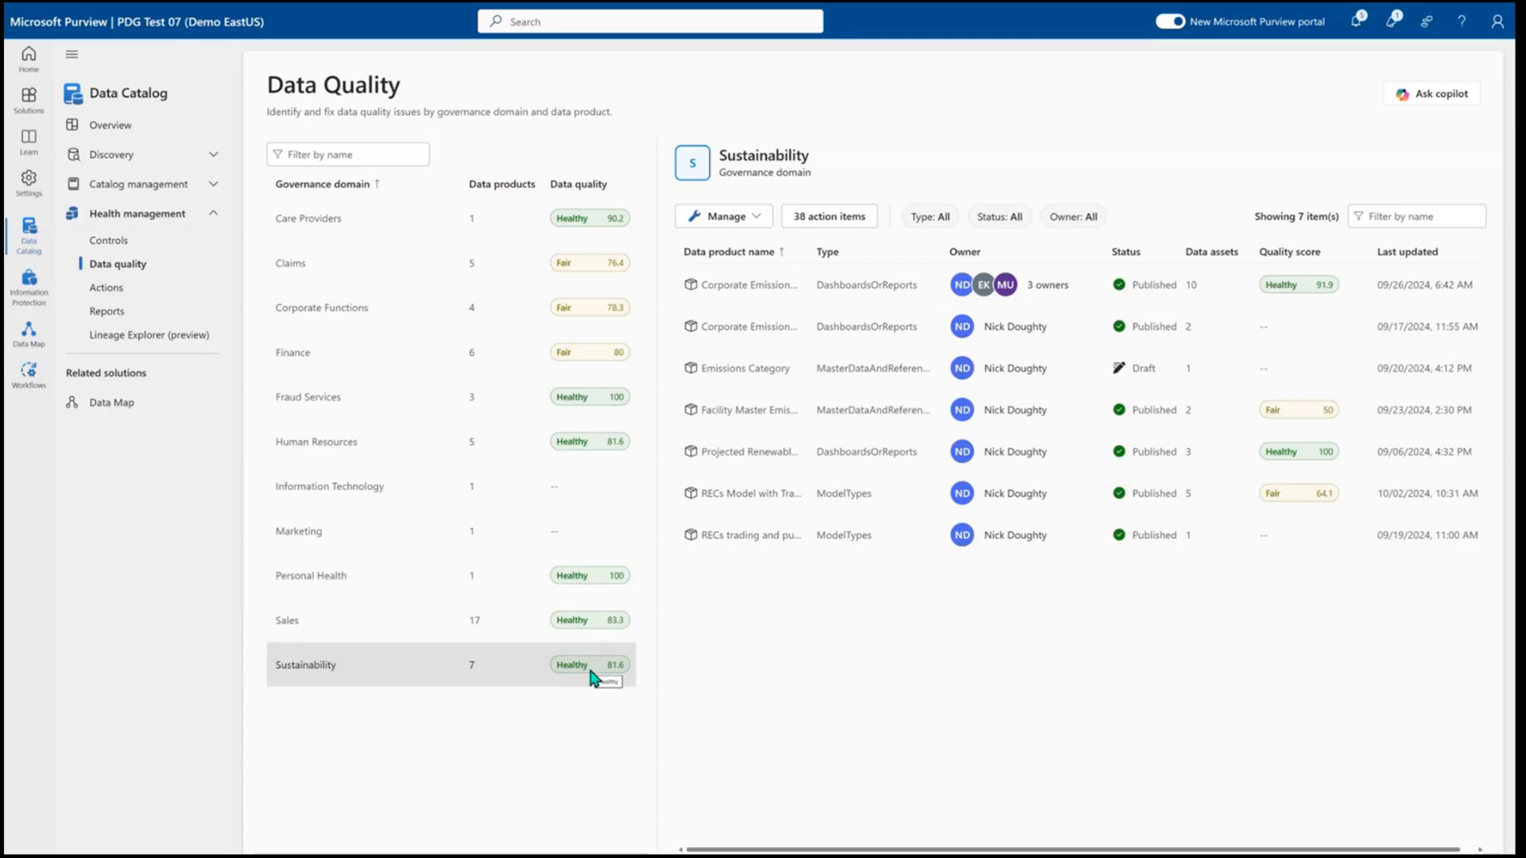
mouse_move(639, 491)
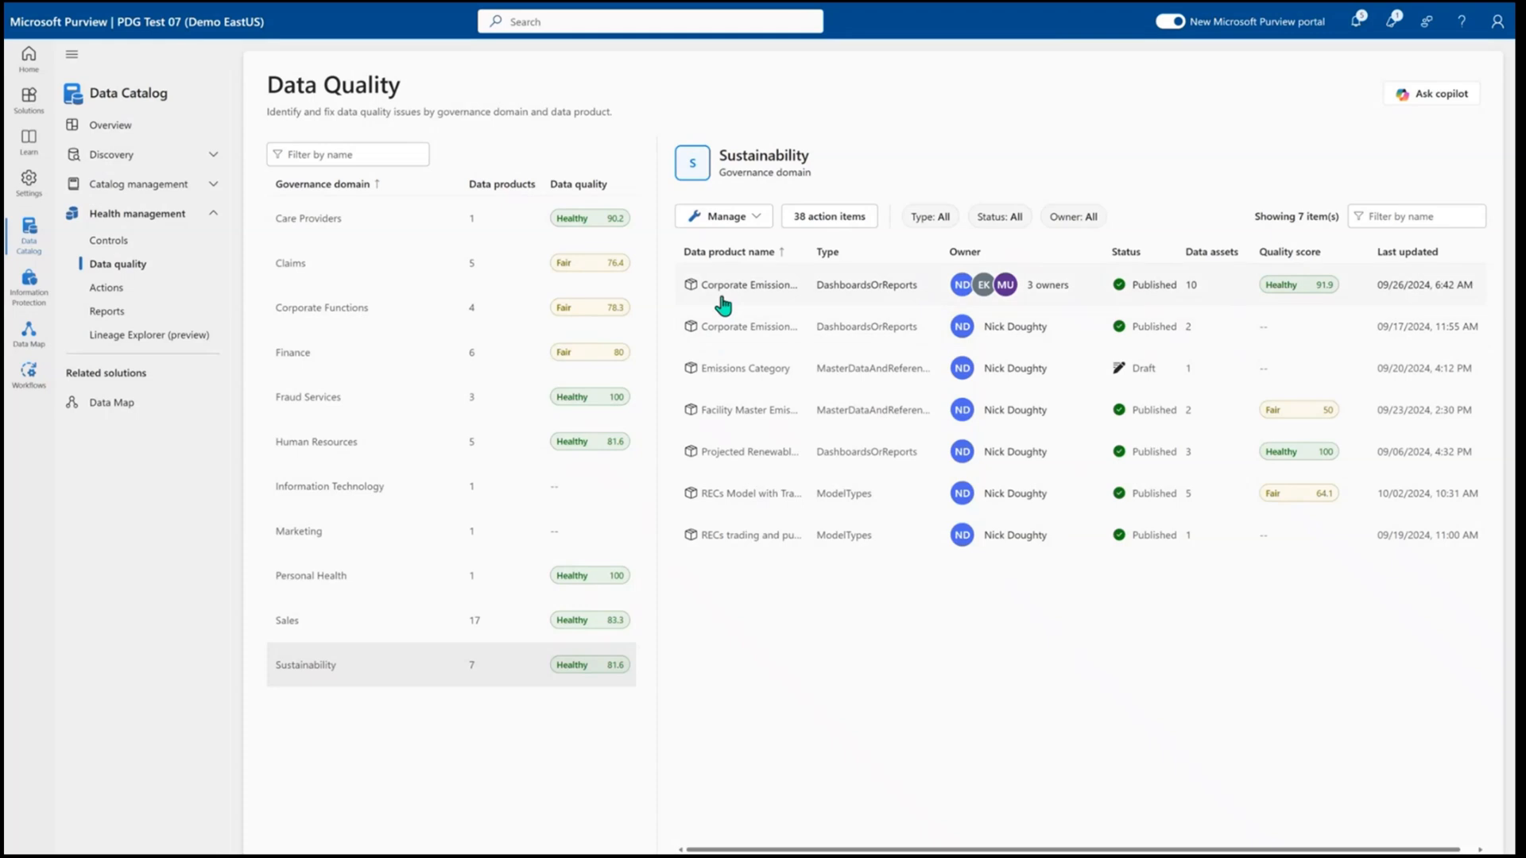
Open the Corporate Emissions Created by AI for CY2024 product, showing ten assets and a 91.9 score
click(747, 285)
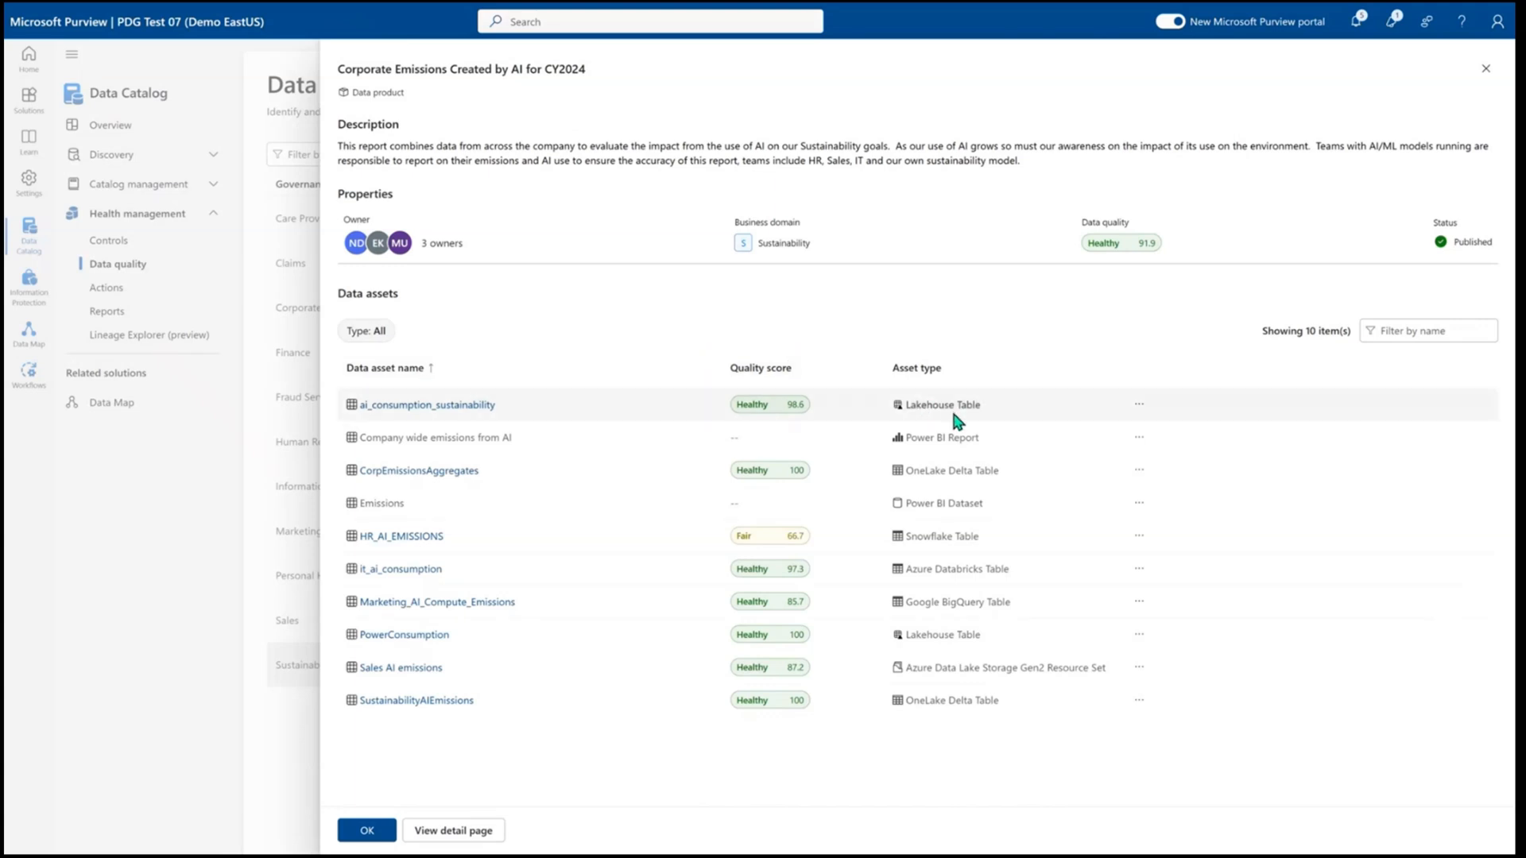
mouse_move(939, 546)
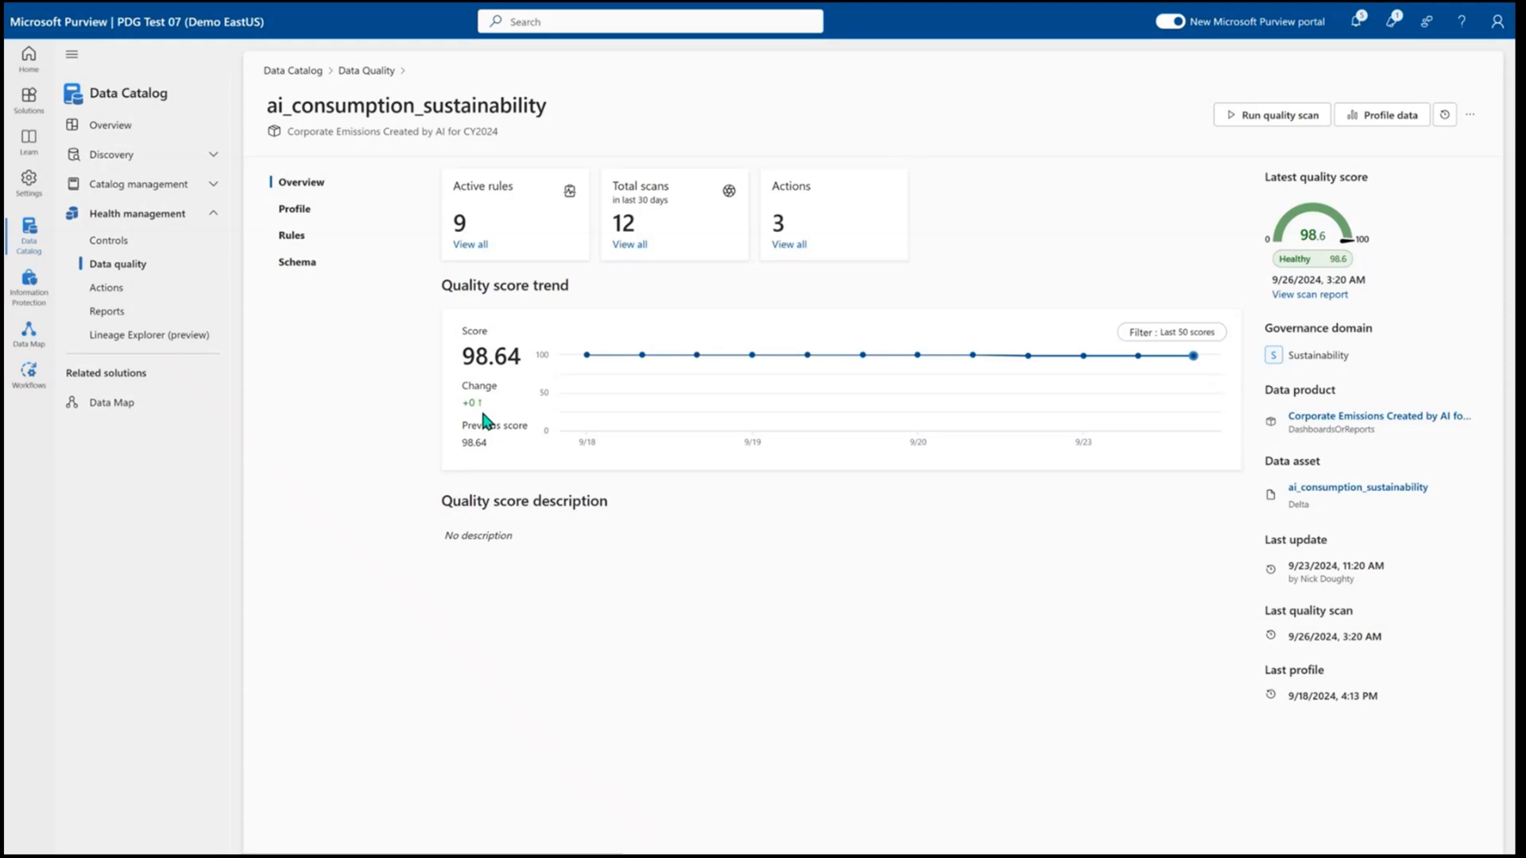
mouse_move(641, 354)
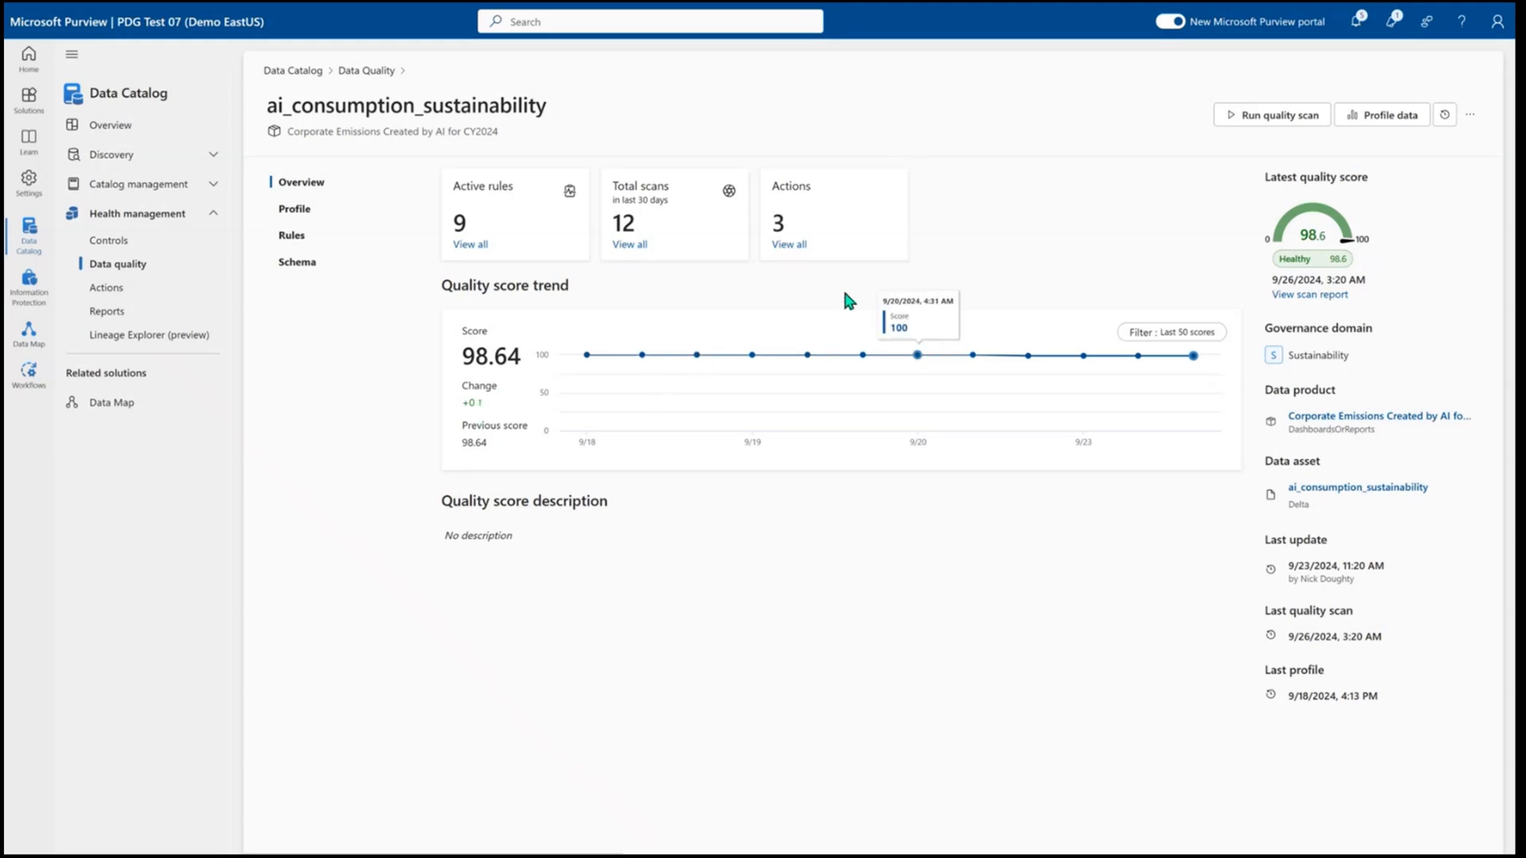
Review the asset's three open data quality actions, then close the actions list
click(789, 244)
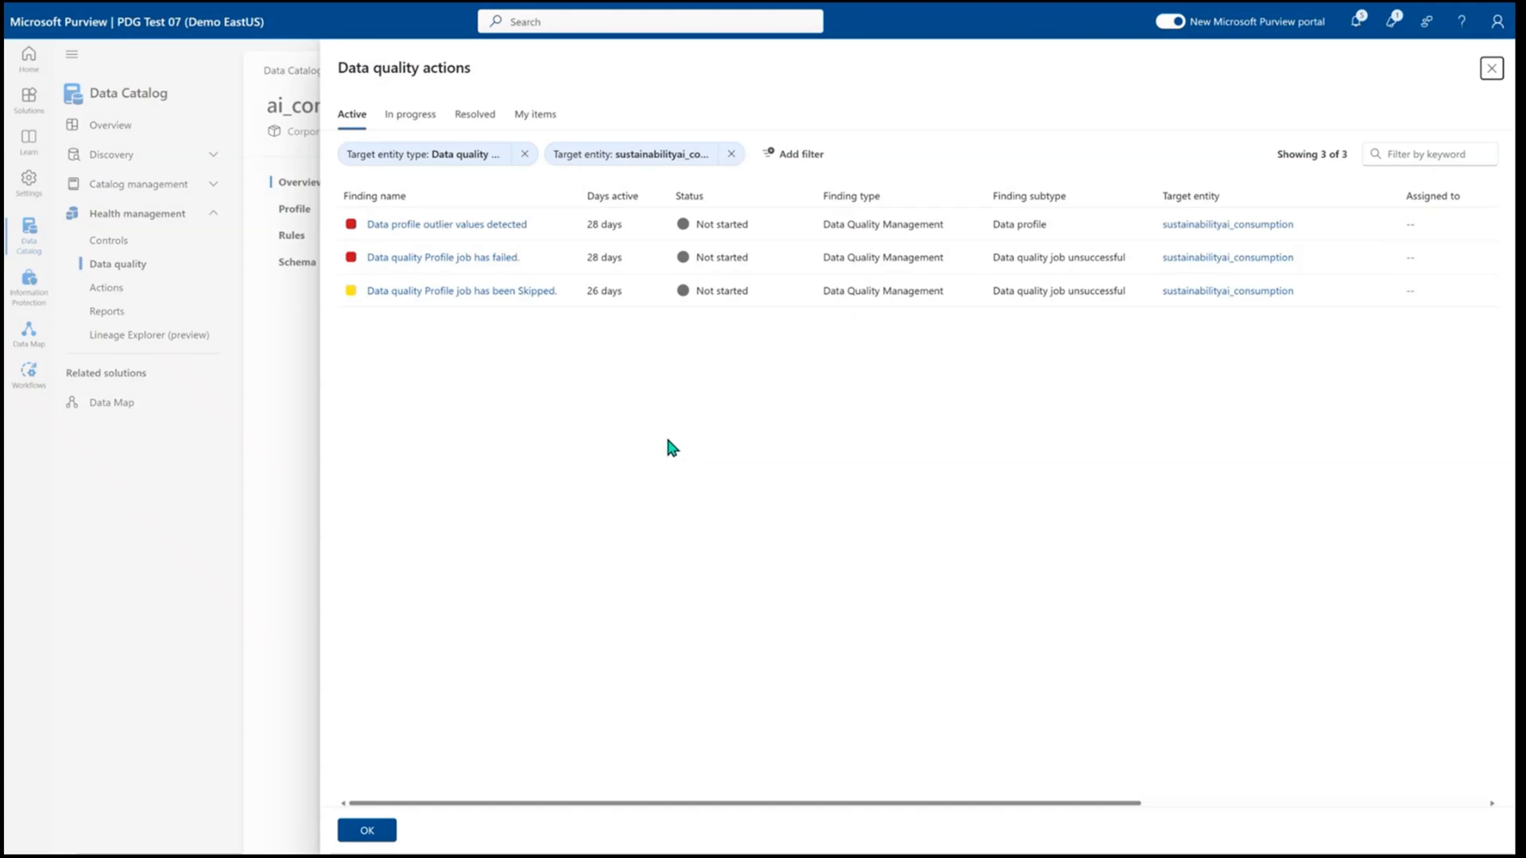
mouse_move(481, 729)
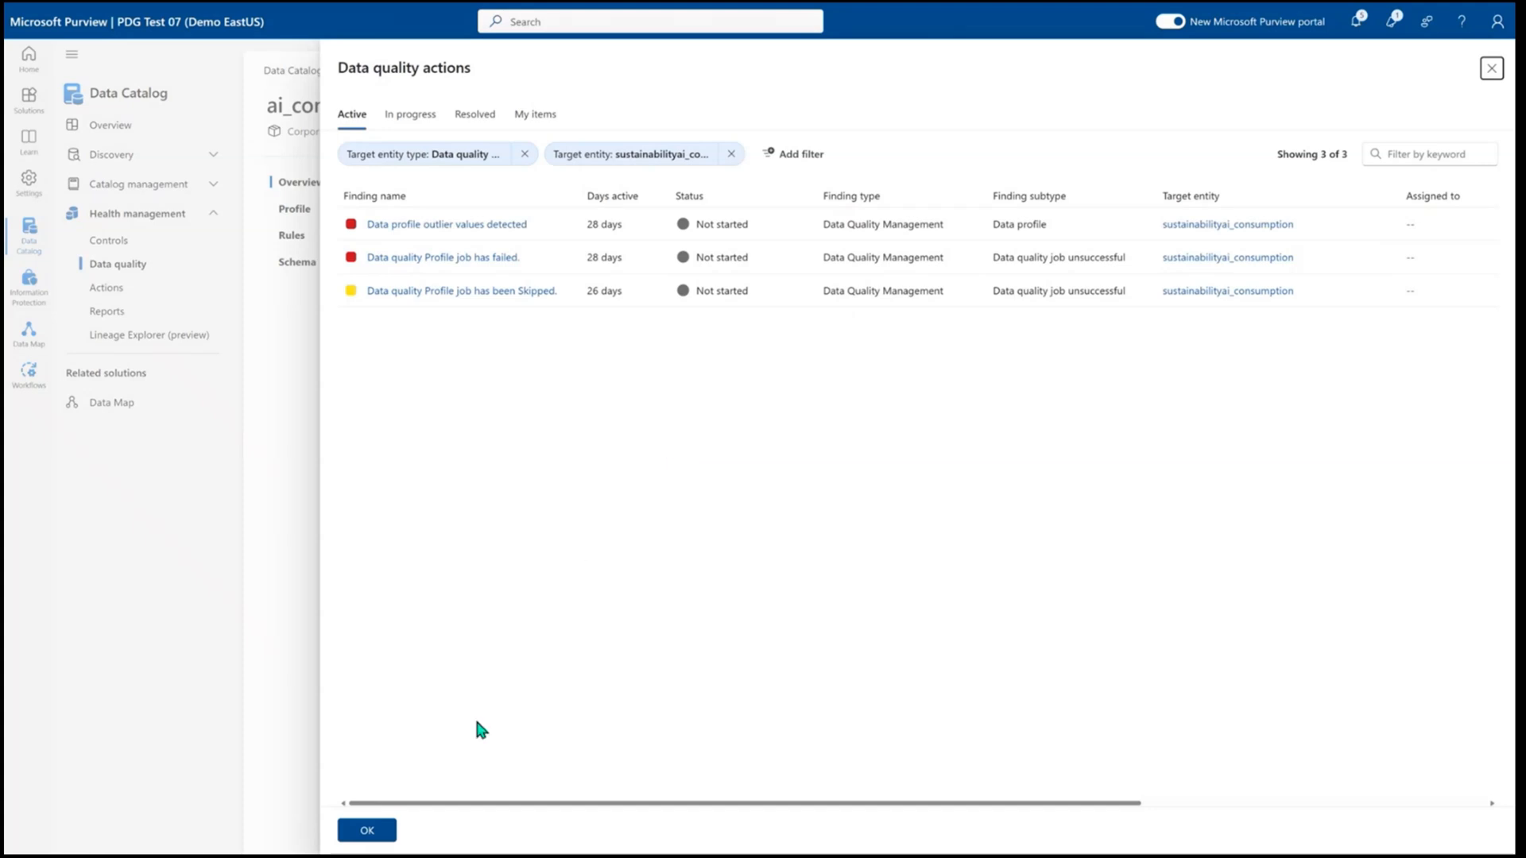
click(365, 830)
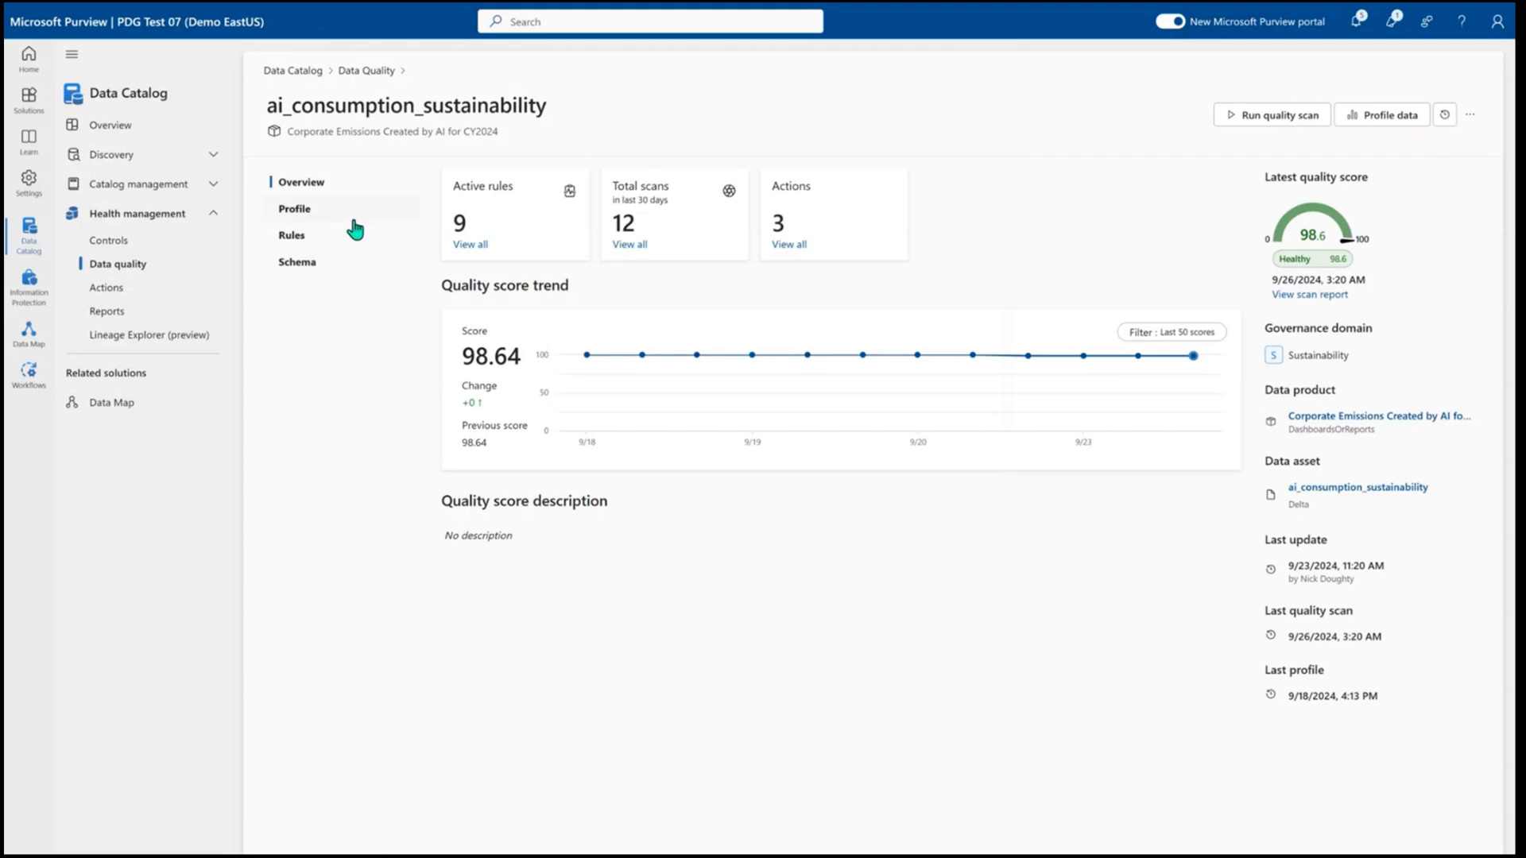
mouse_move(818, 218)
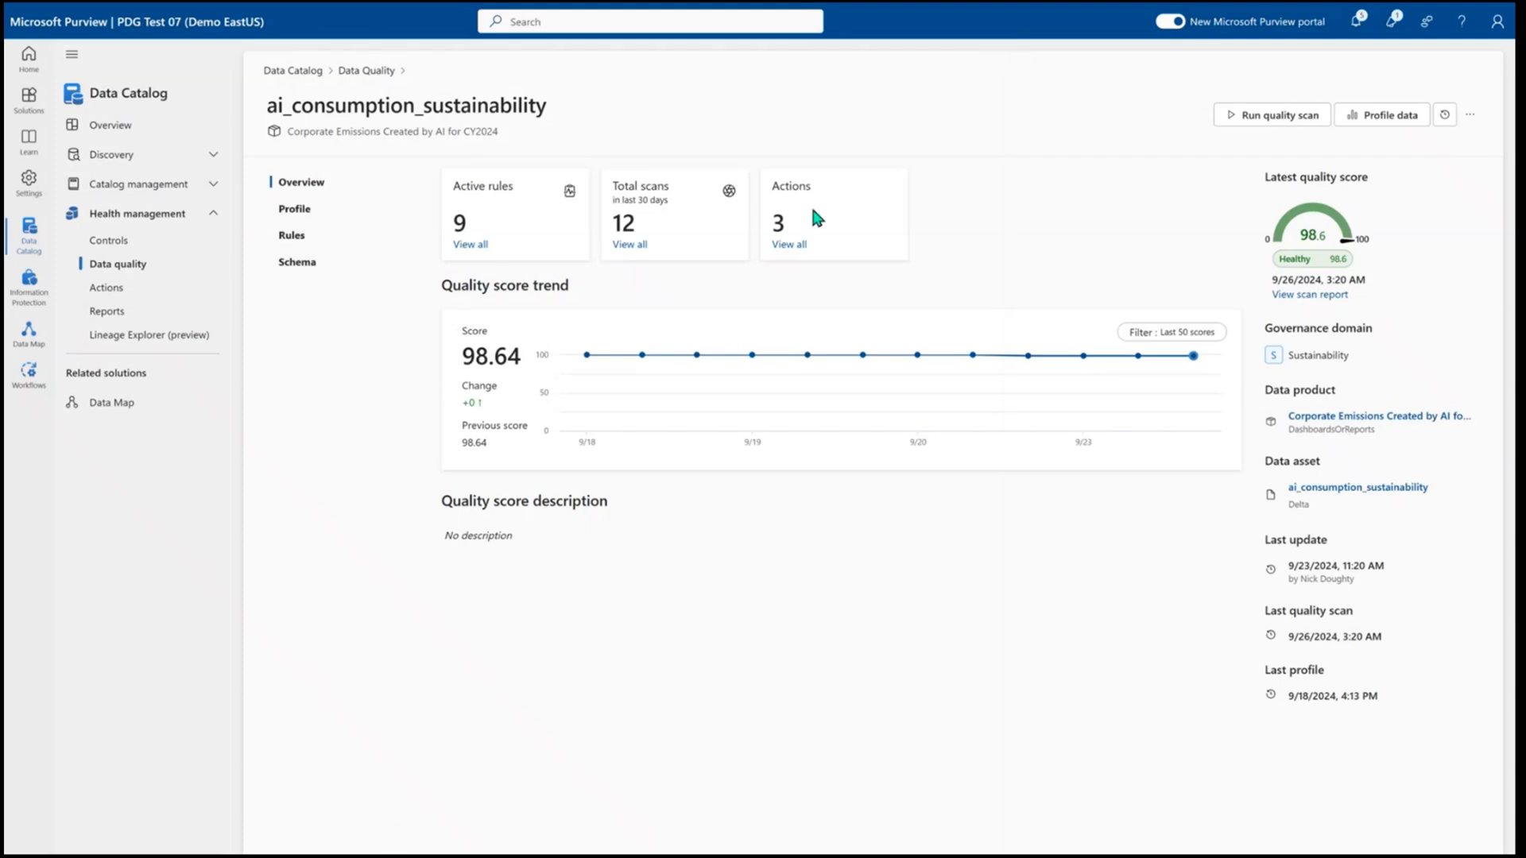
Start a profile configuration for the asset's columns, then cancel without running a new profile
click(1380, 113)
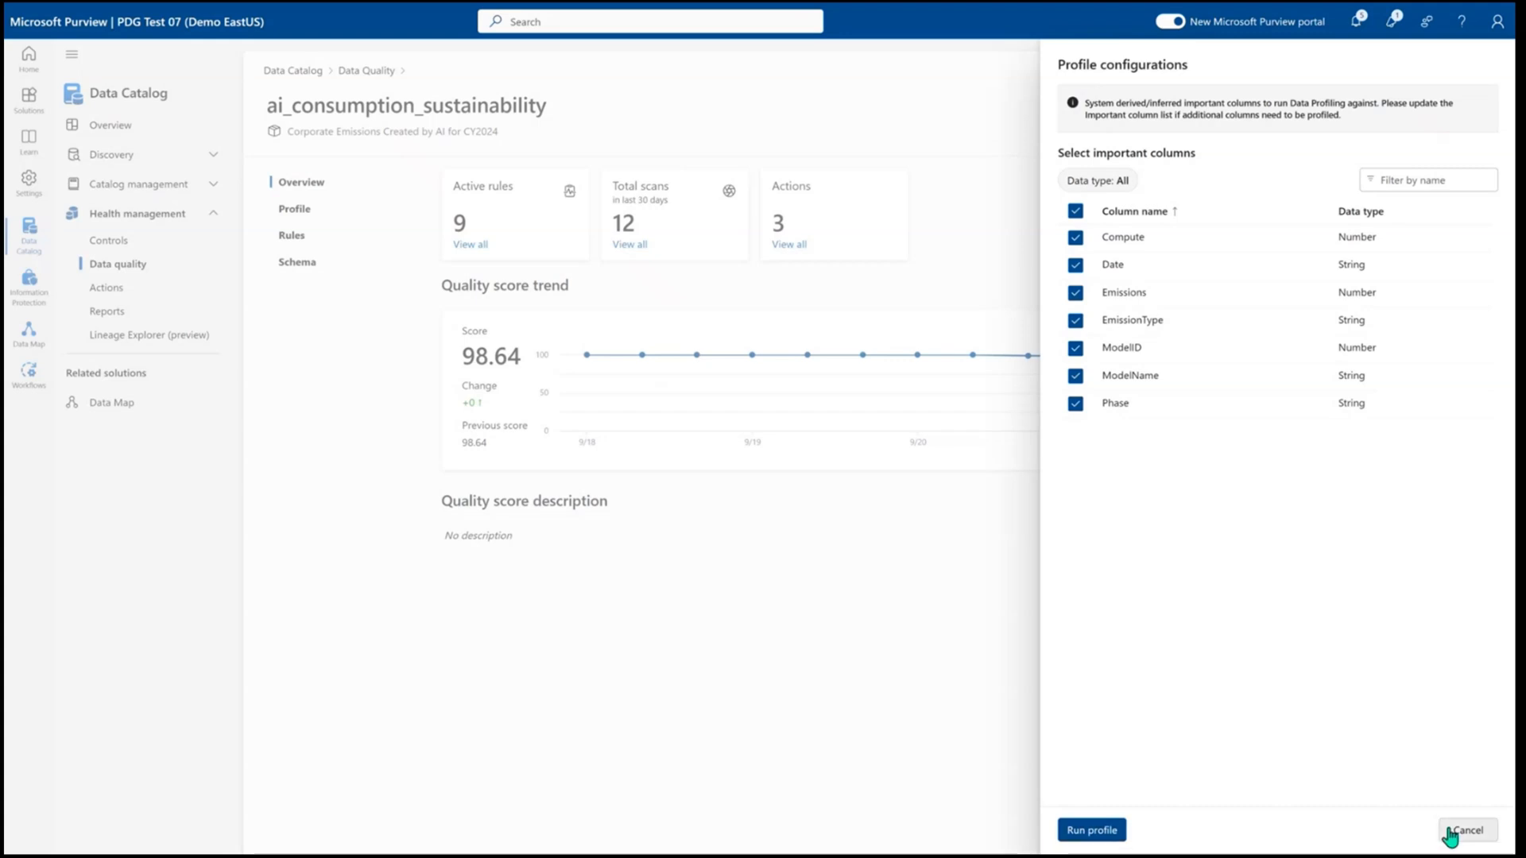
click(1464, 830)
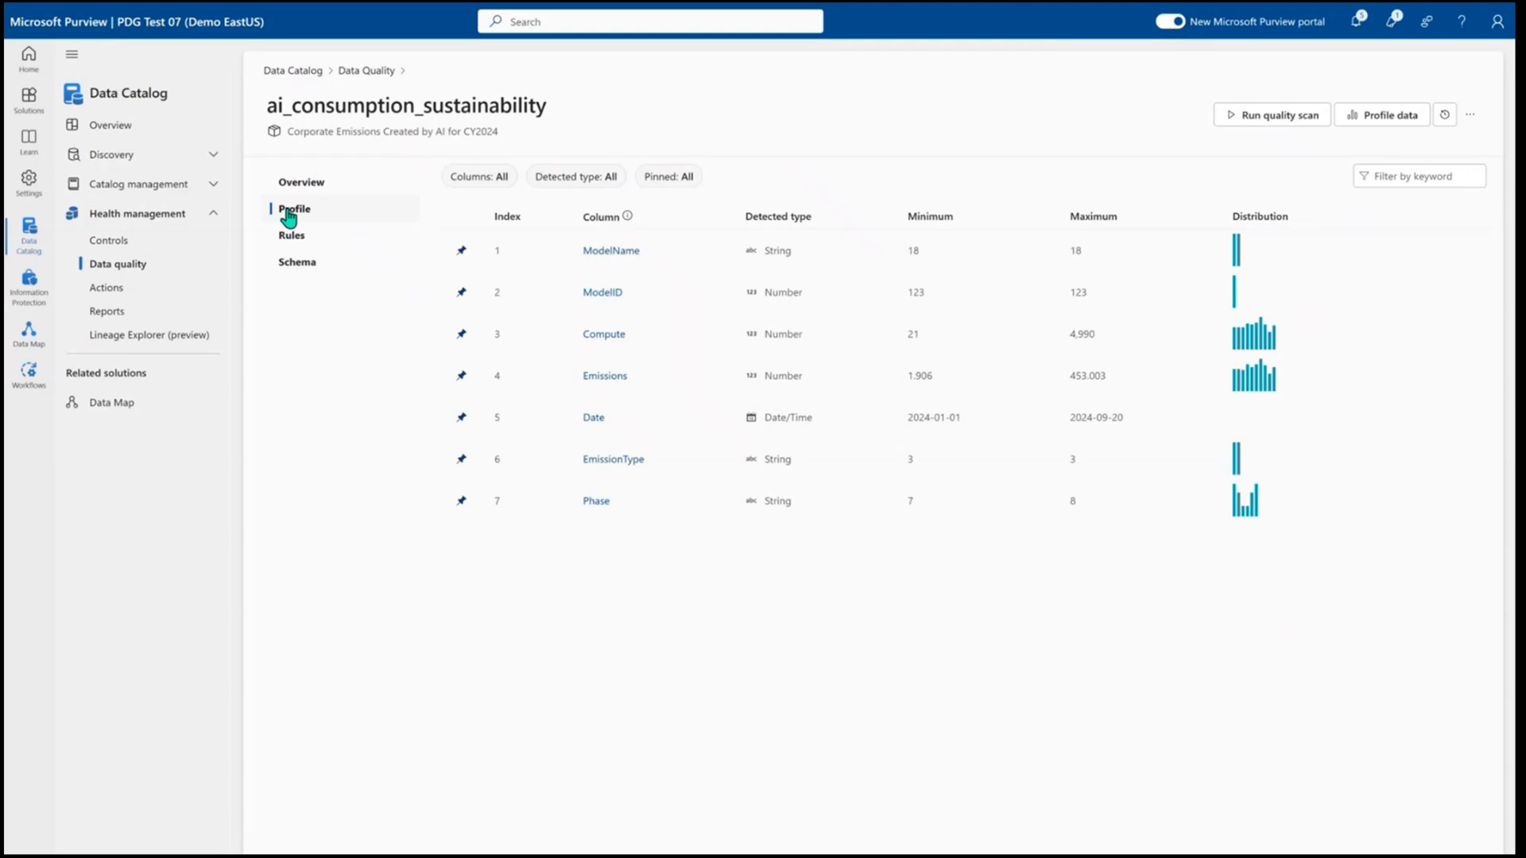
mouse_move(612, 250)
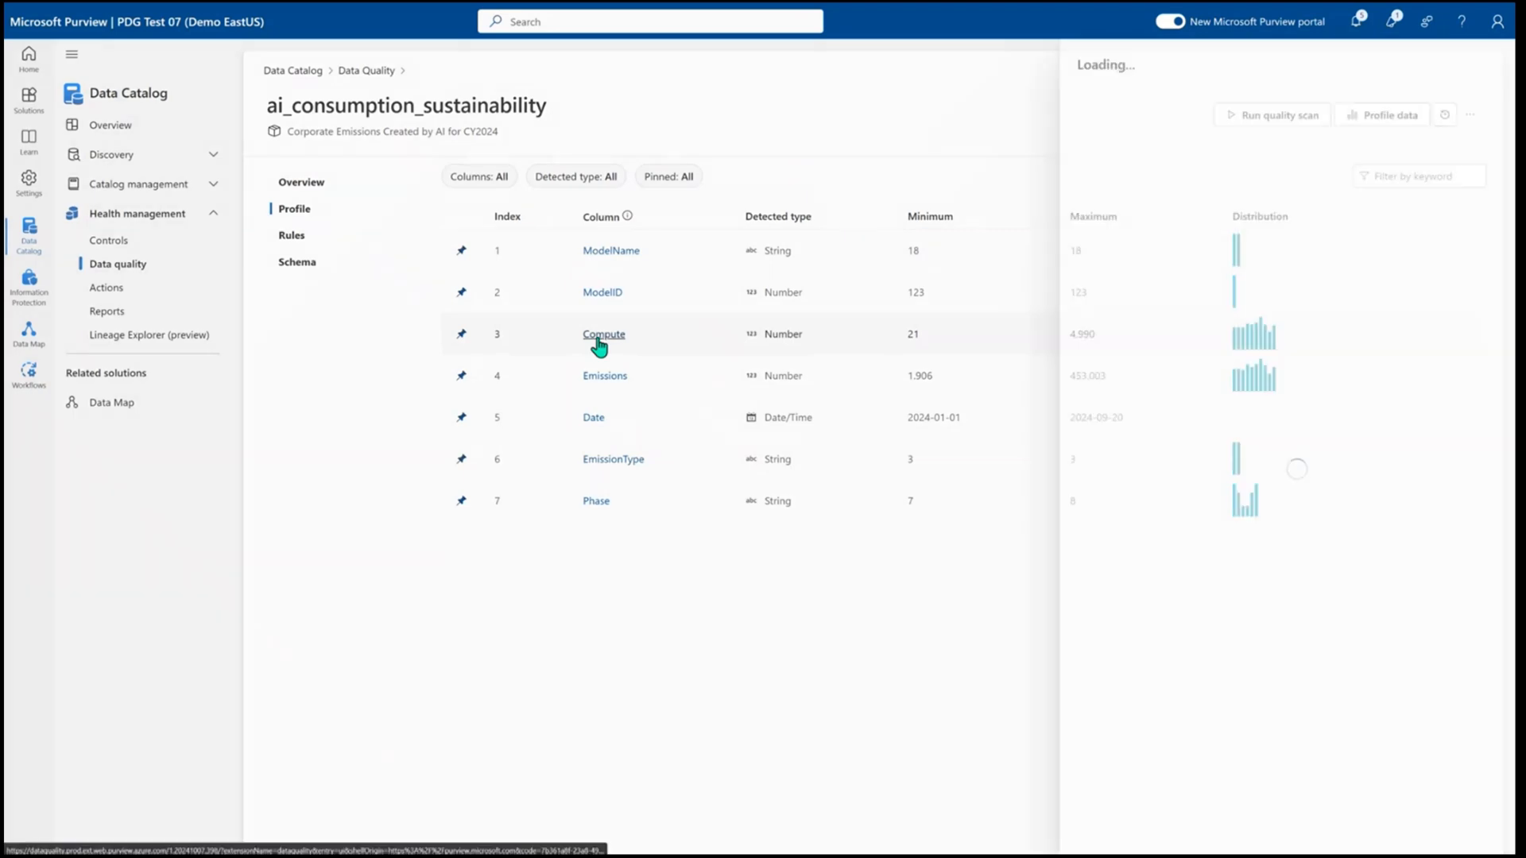
click(603, 334)
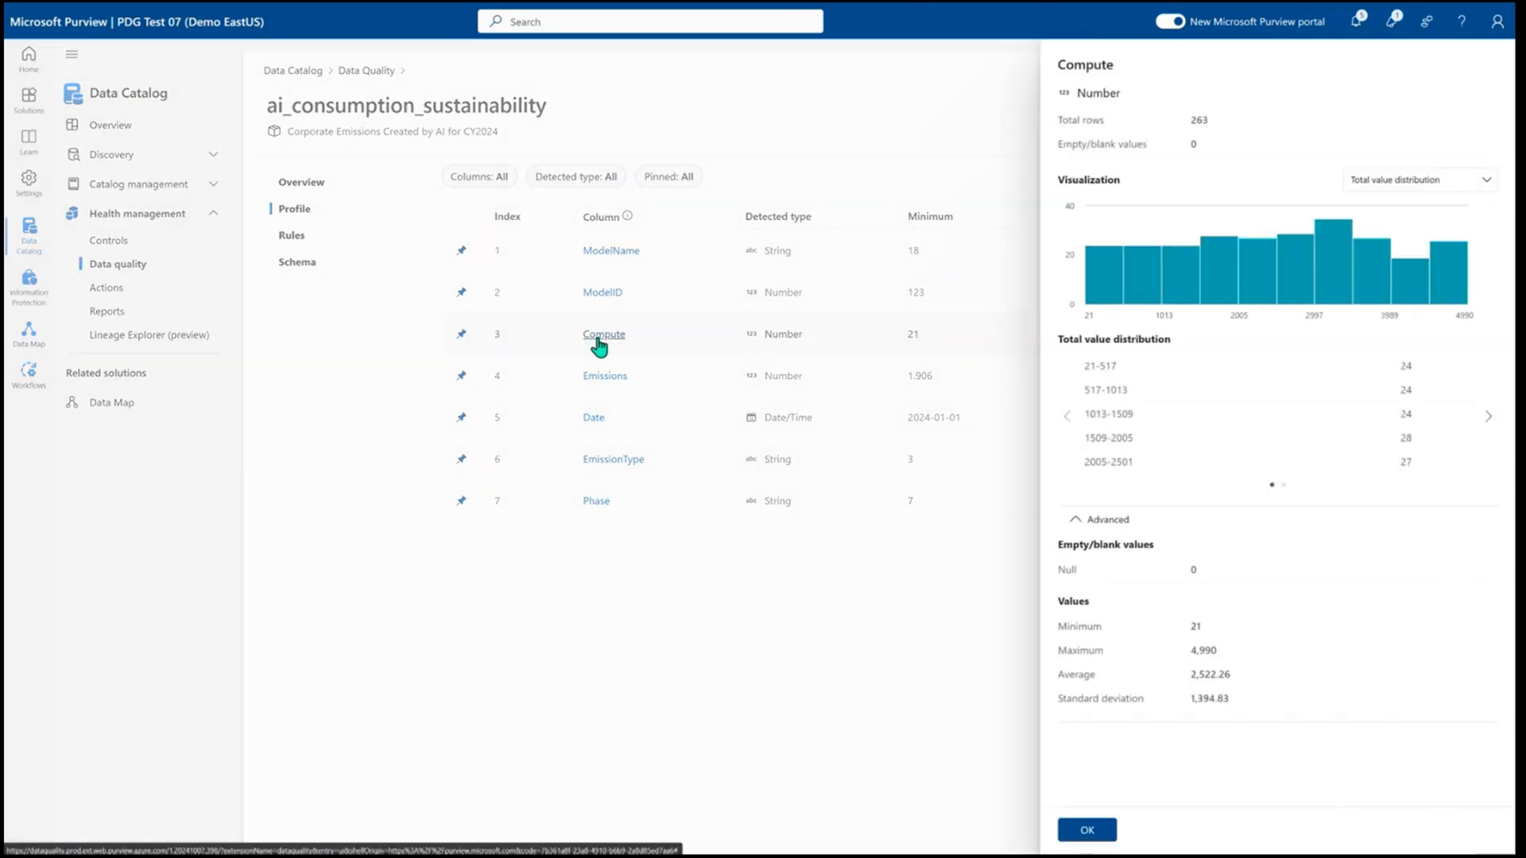
mouse_move(1066, 446)
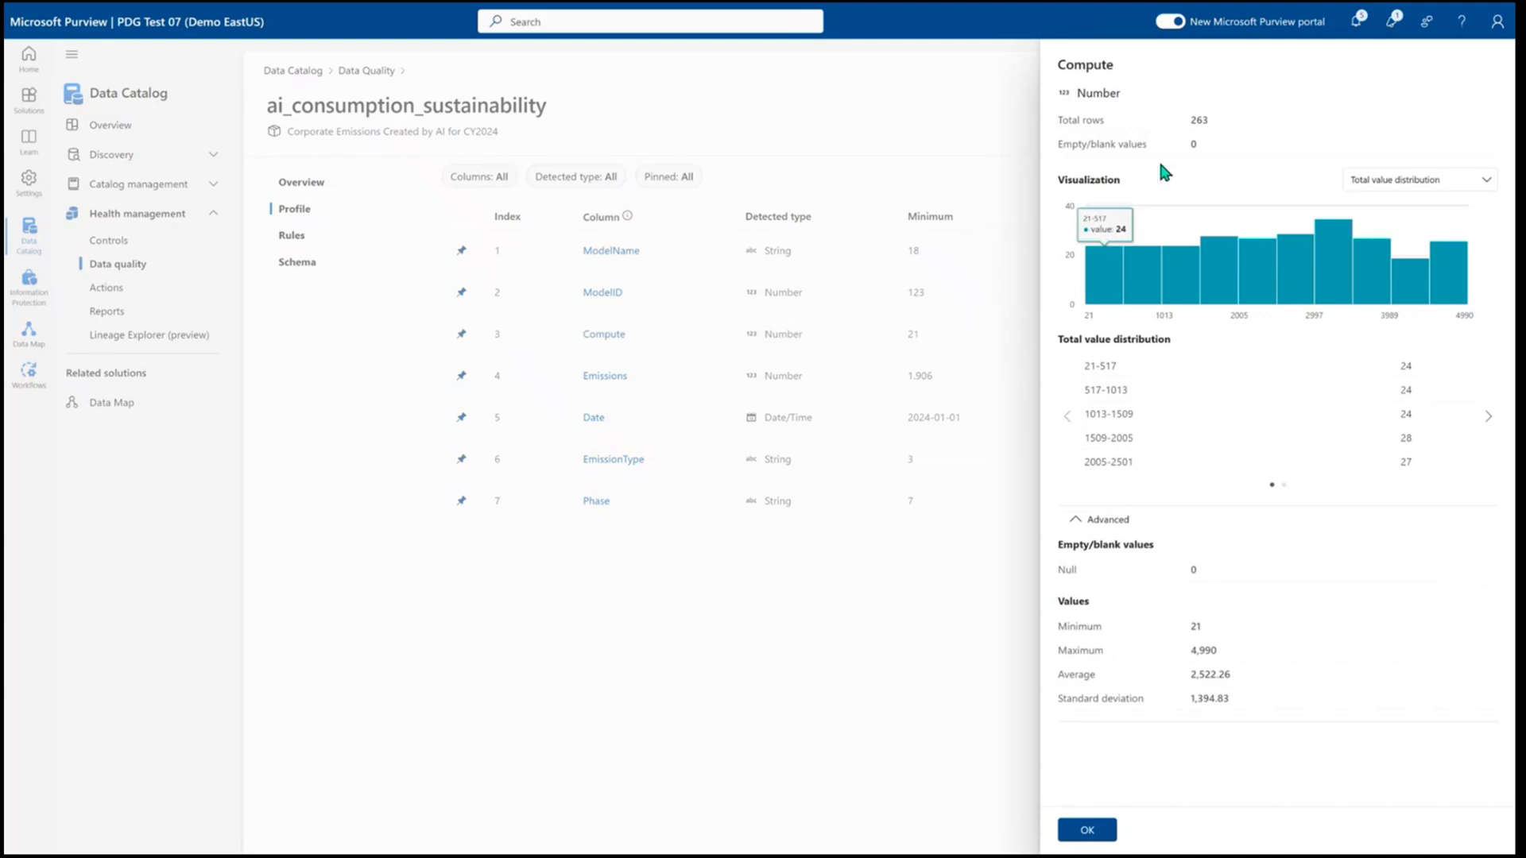
mouse_move(1170, 559)
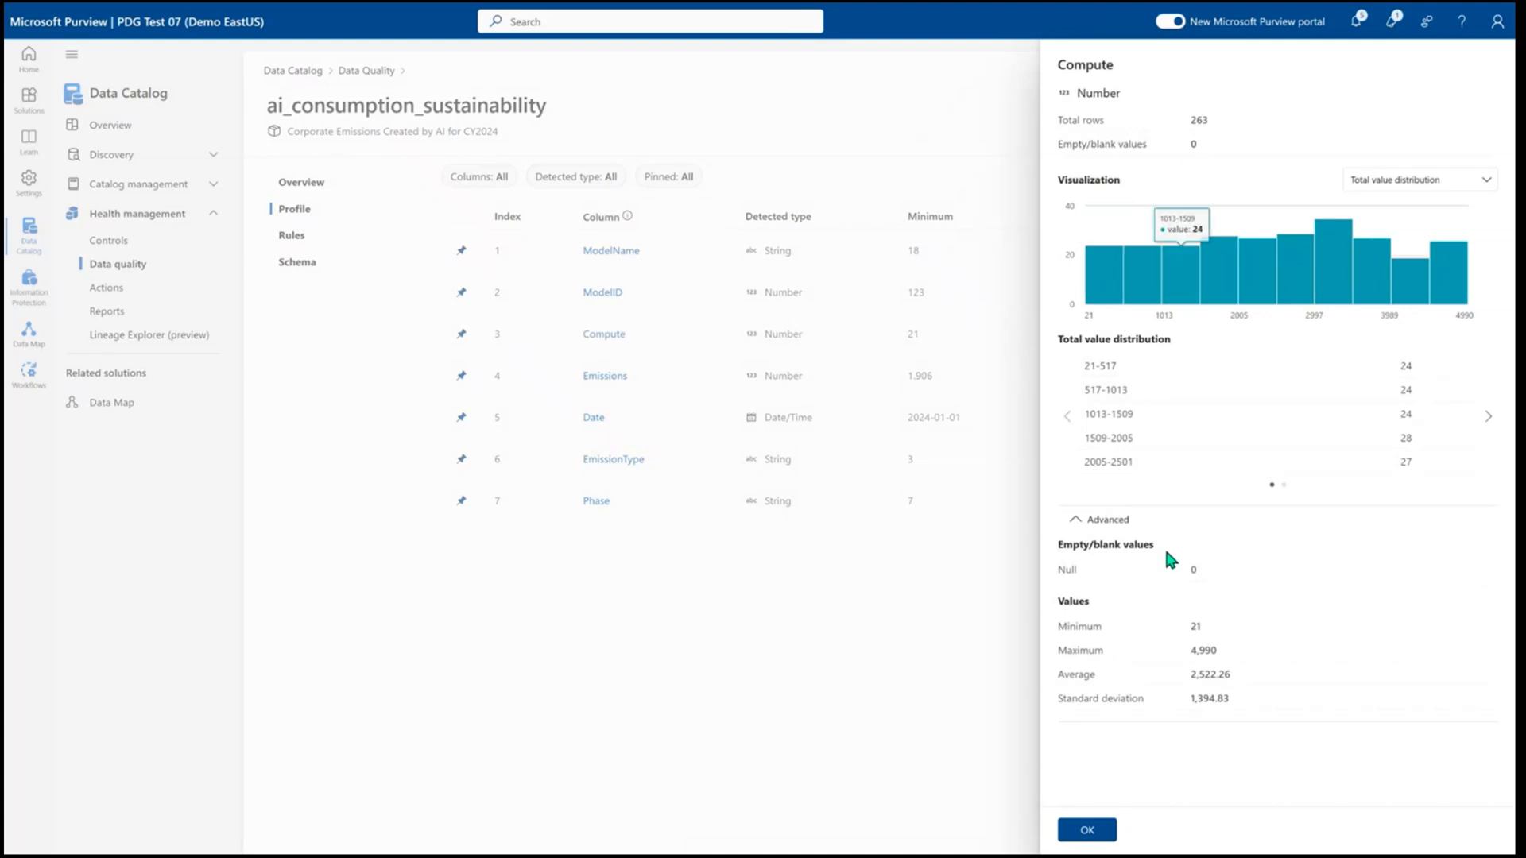
mouse_move(1156, 705)
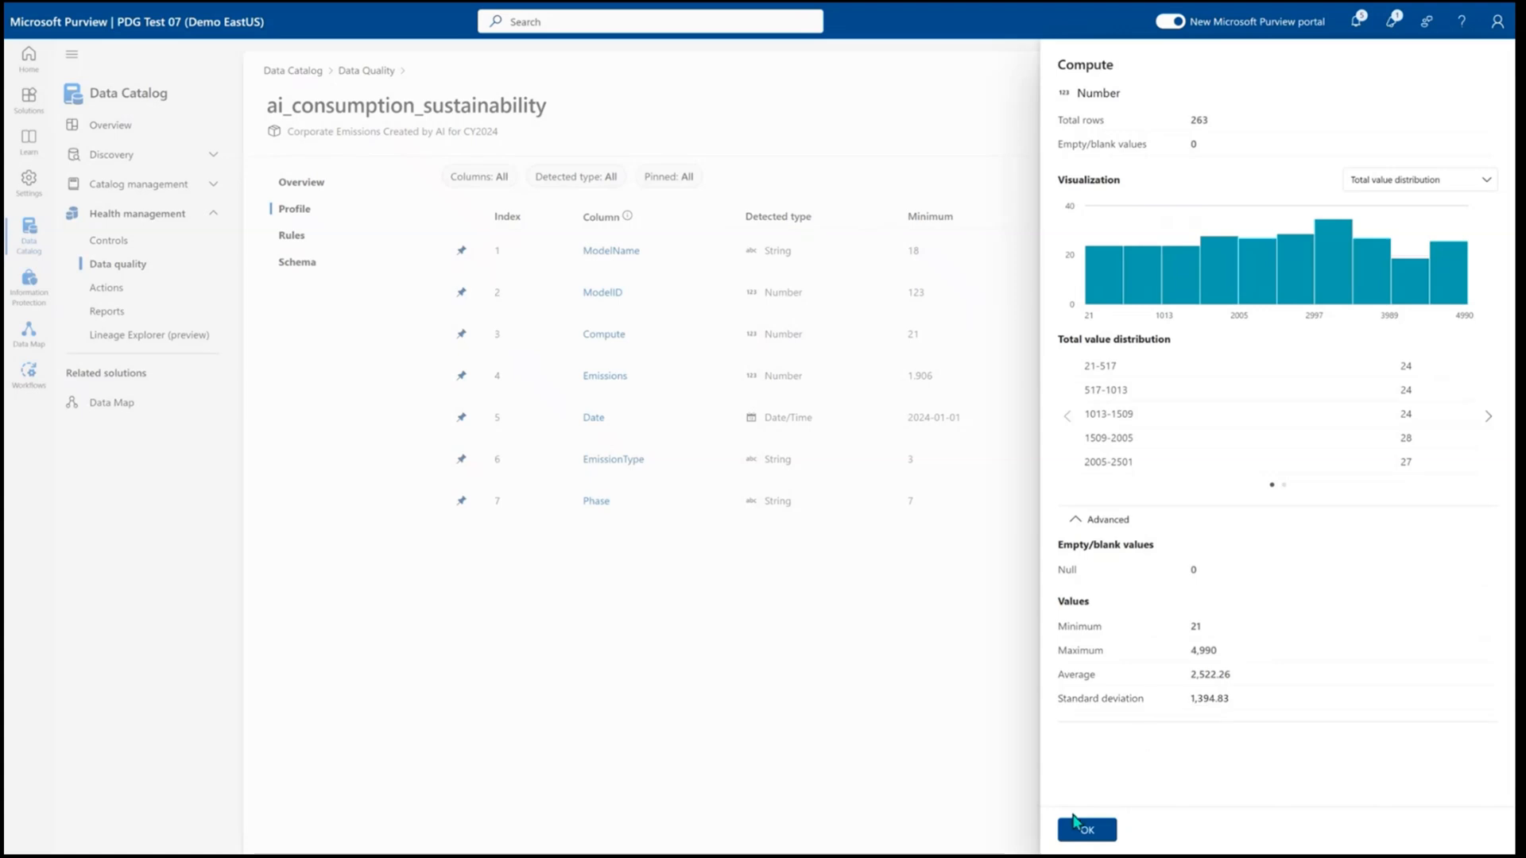
click(1086, 829)
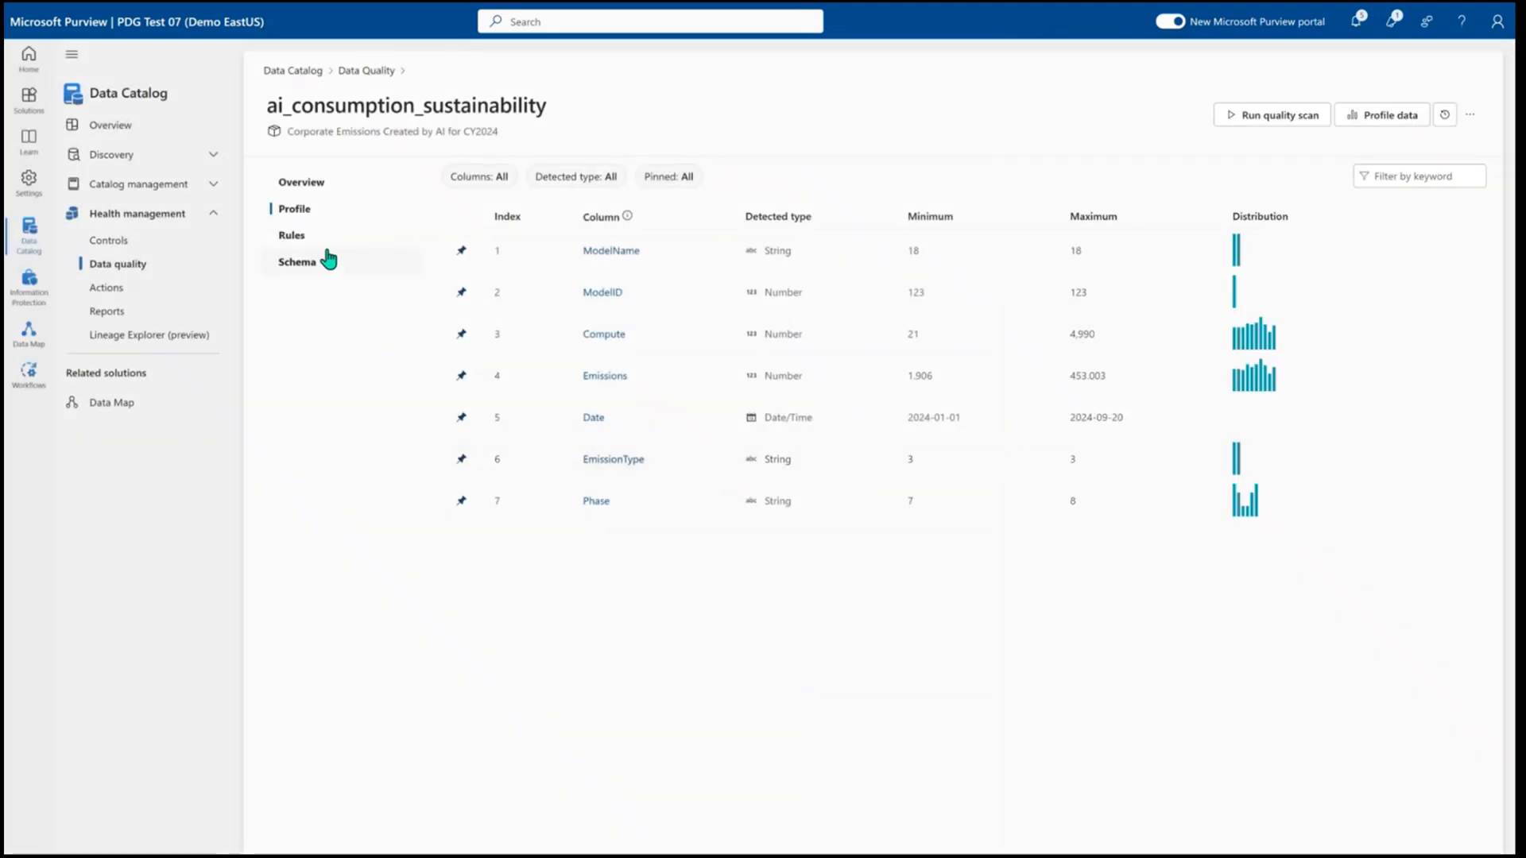
List the asset's nine rules and request Copilot rule suggestions
click(291, 234)
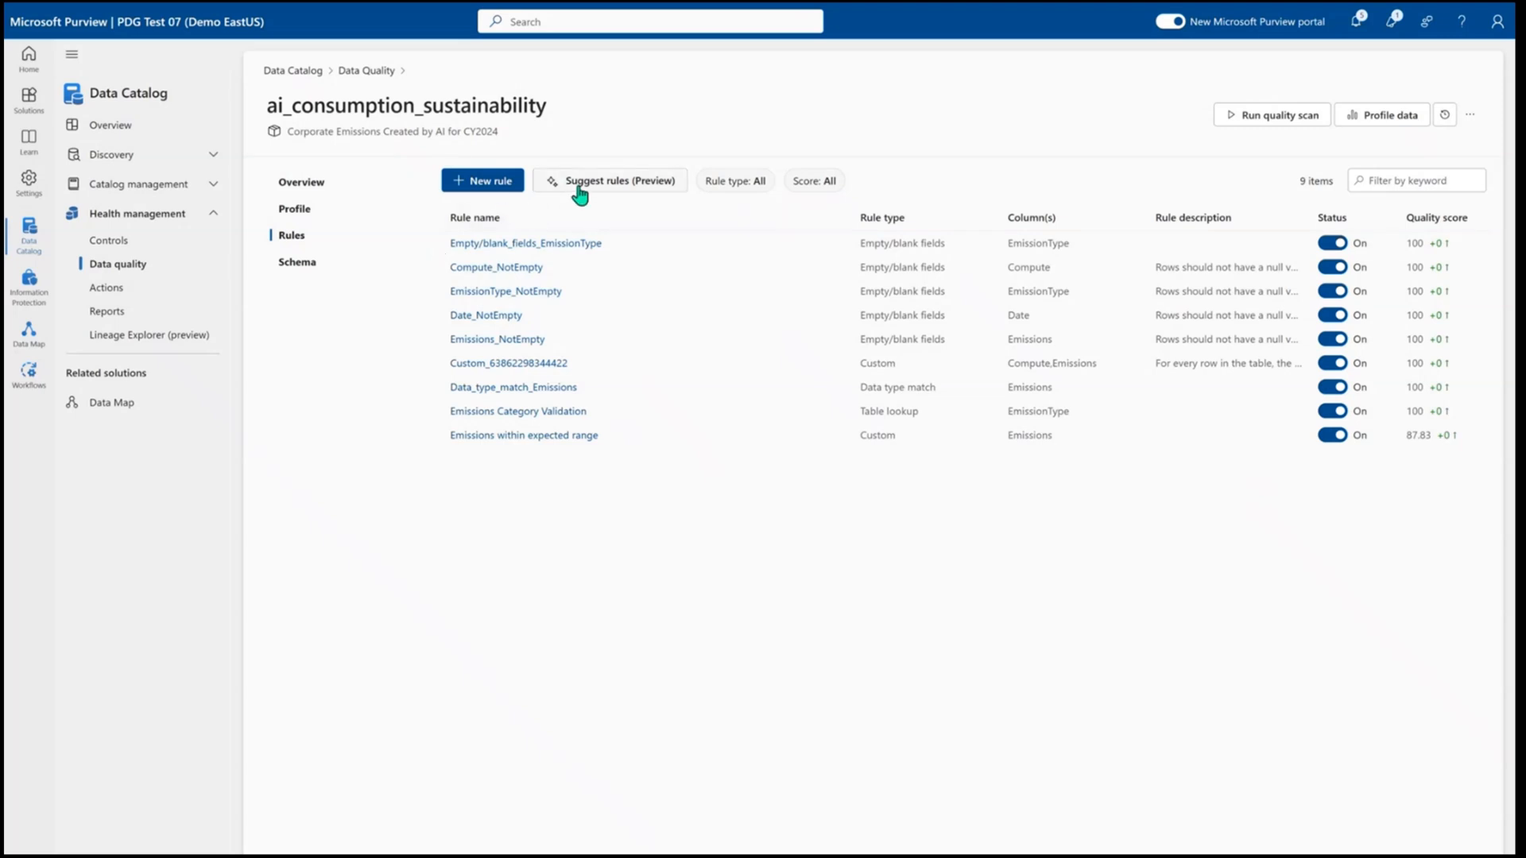
click(611, 180)
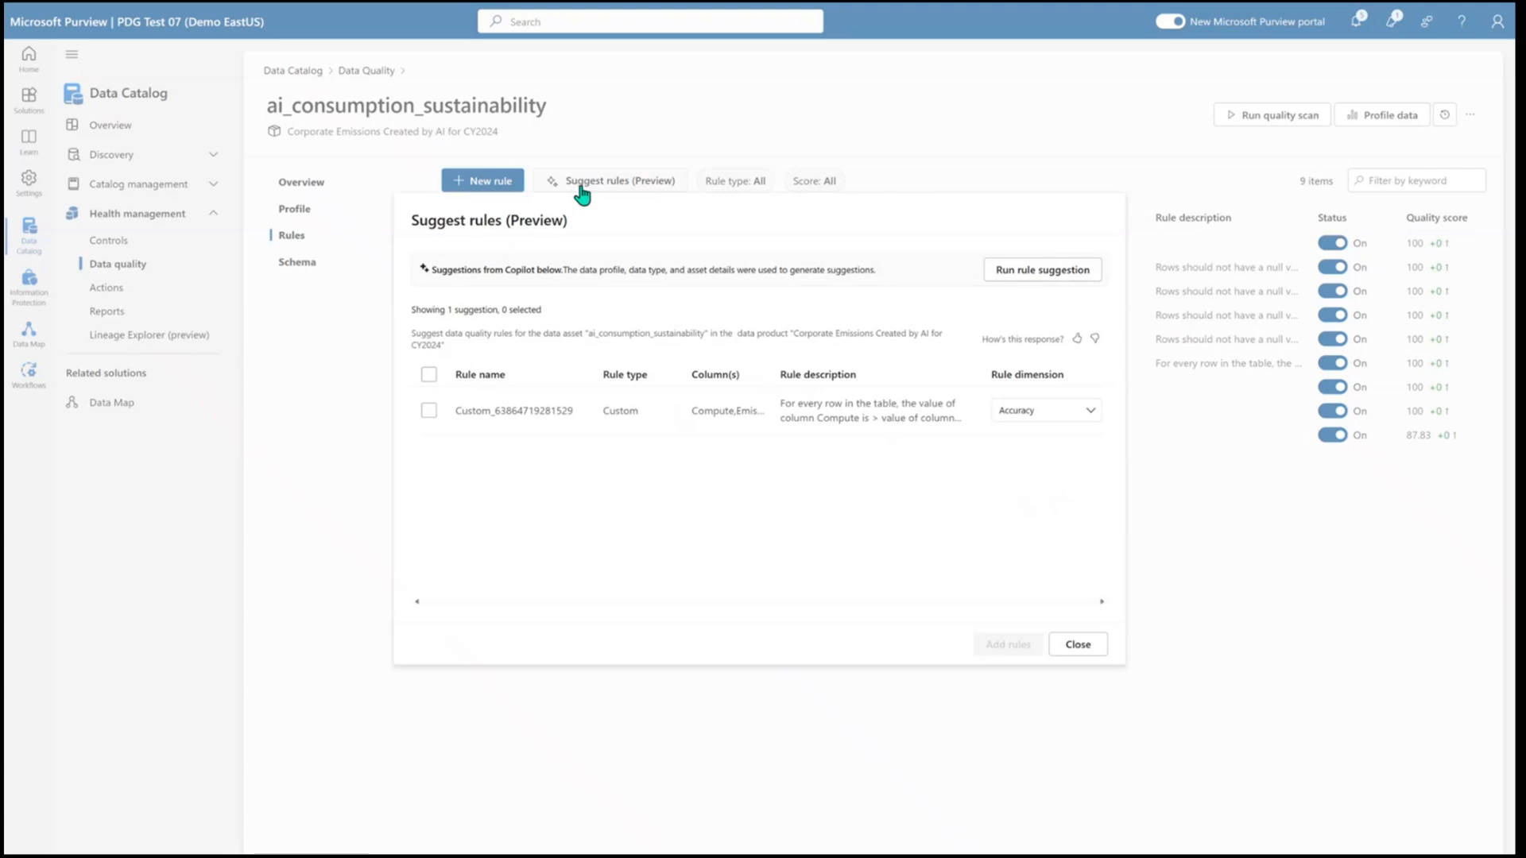
mouse_move(634, 305)
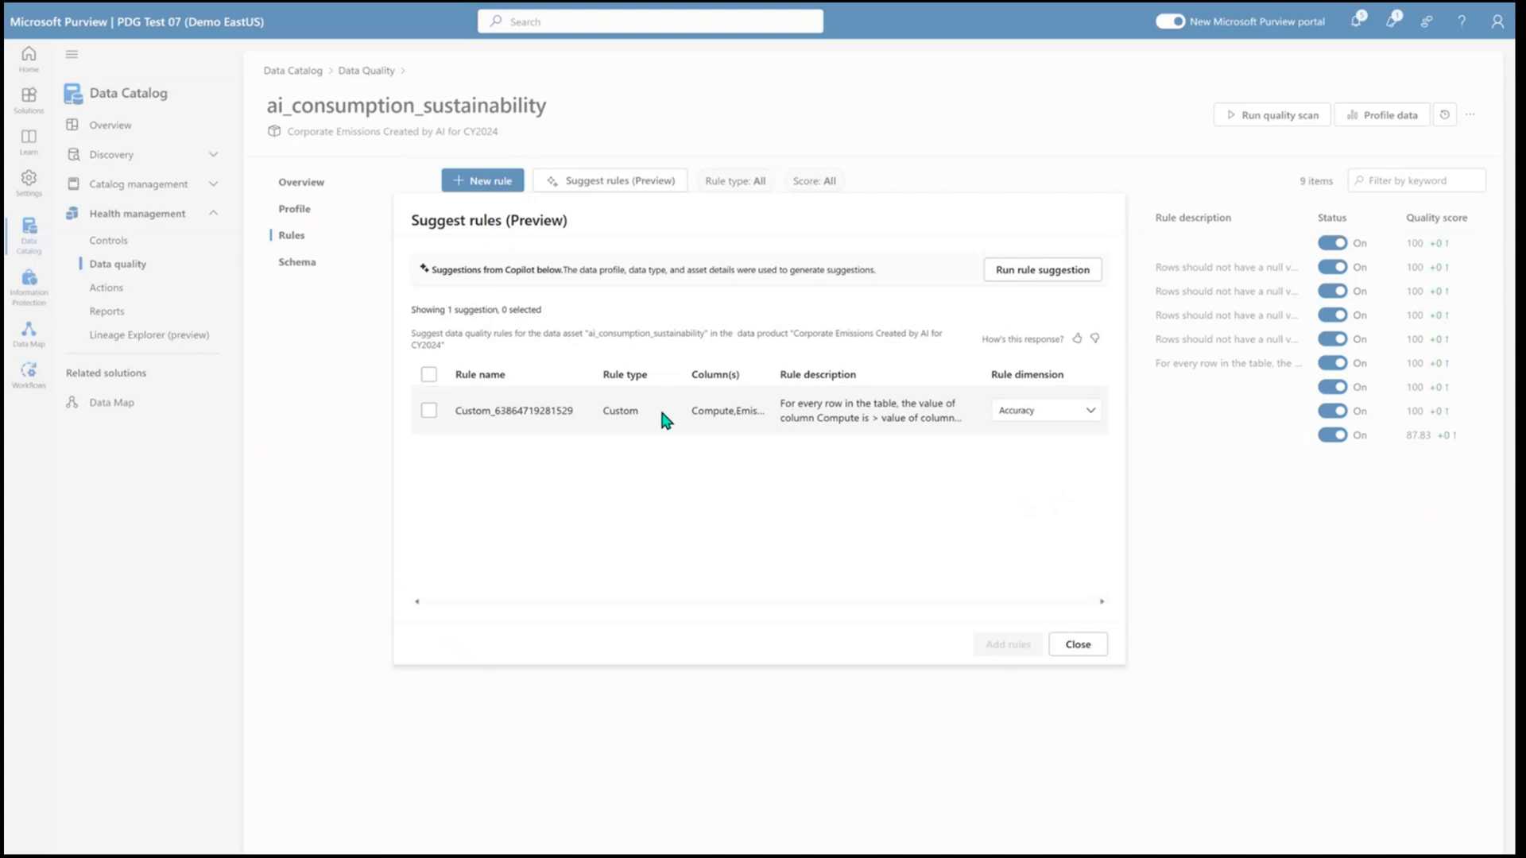
mouse_move(854, 428)
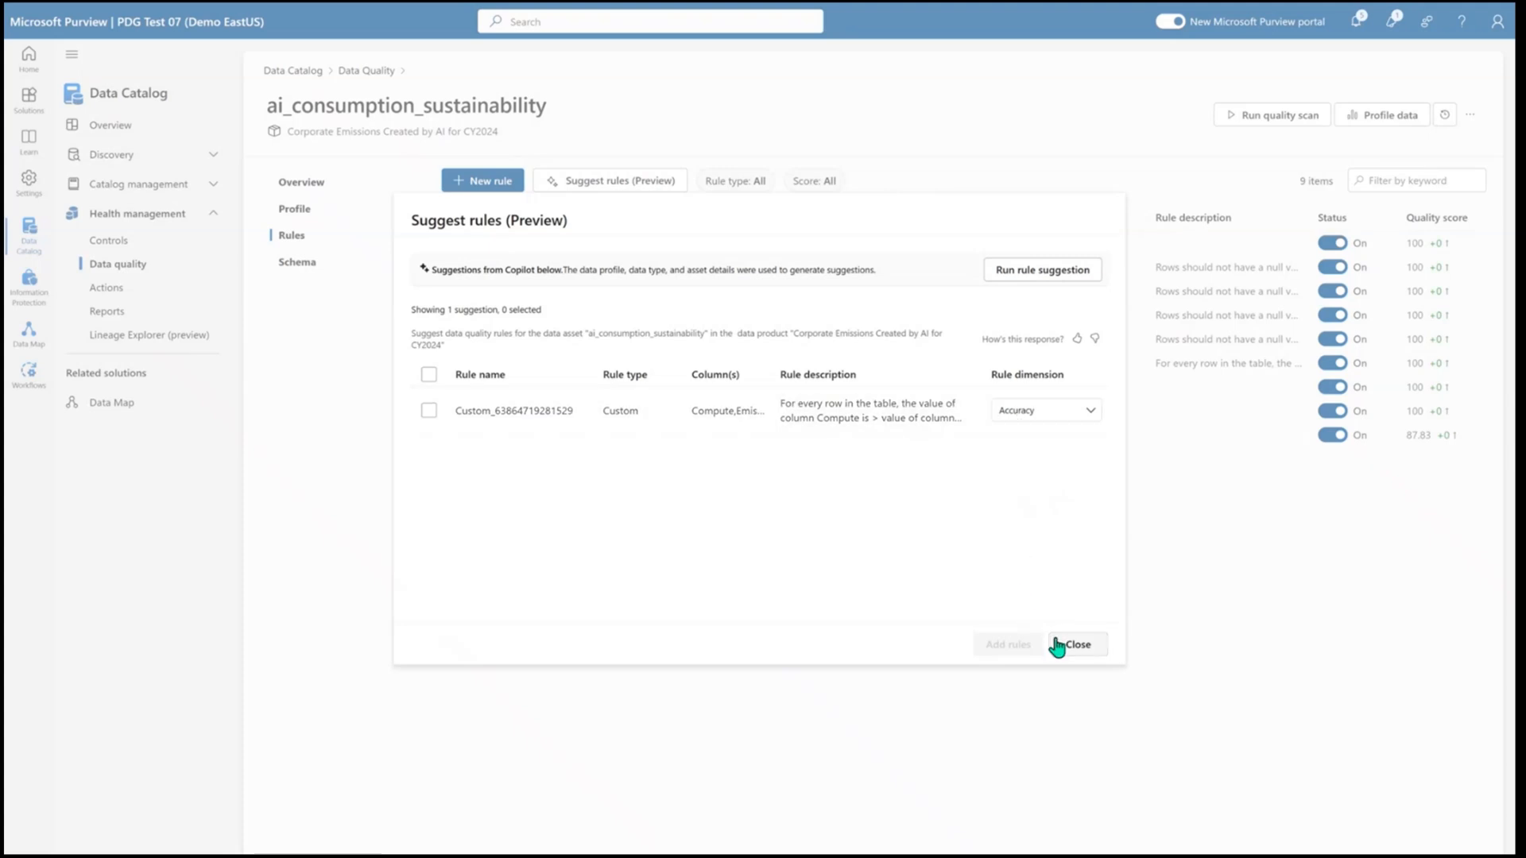
Dismiss the suggested Compute/Emissions accuracy rule without adding it
click(1076, 645)
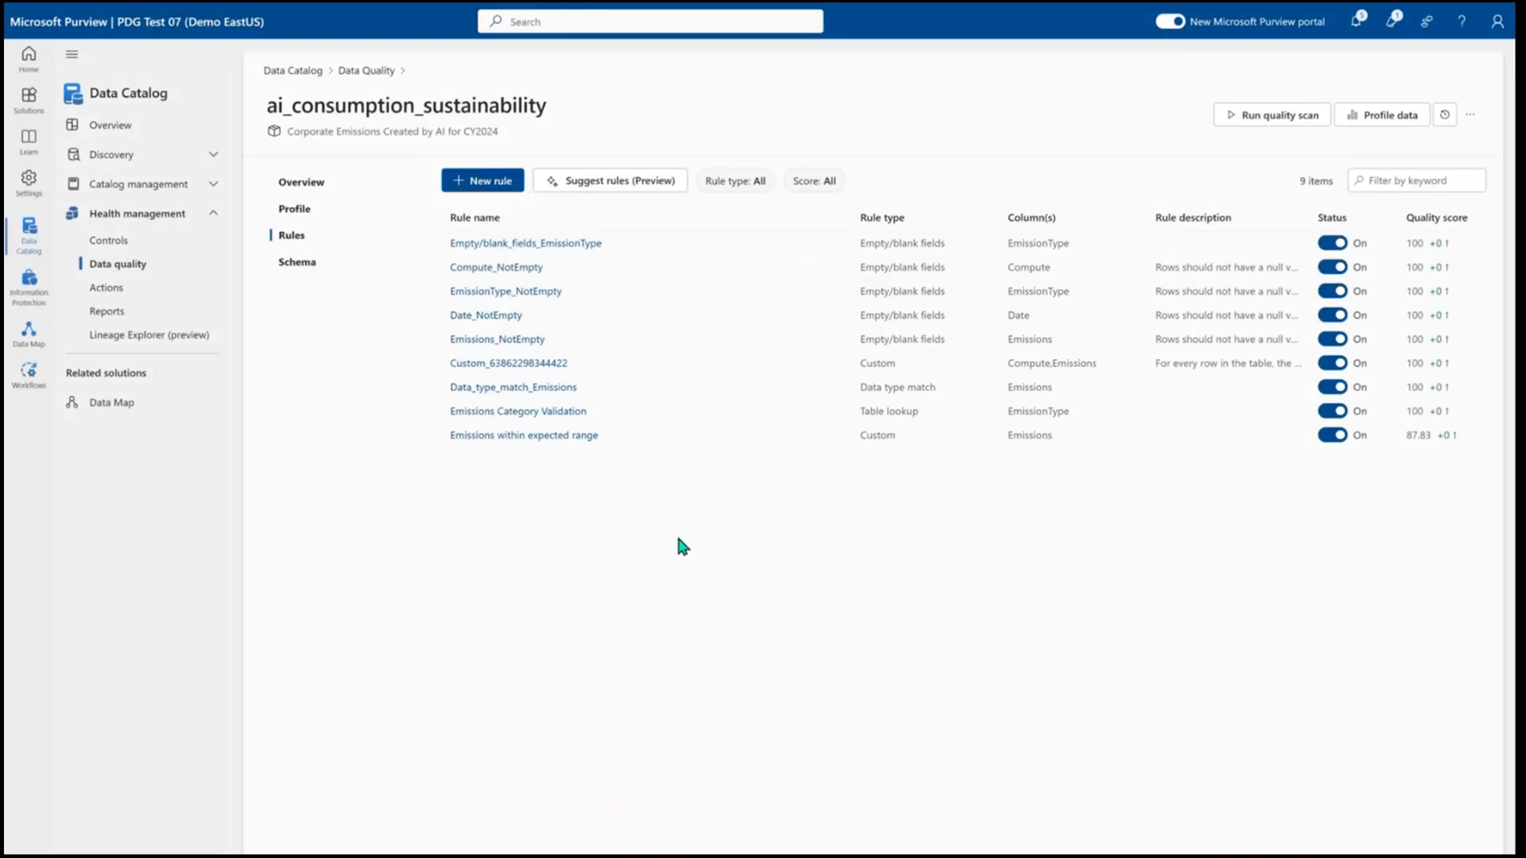
mouse_move(613, 308)
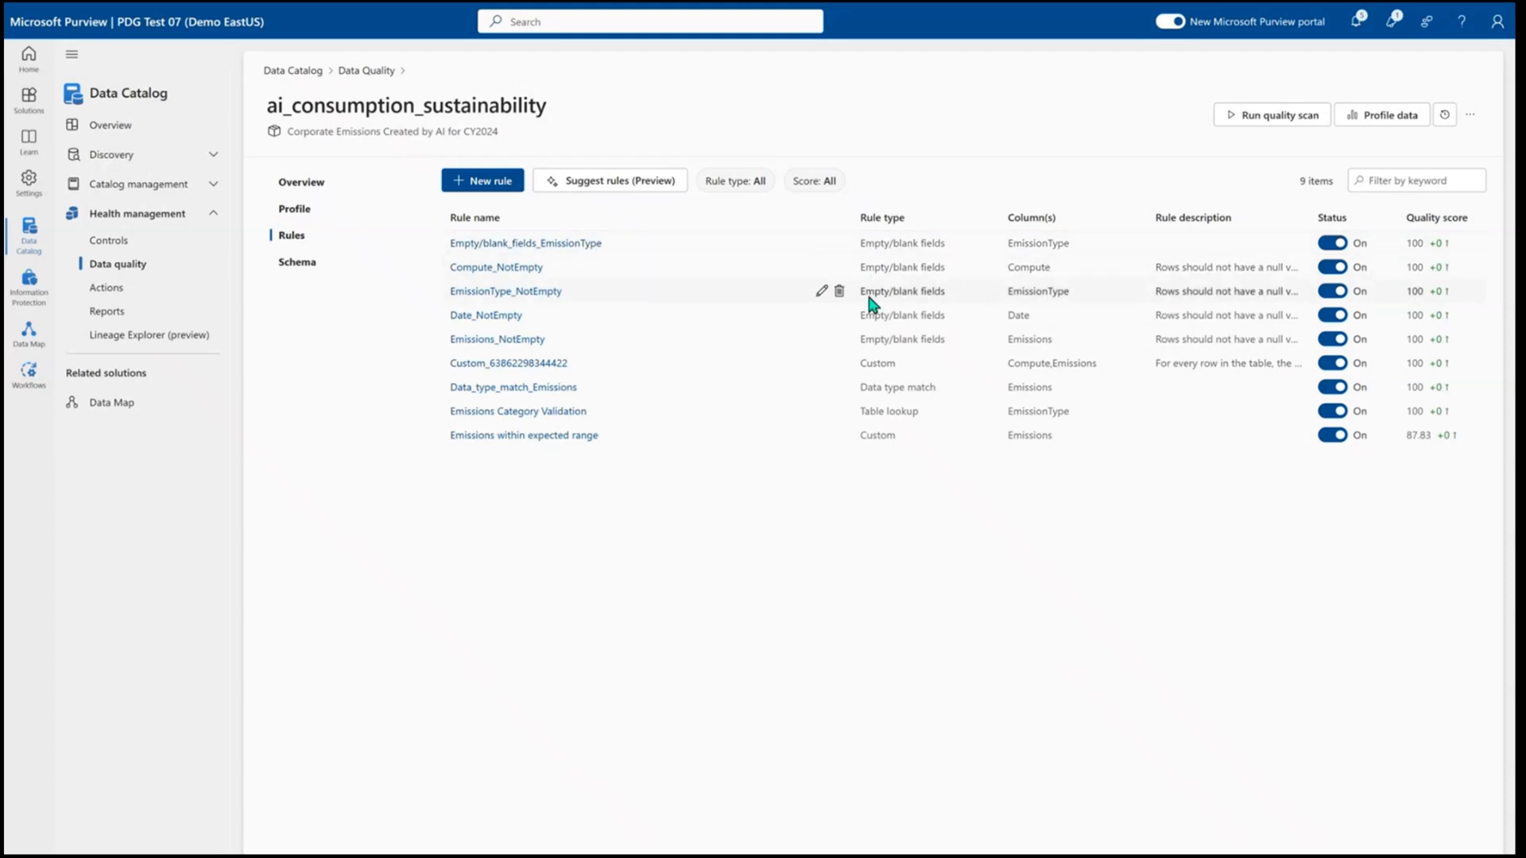
mouse_move(856, 348)
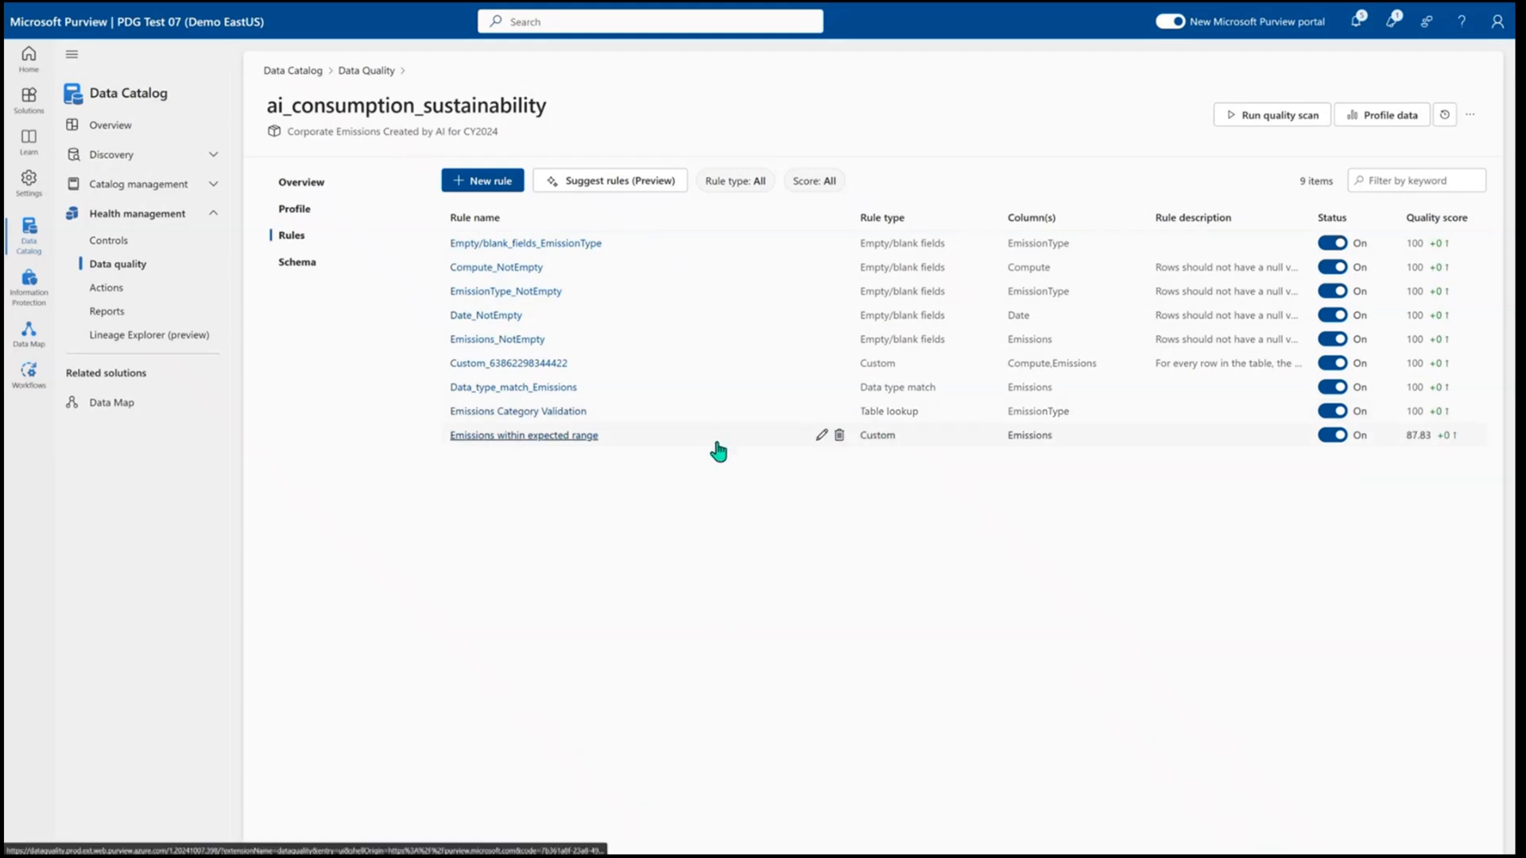
Review the 'Emissions within expected range' rule (10–400, 231 passed, 32 failed), then return to the rules list
click(524, 434)
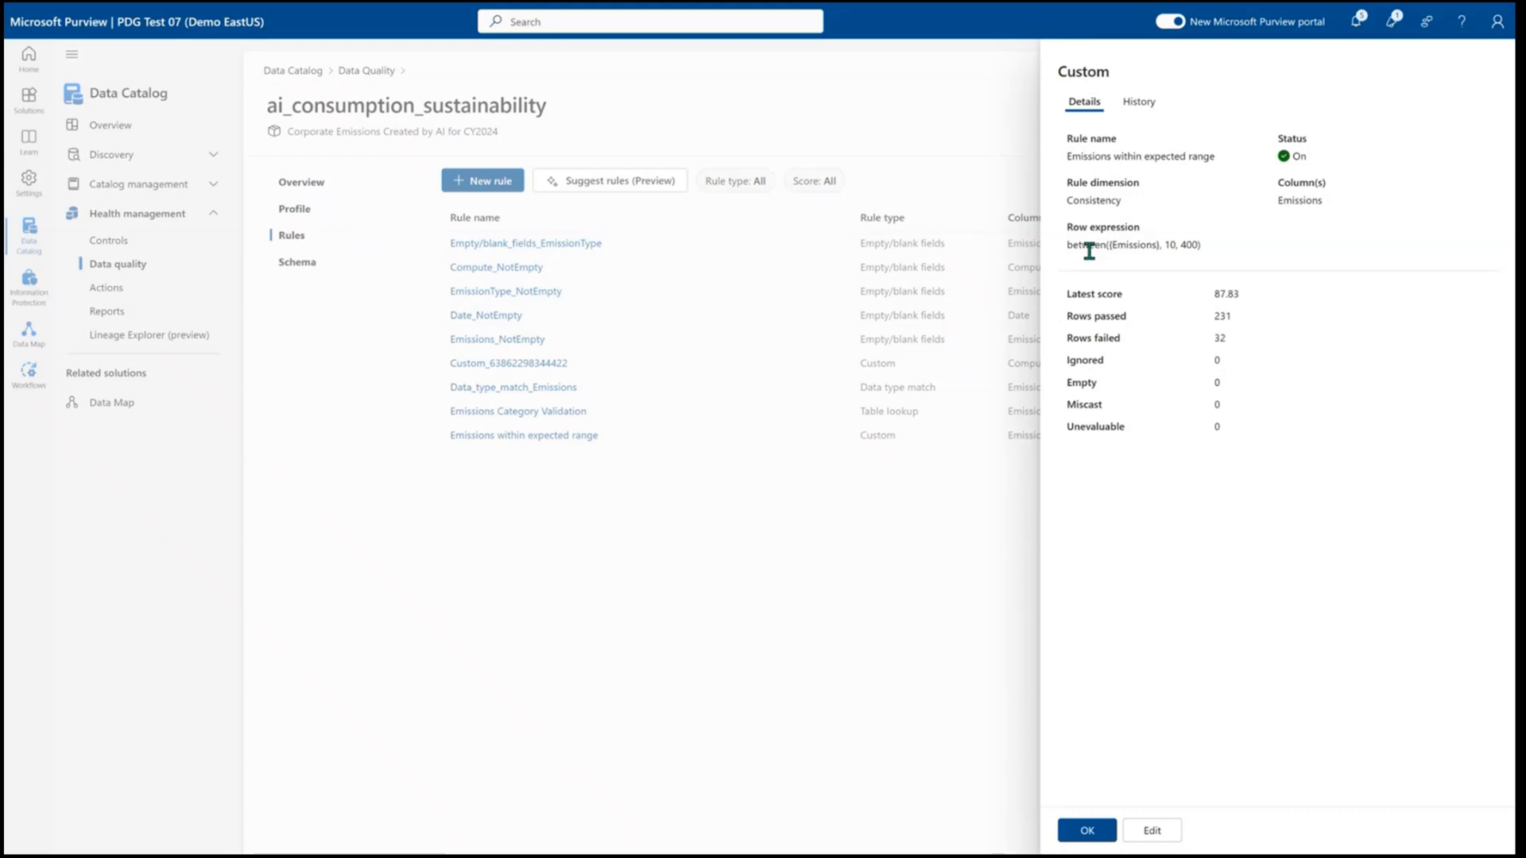
mouse_move(1126, 268)
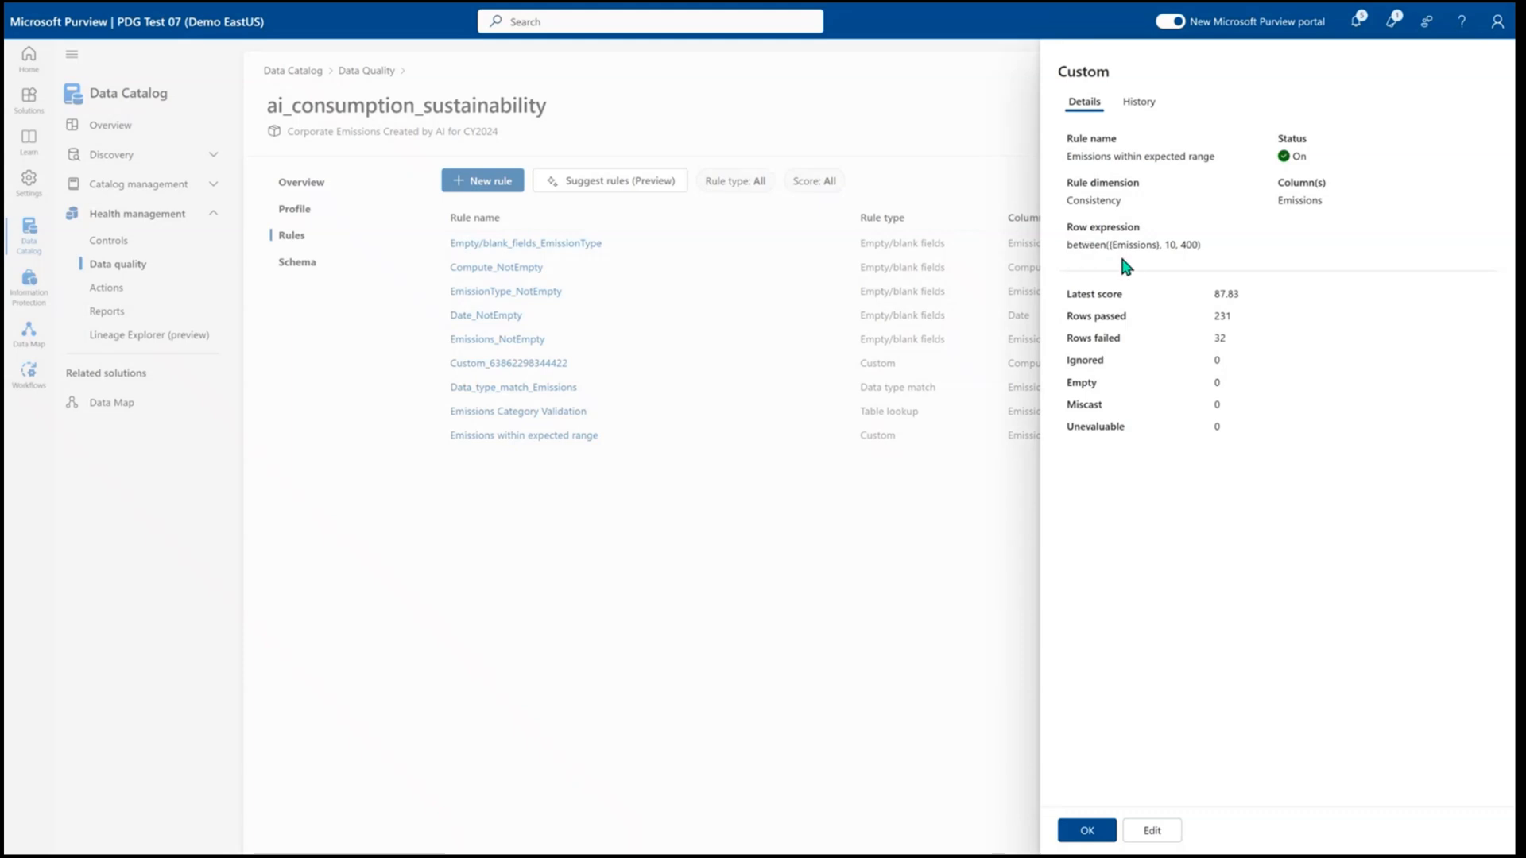
mouse_move(1195, 278)
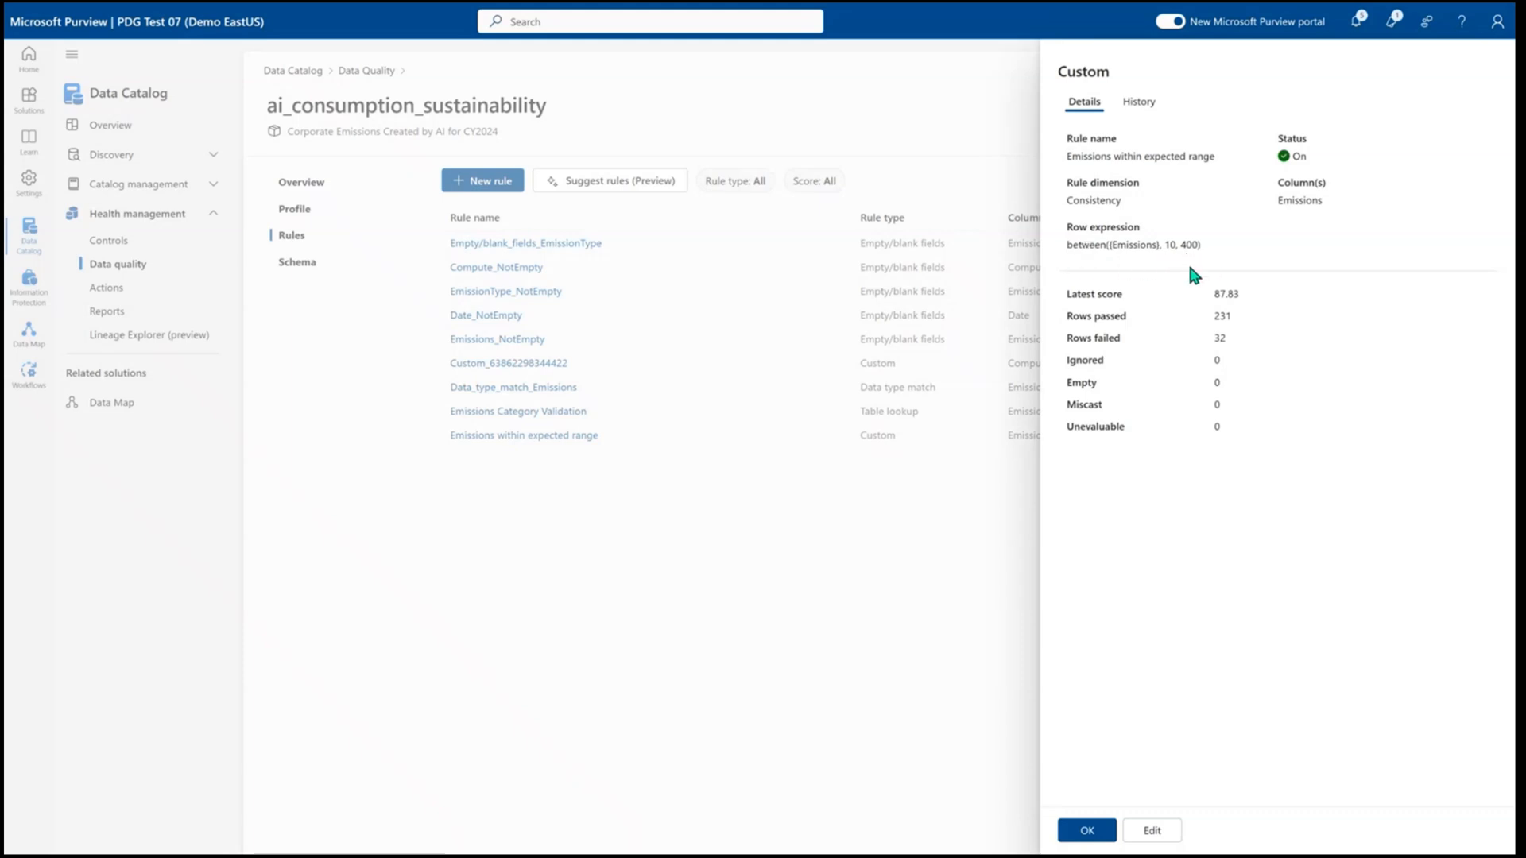
mouse_move(1196, 353)
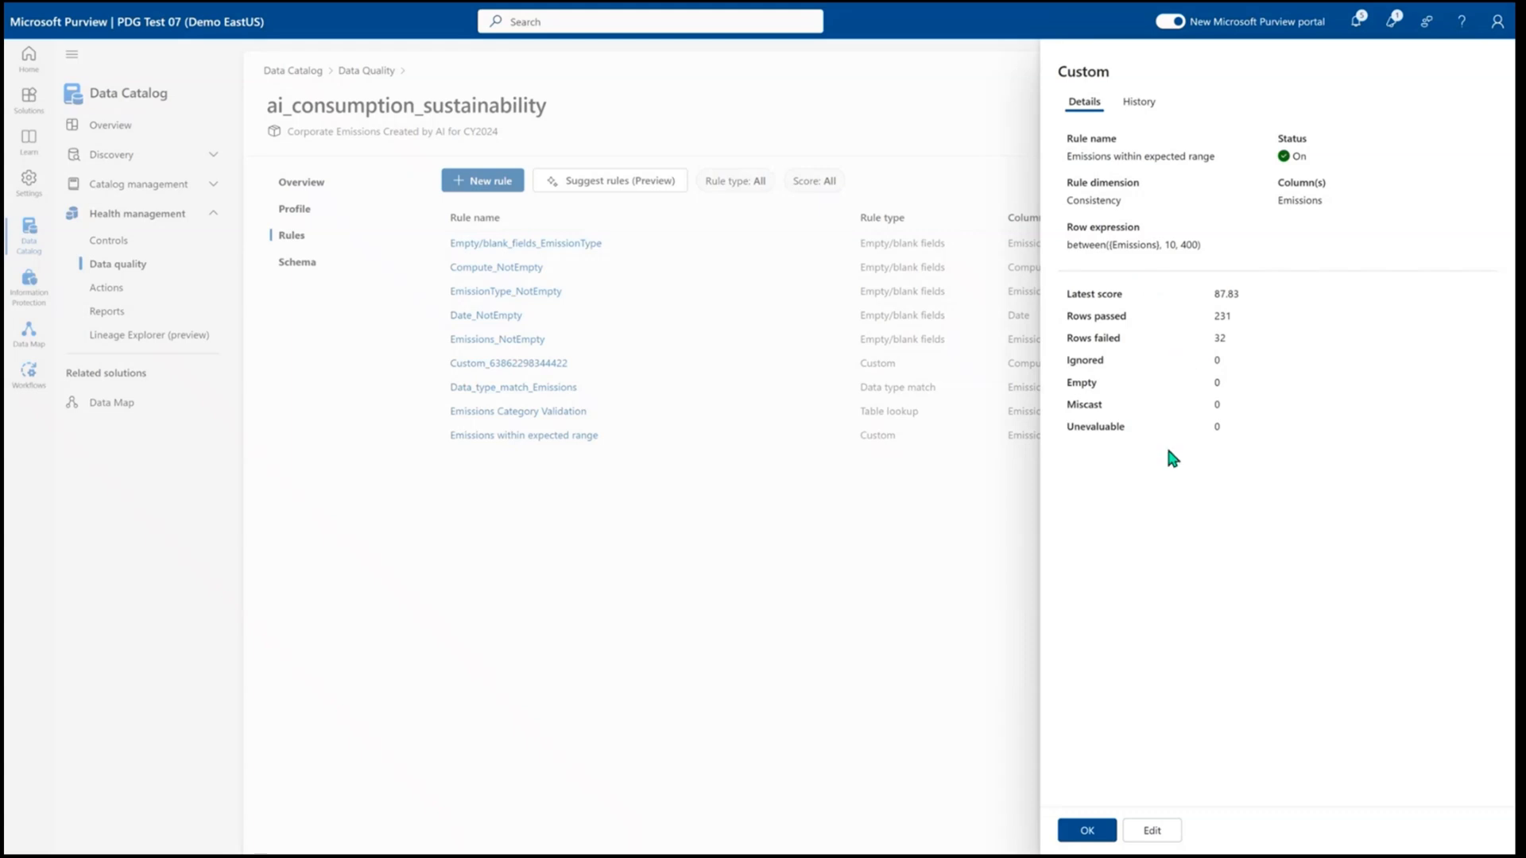
click(1086, 830)
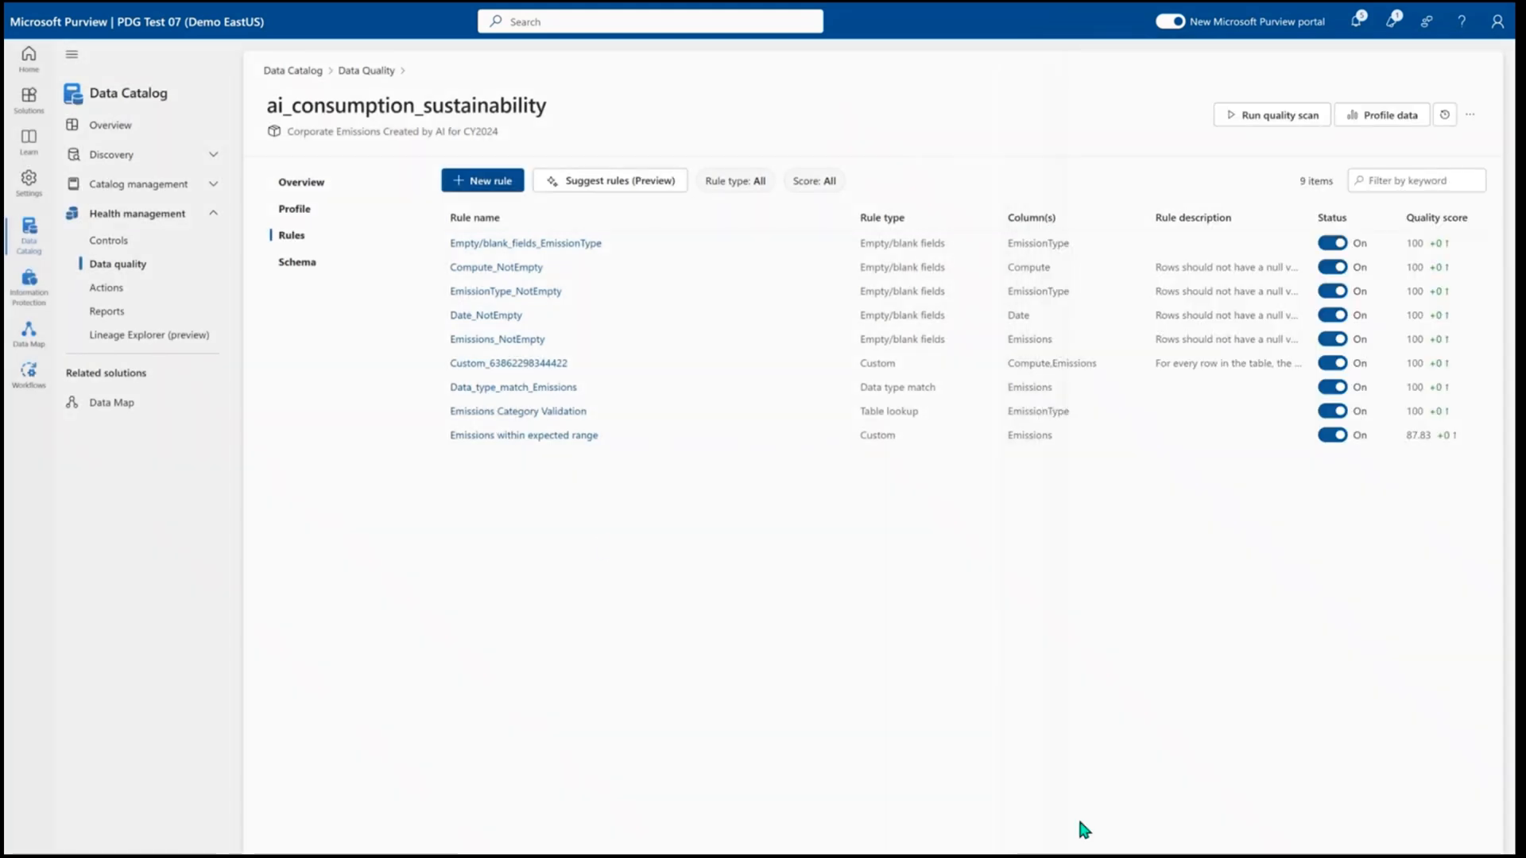
click(482, 180)
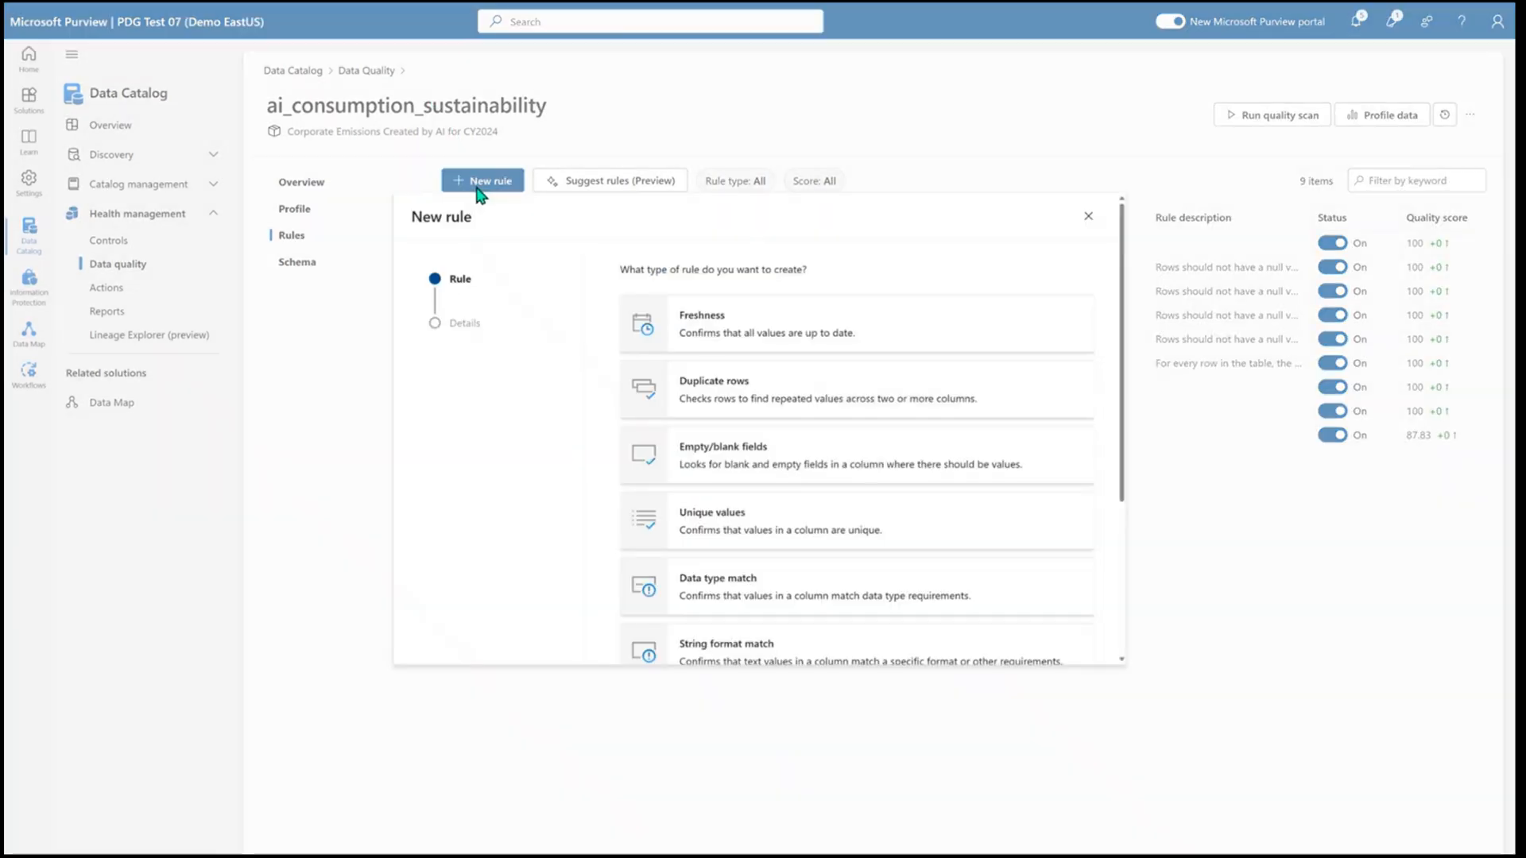
mouse_move(633, 502)
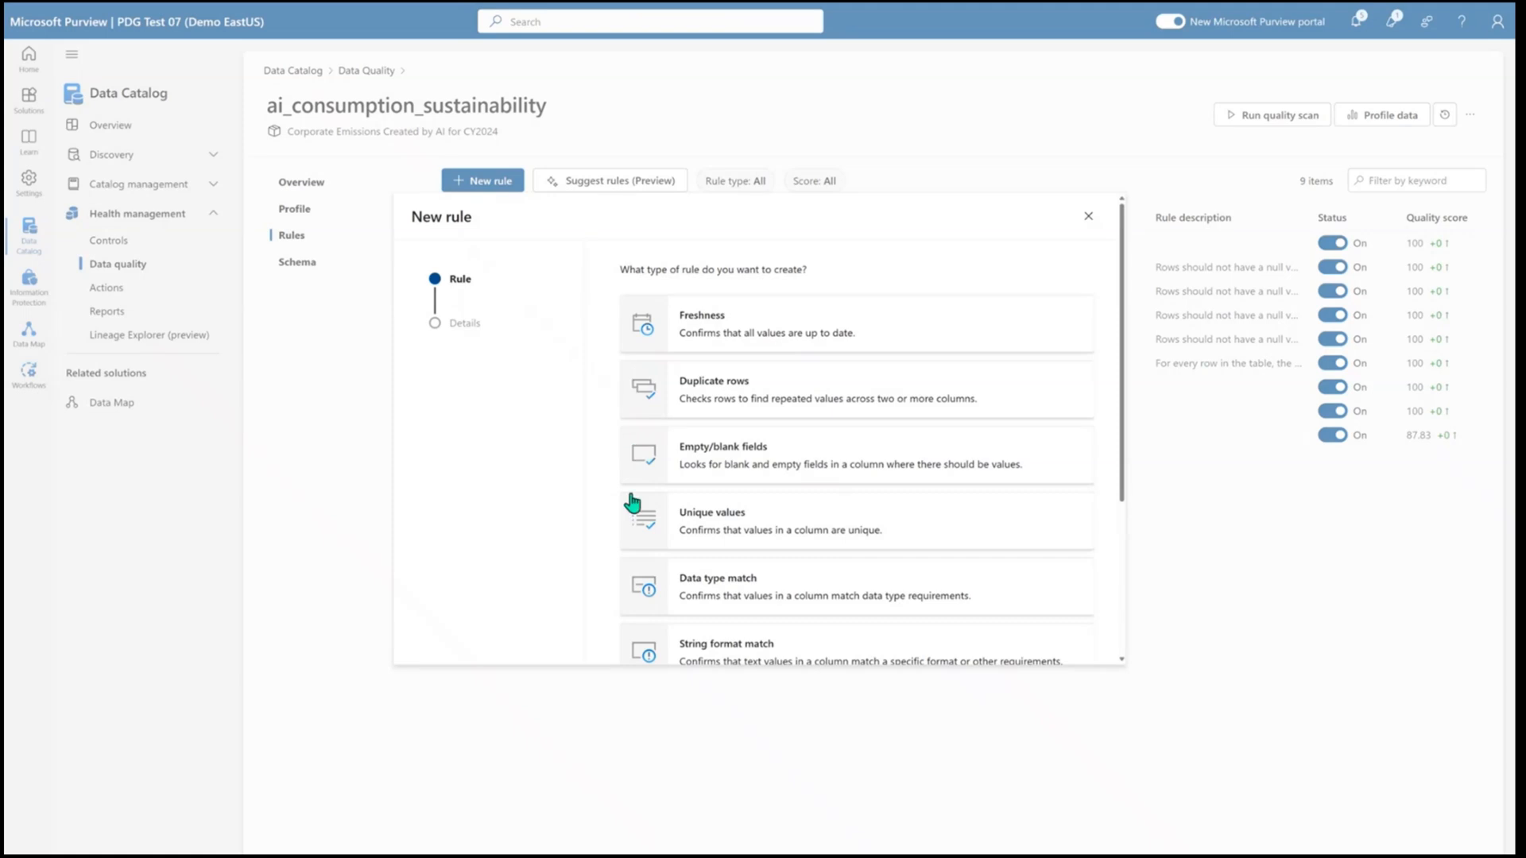
scroll(down, 3)
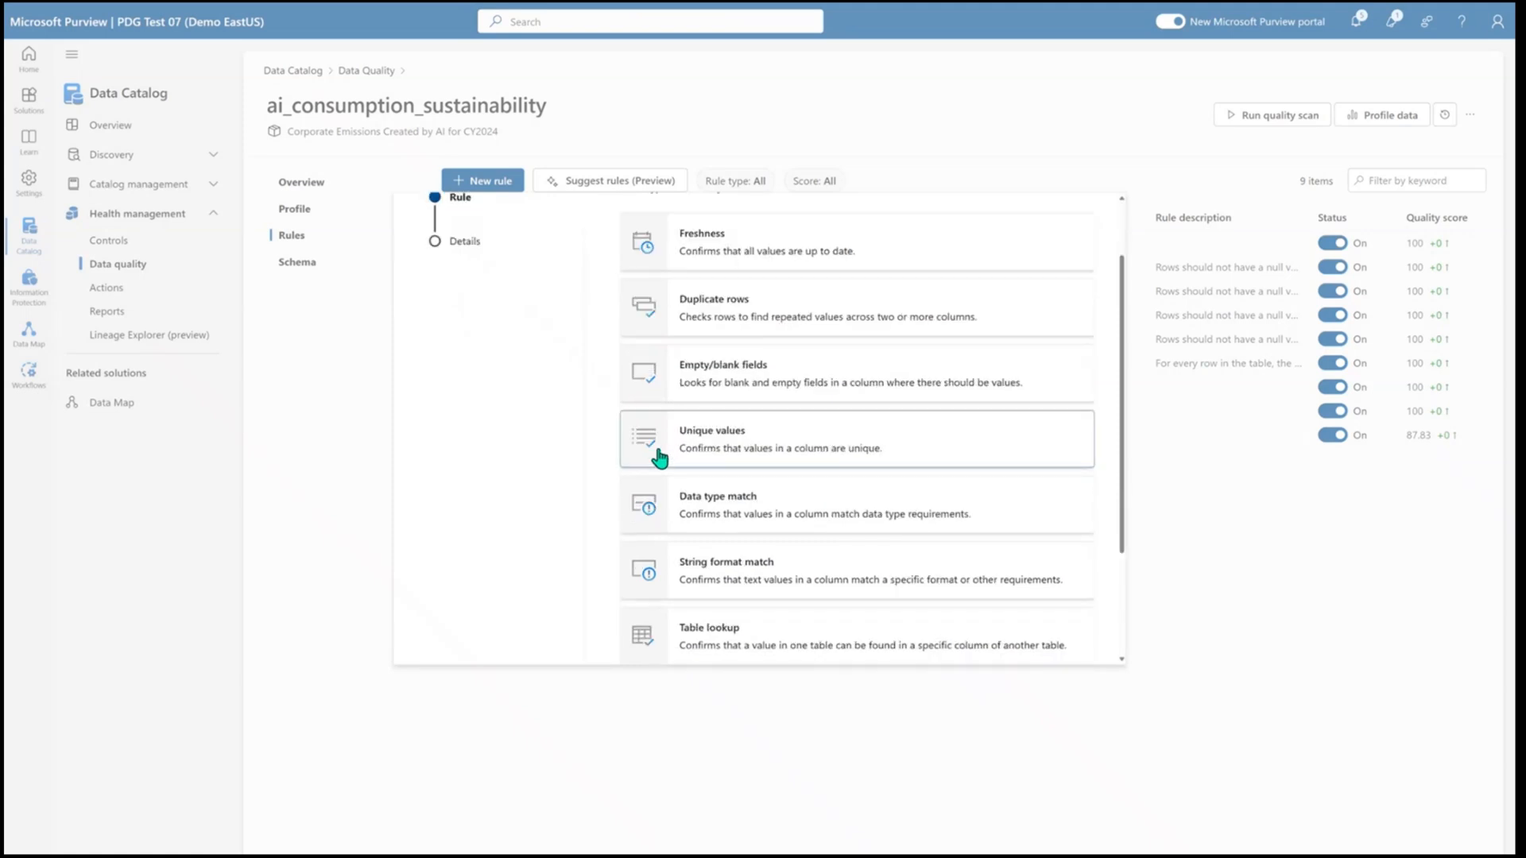
scroll(down, 3)
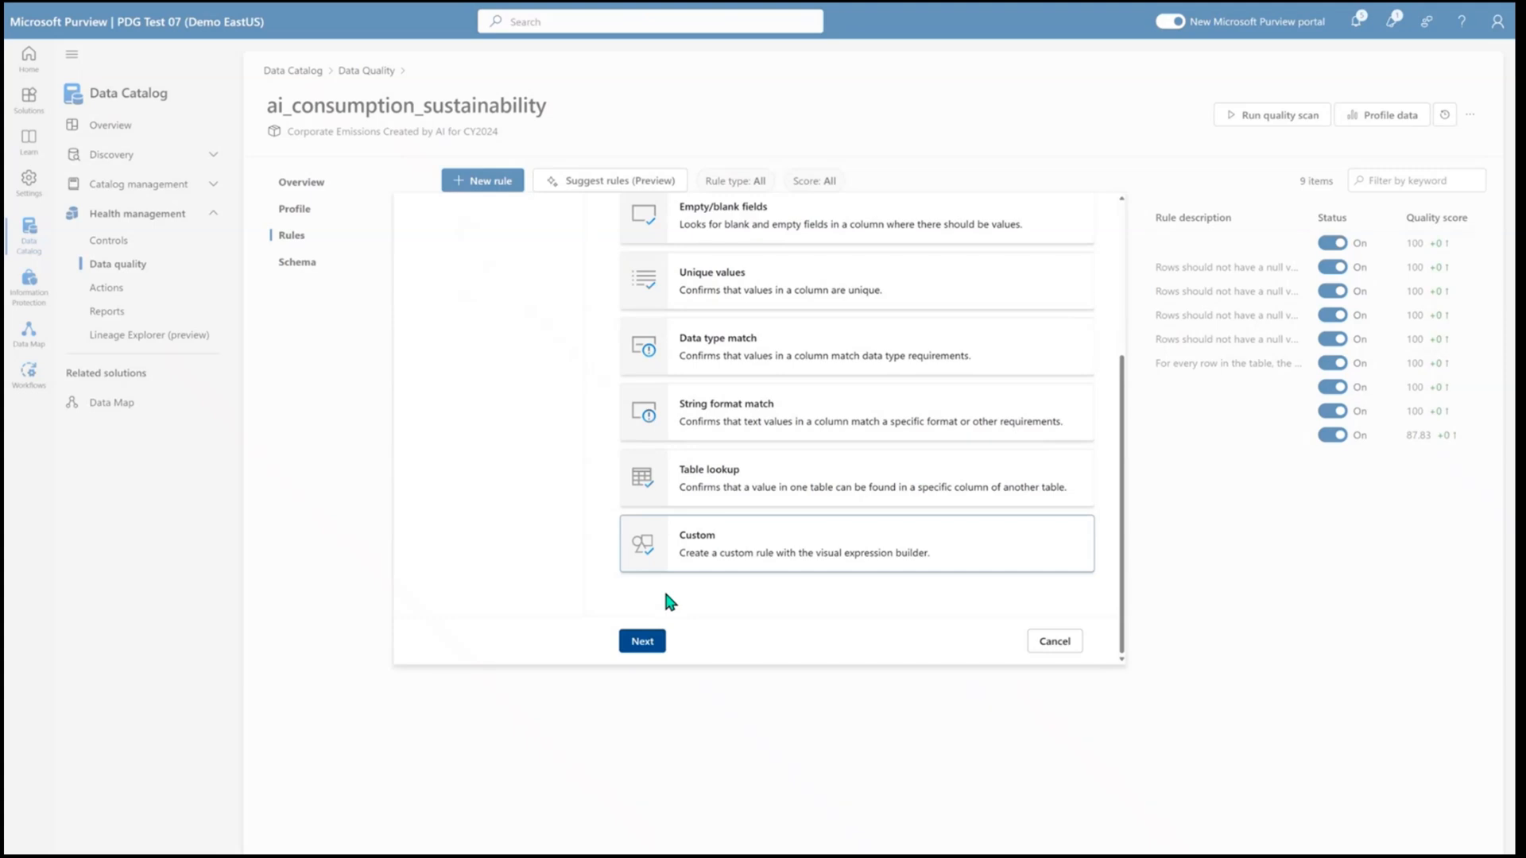
mouse_move(1010, 637)
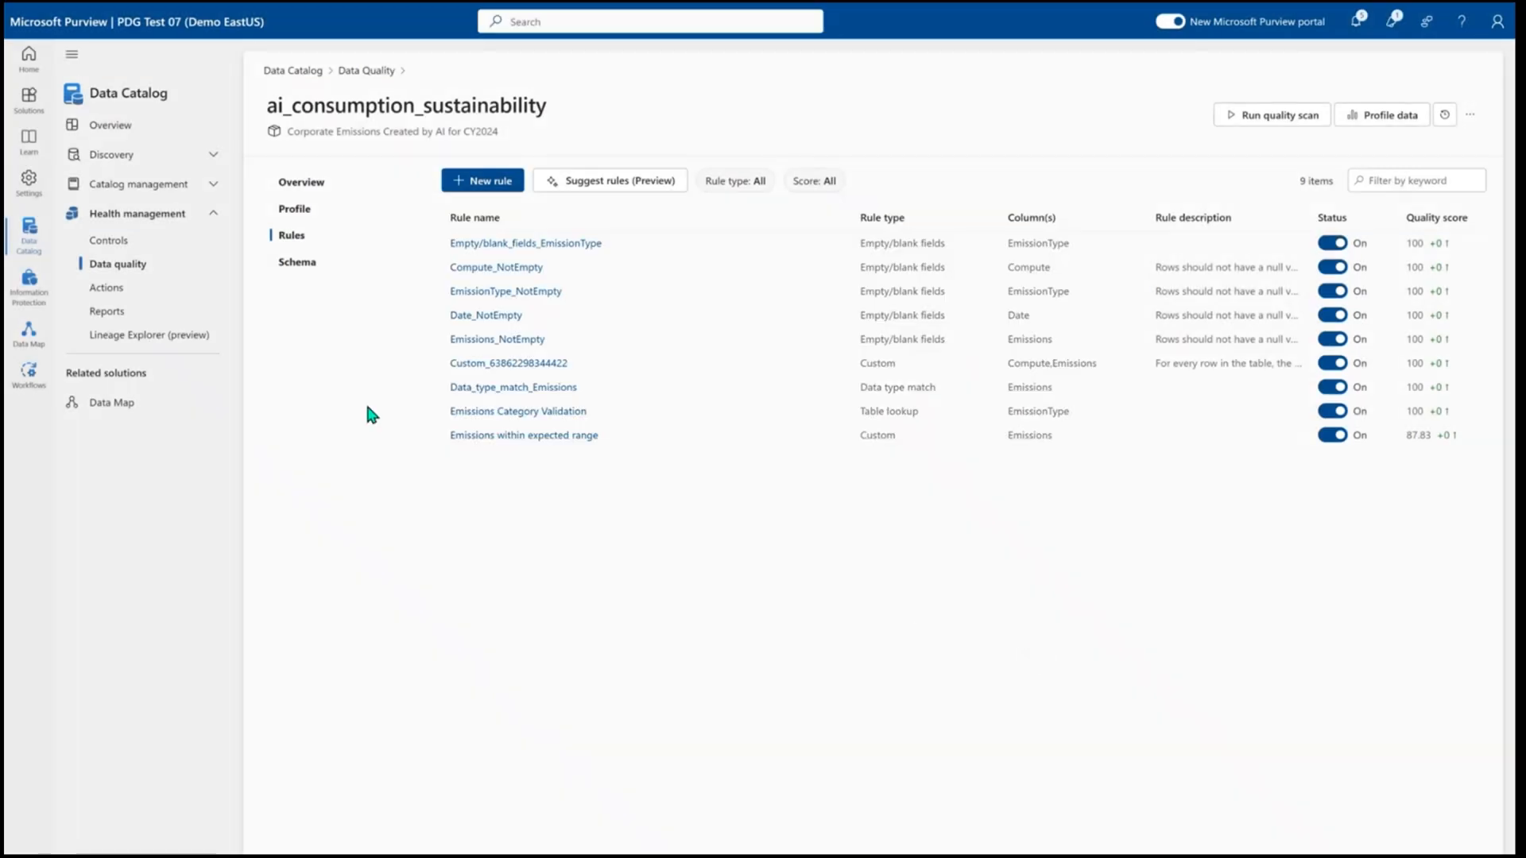
Show the asset's schema with its seven columns and per-column rule counts
click(296, 261)
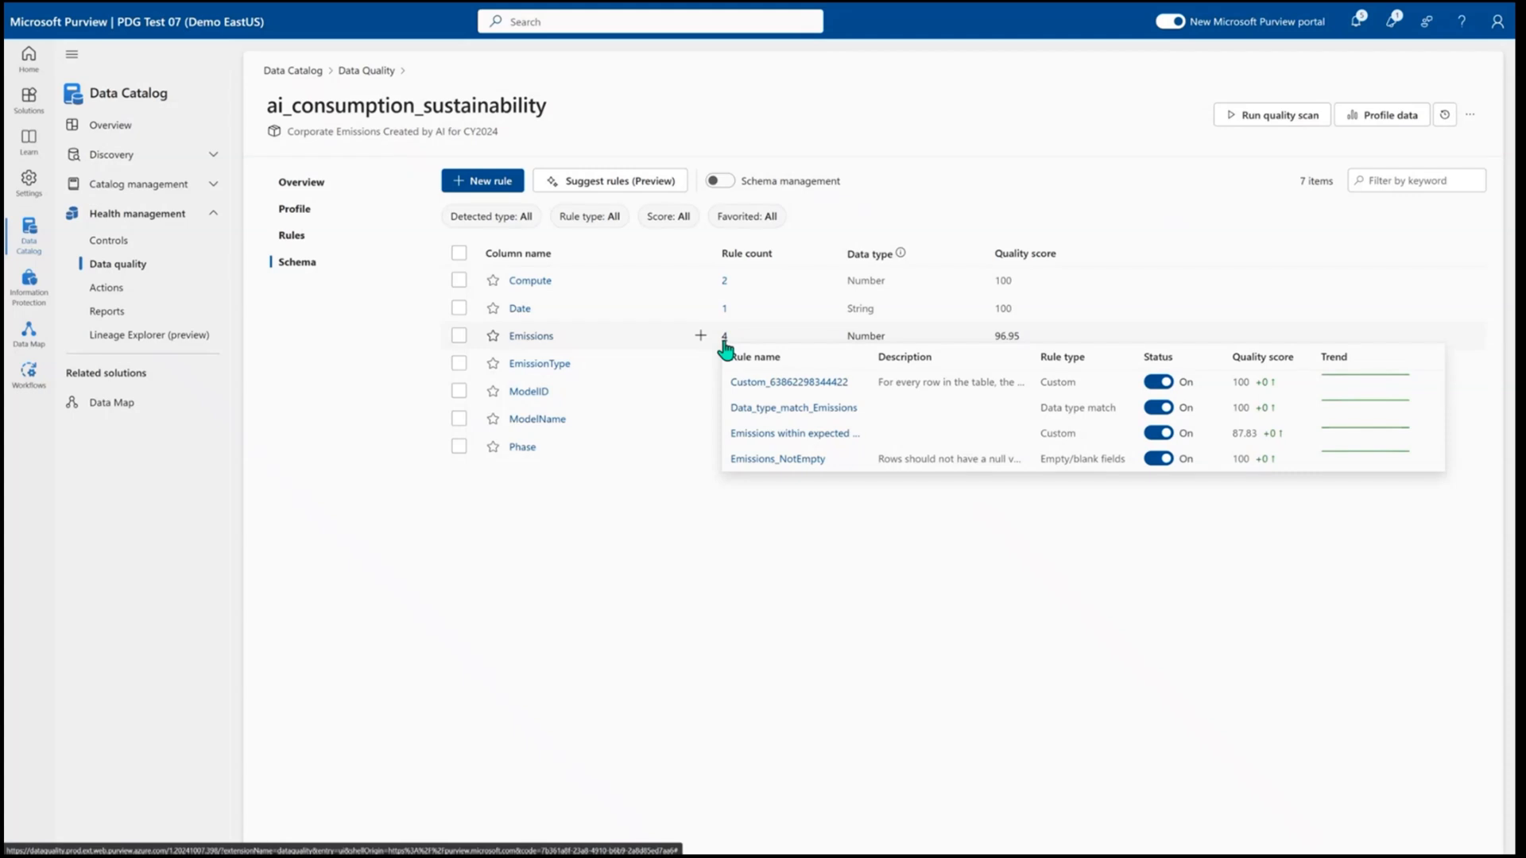
mouse_move(924, 187)
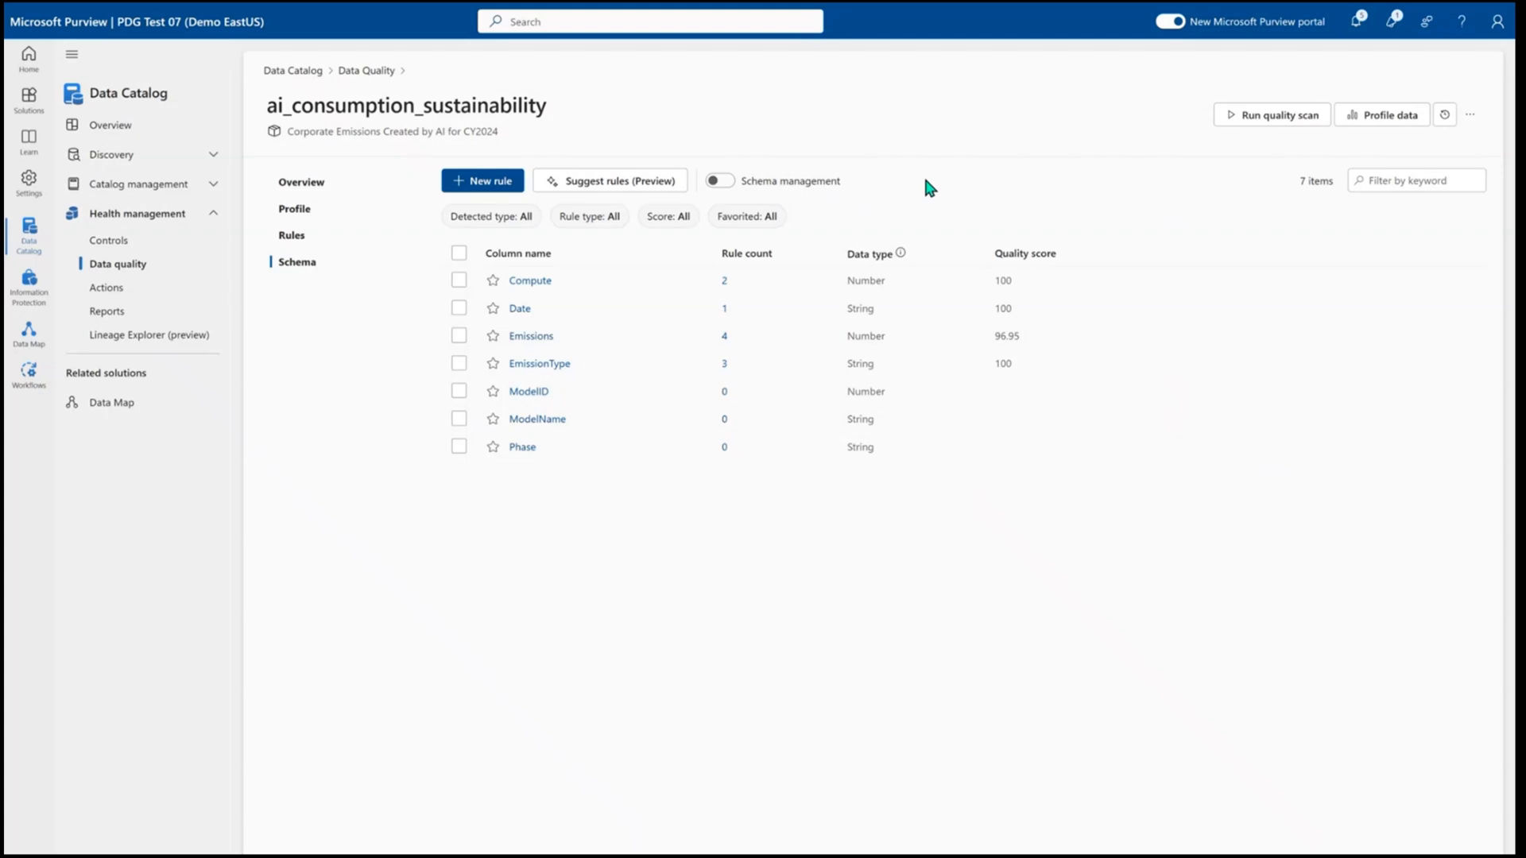
mouse_move(927, 200)
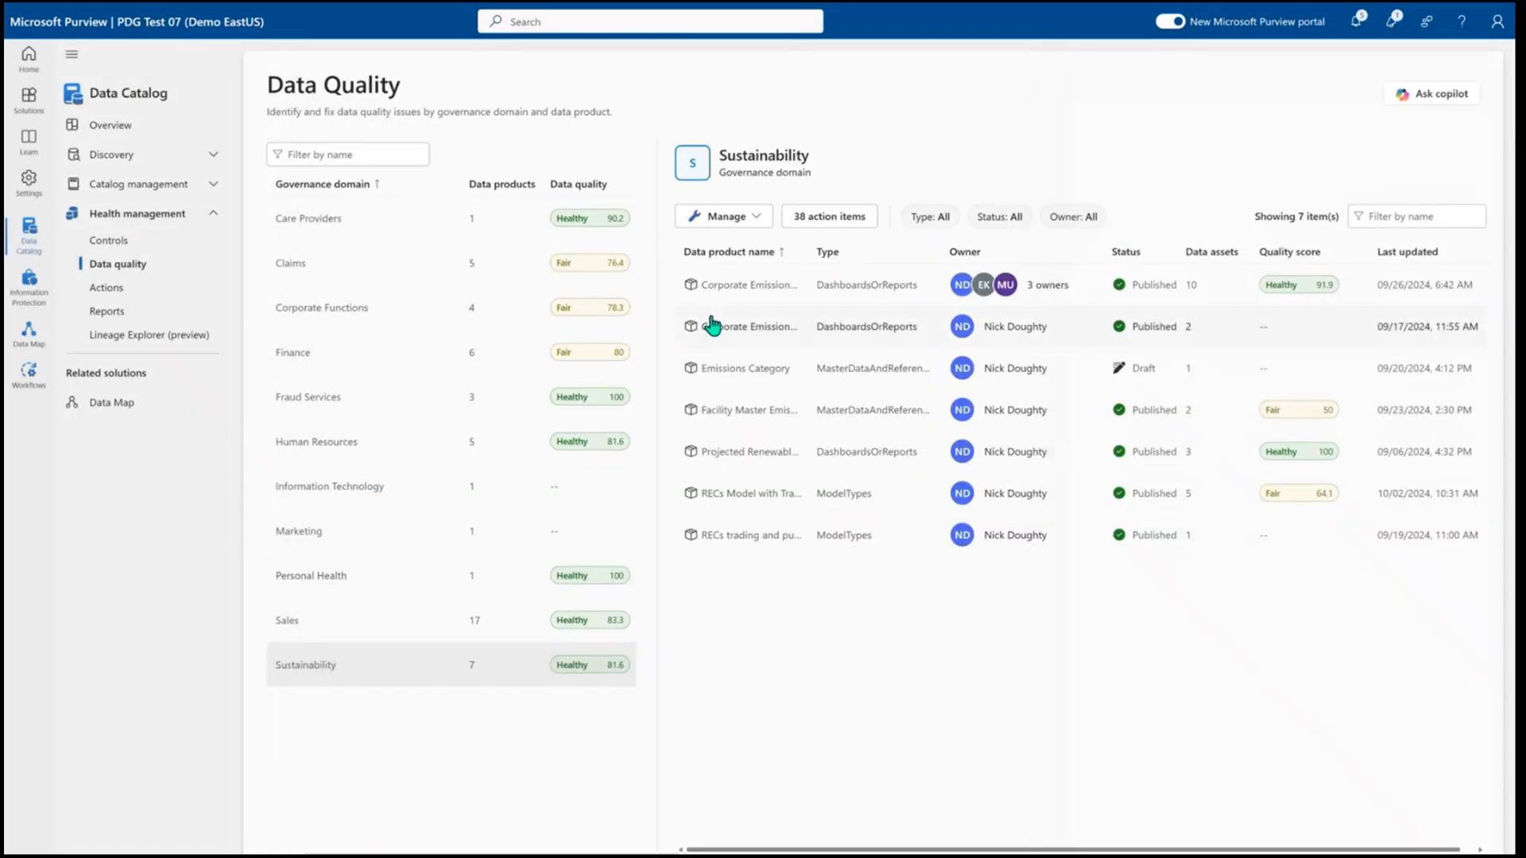
Open the Sustainability domain's Alerts page listing the 'Emissions from AI Issue' alert
click(722, 216)
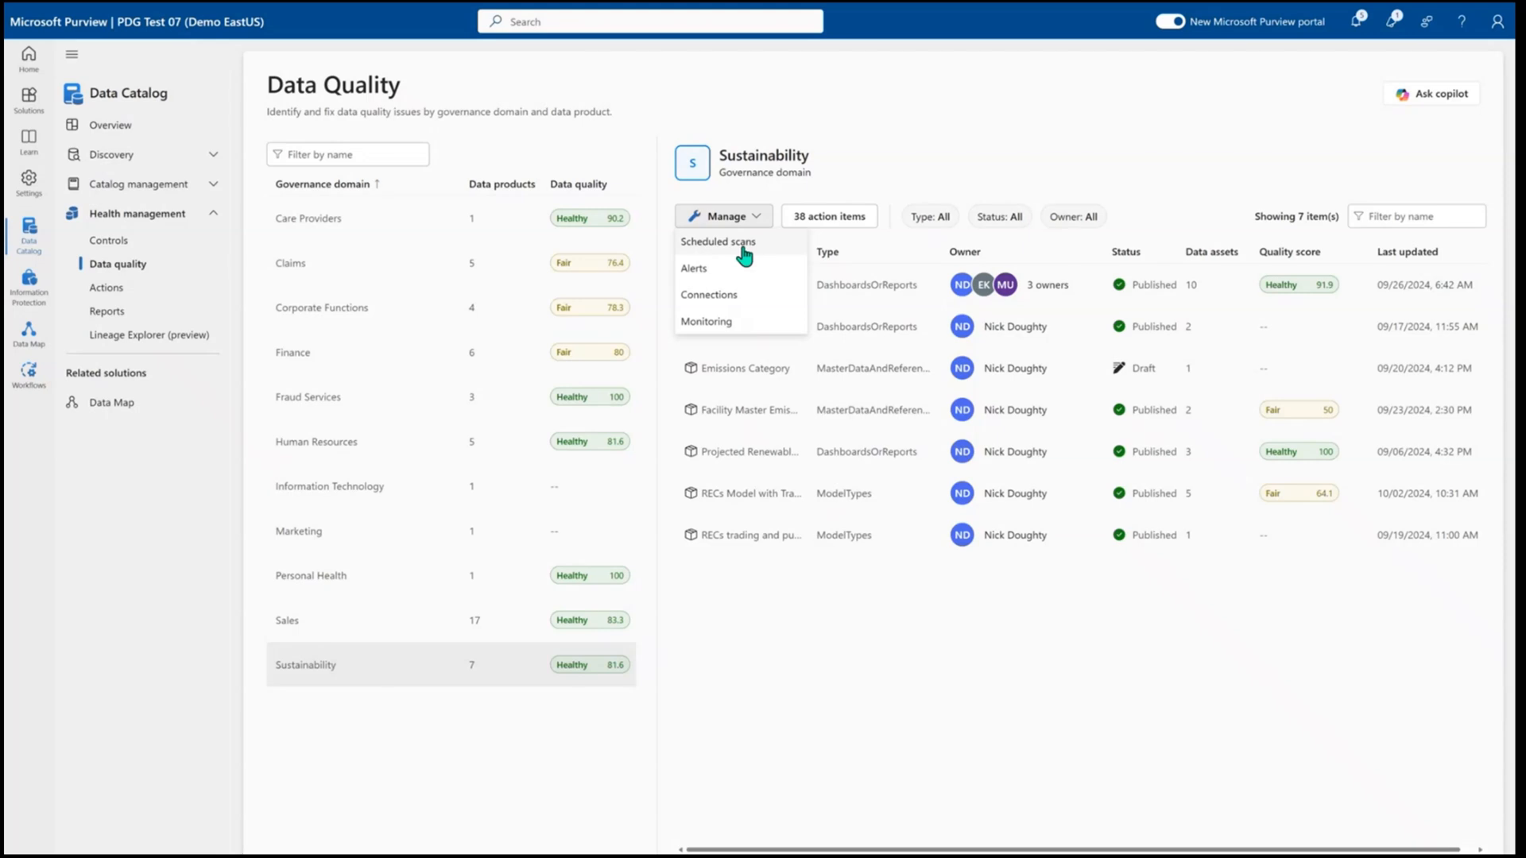
mouse_move(739, 274)
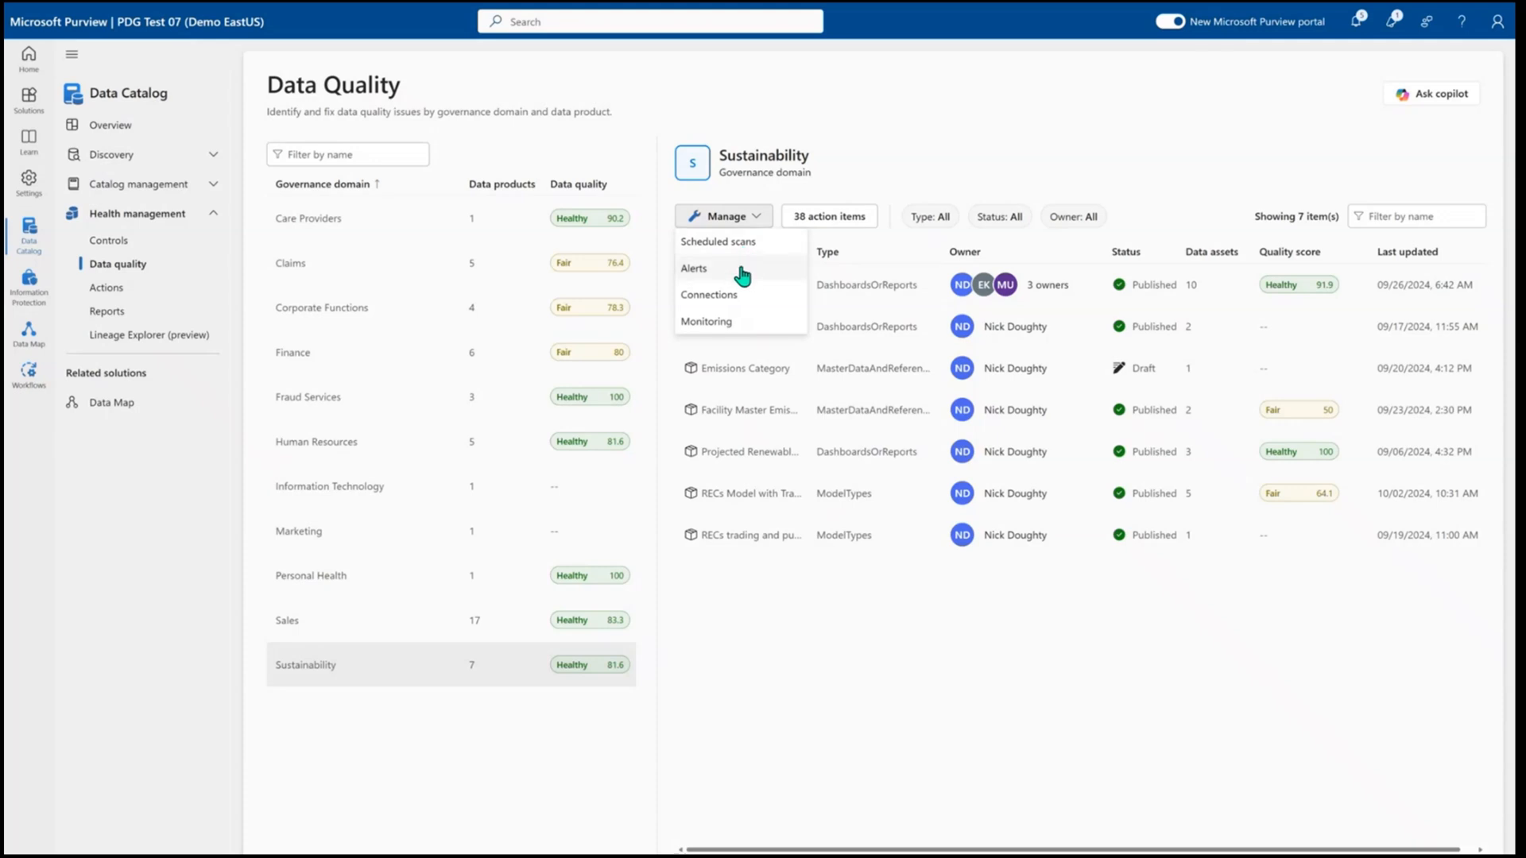
click(693, 269)
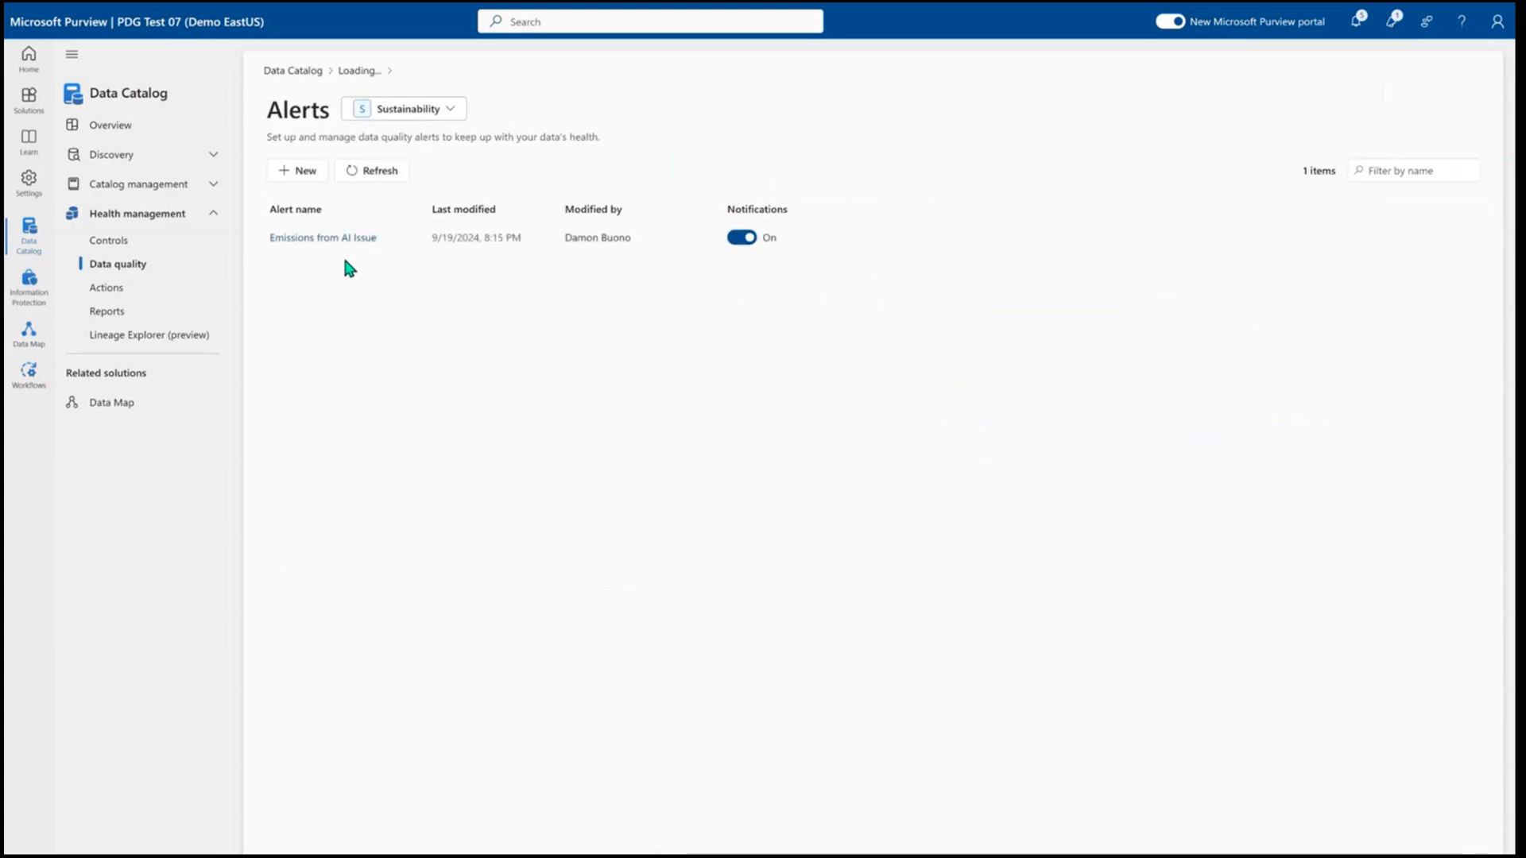
Review the 'Emissions from AI Issue' alert (score below 95, two assets) and close it
click(321, 237)
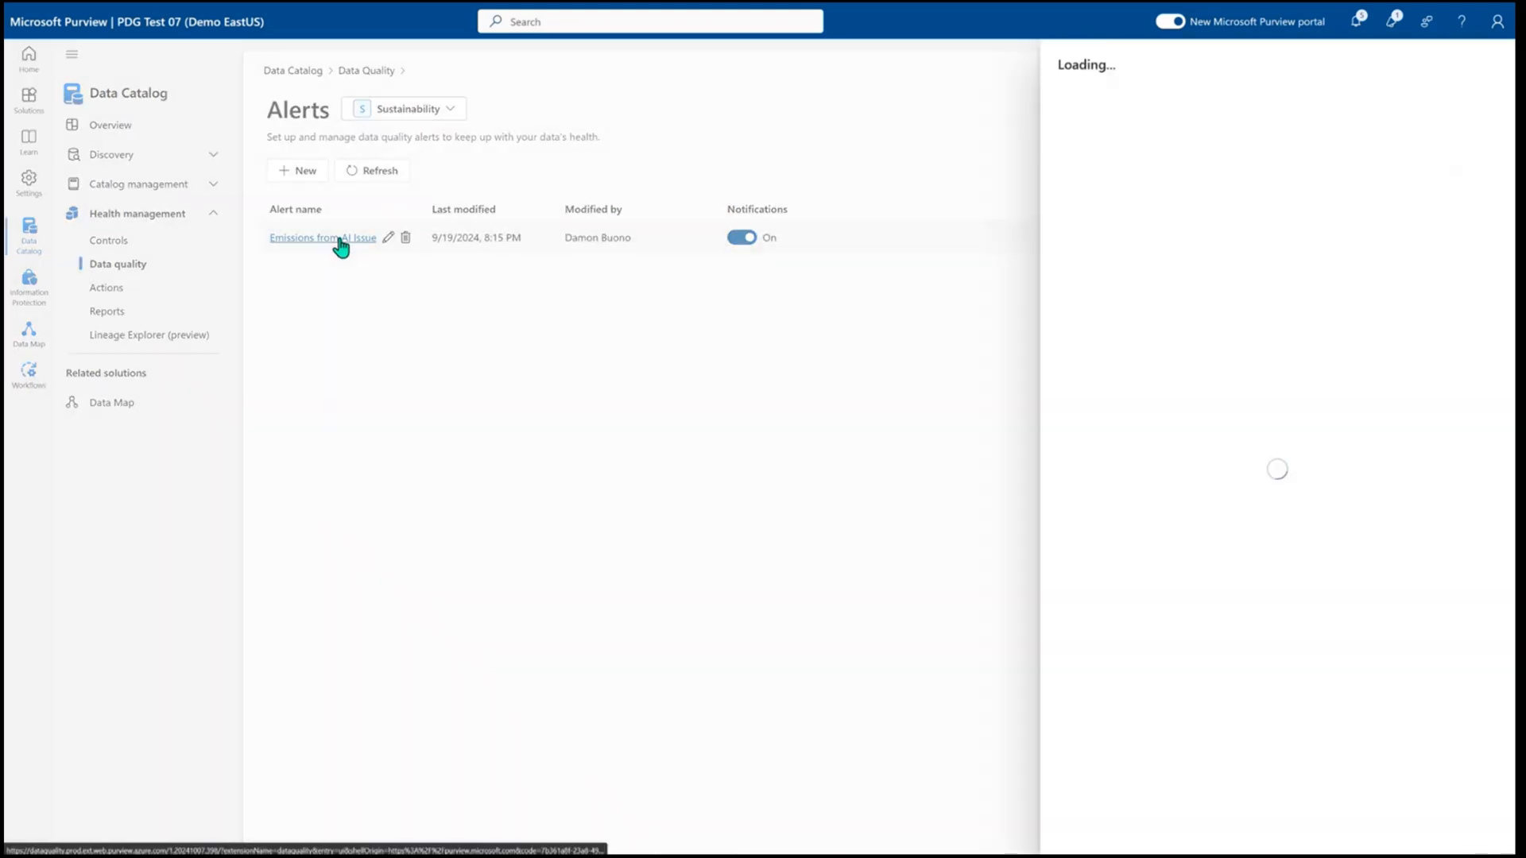
click(322, 238)
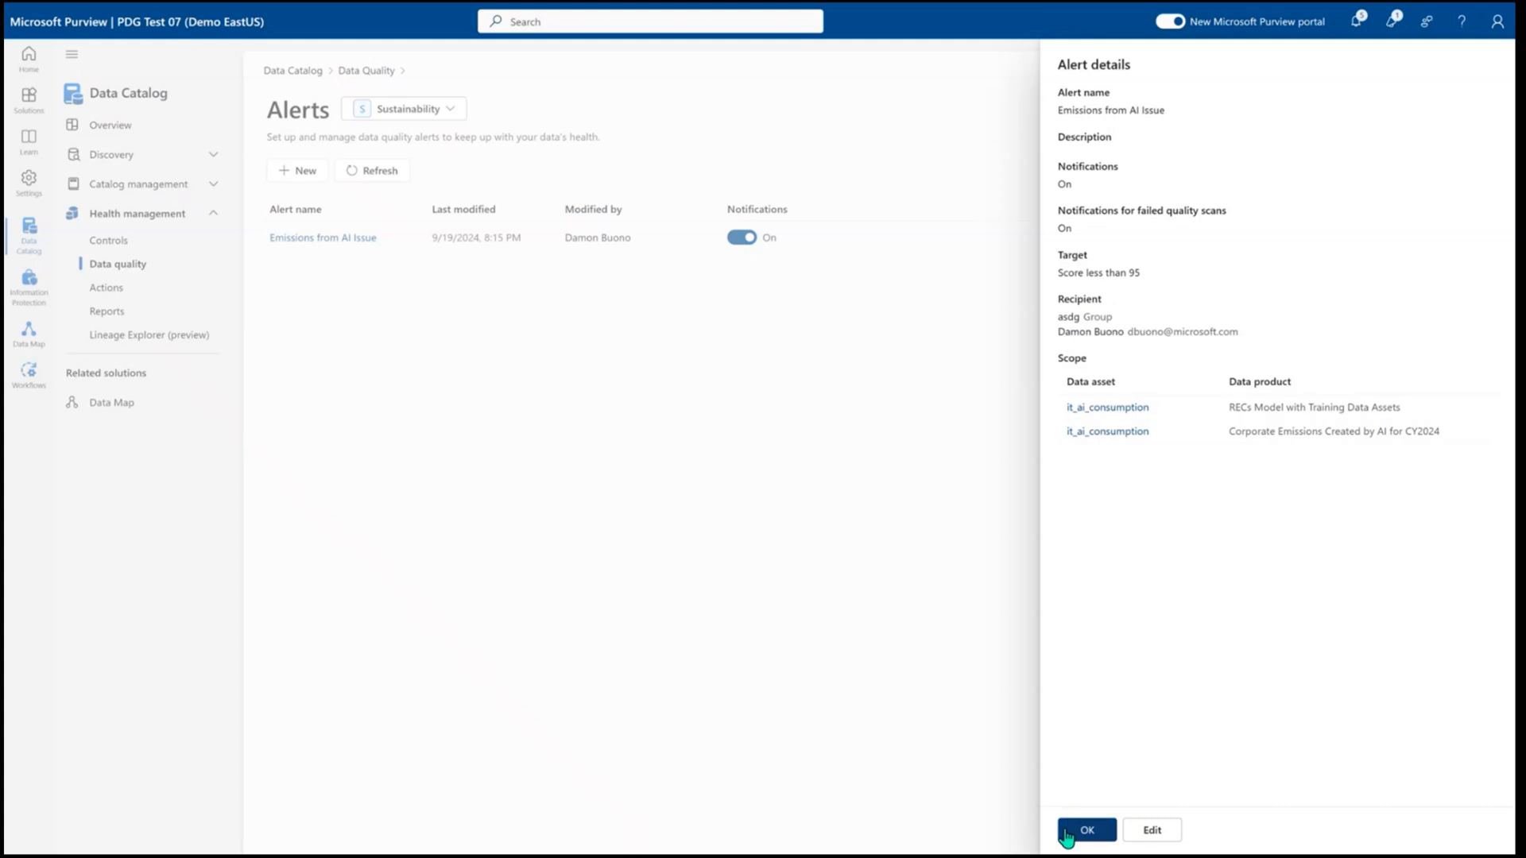
click(1087, 829)
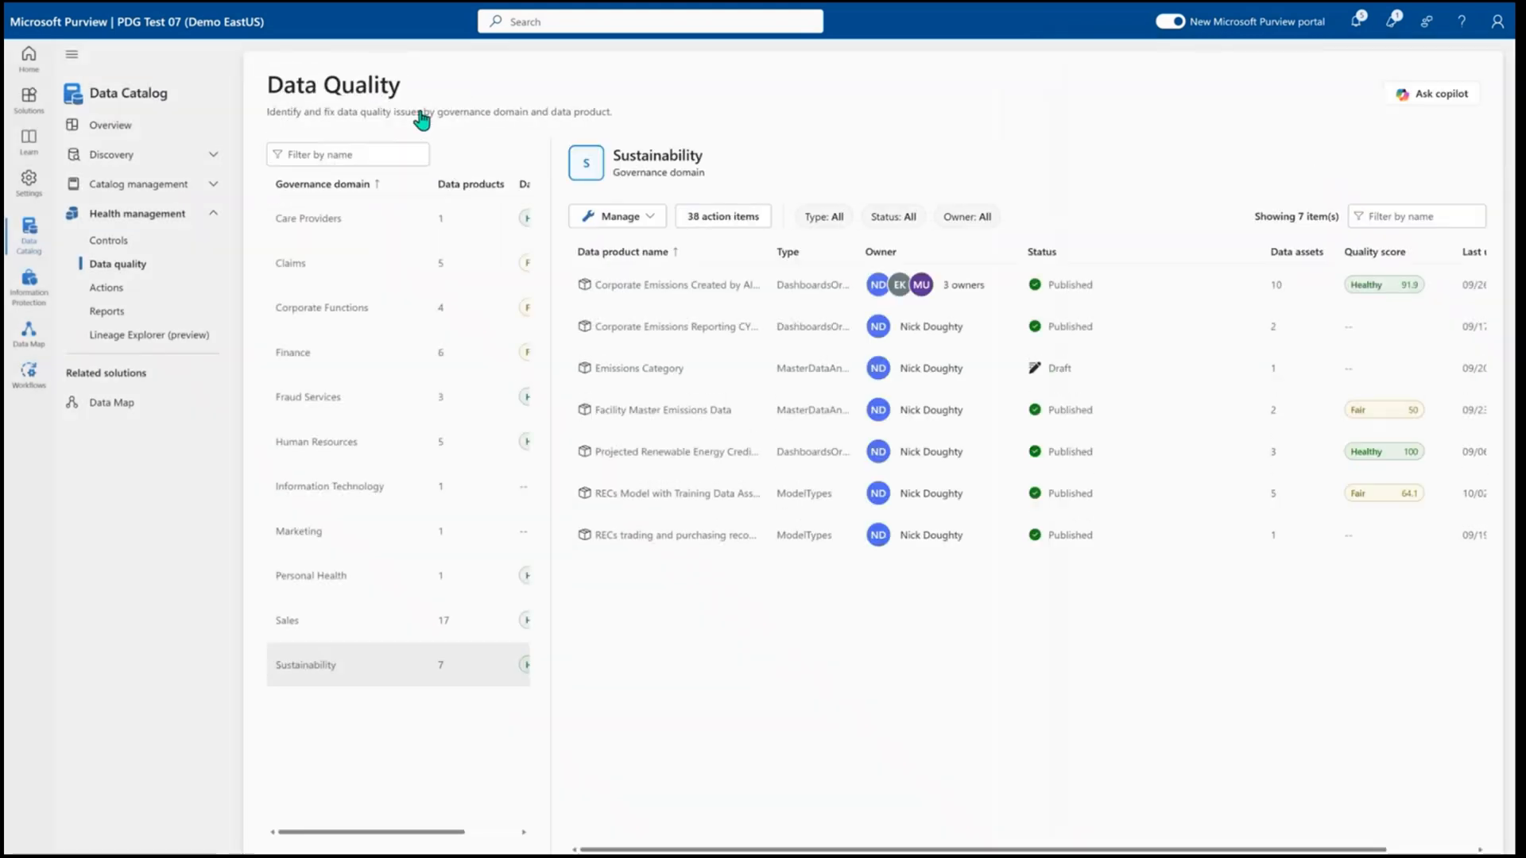
click(617, 216)
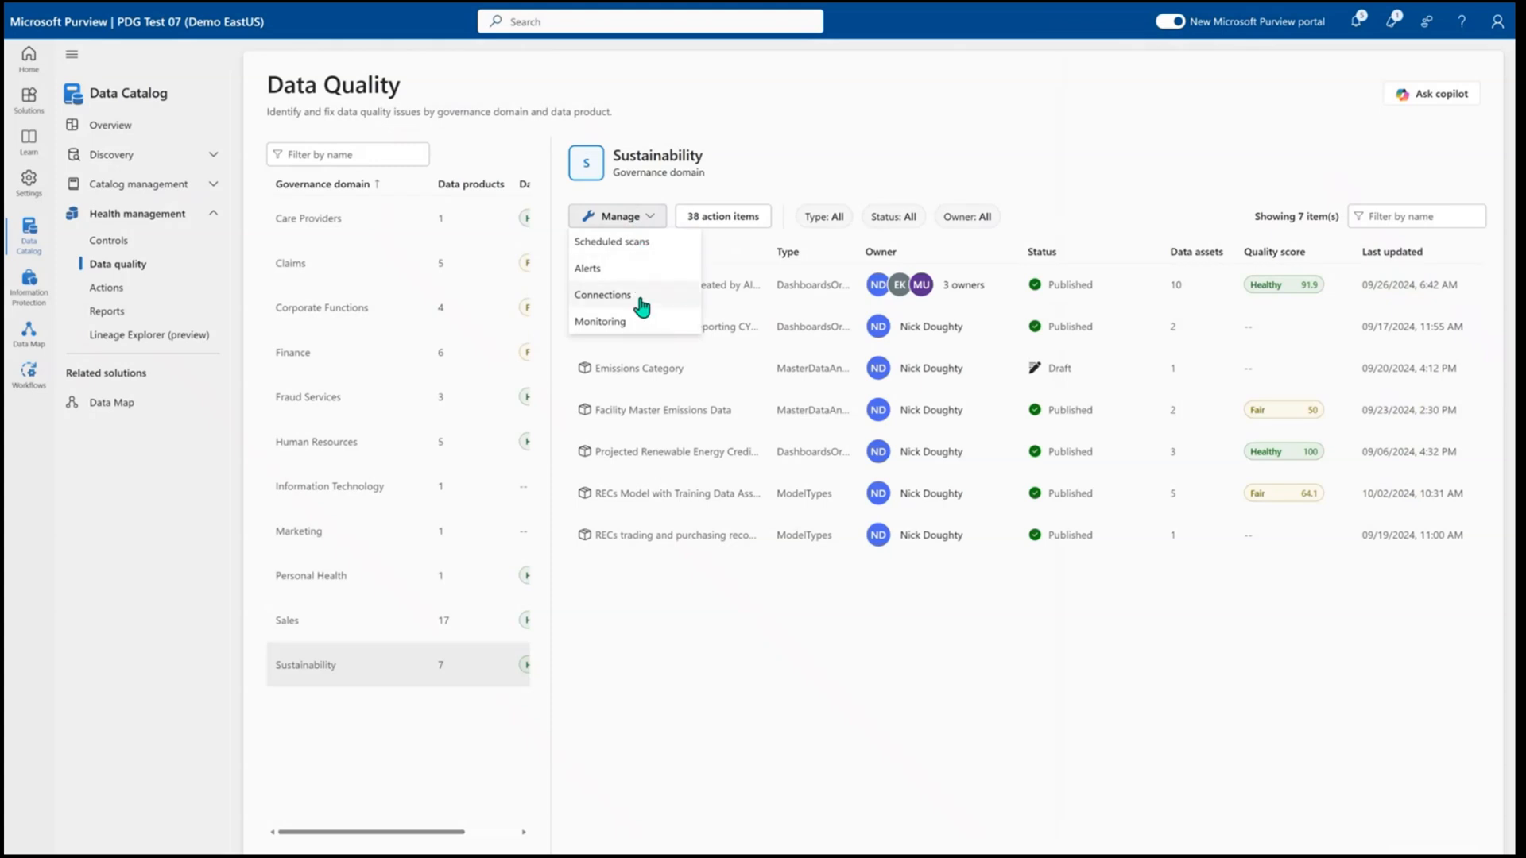
mouse_move(637, 321)
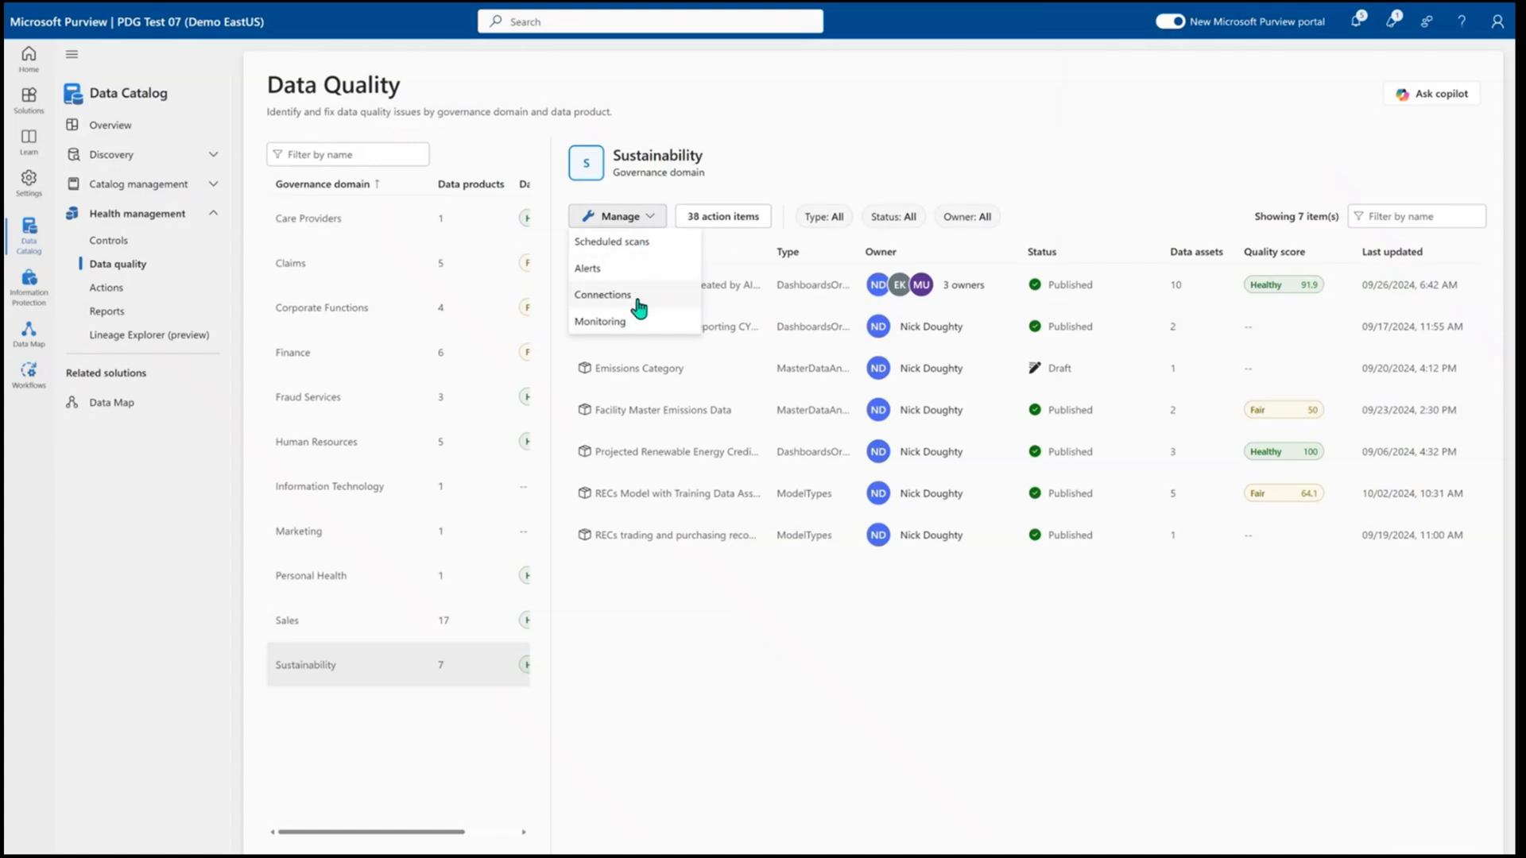
View Sustainability's six data quality connections, then go to the health Reports list
click(602, 295)
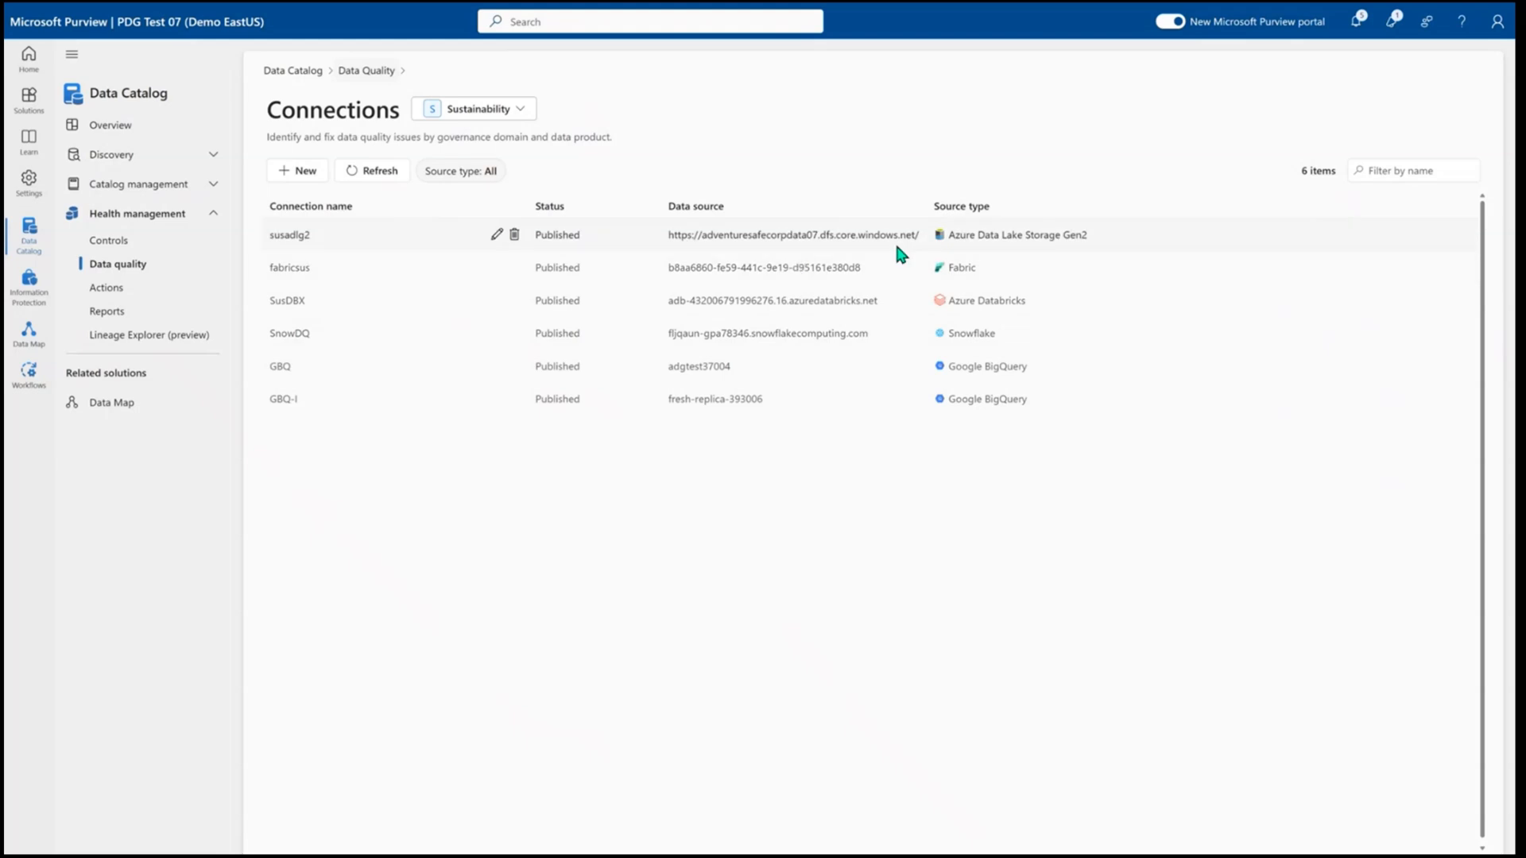
mouse_move(925, 244)
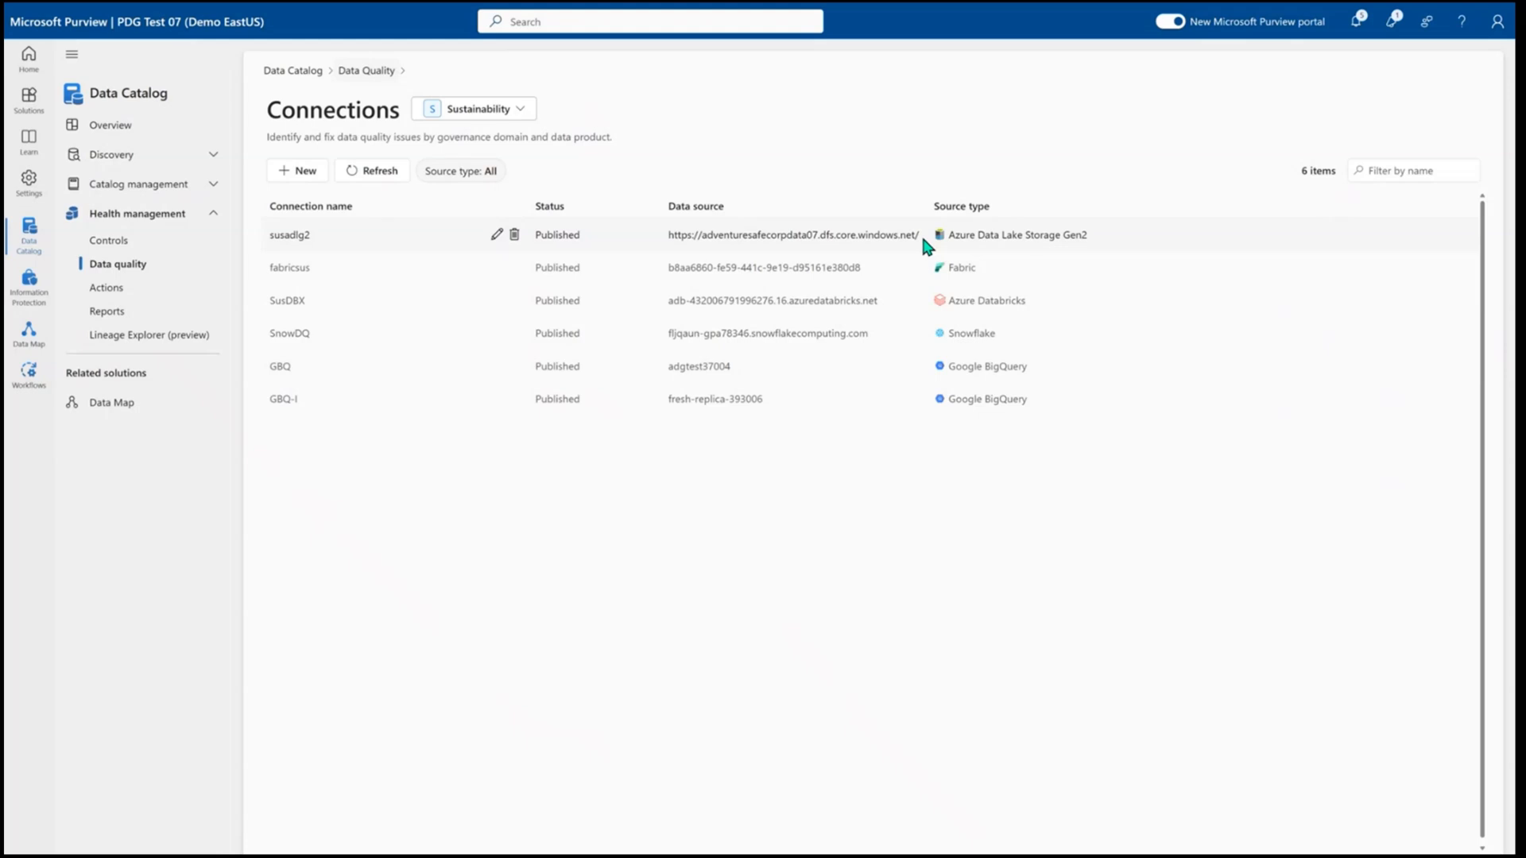
mouse_move(546, 180)
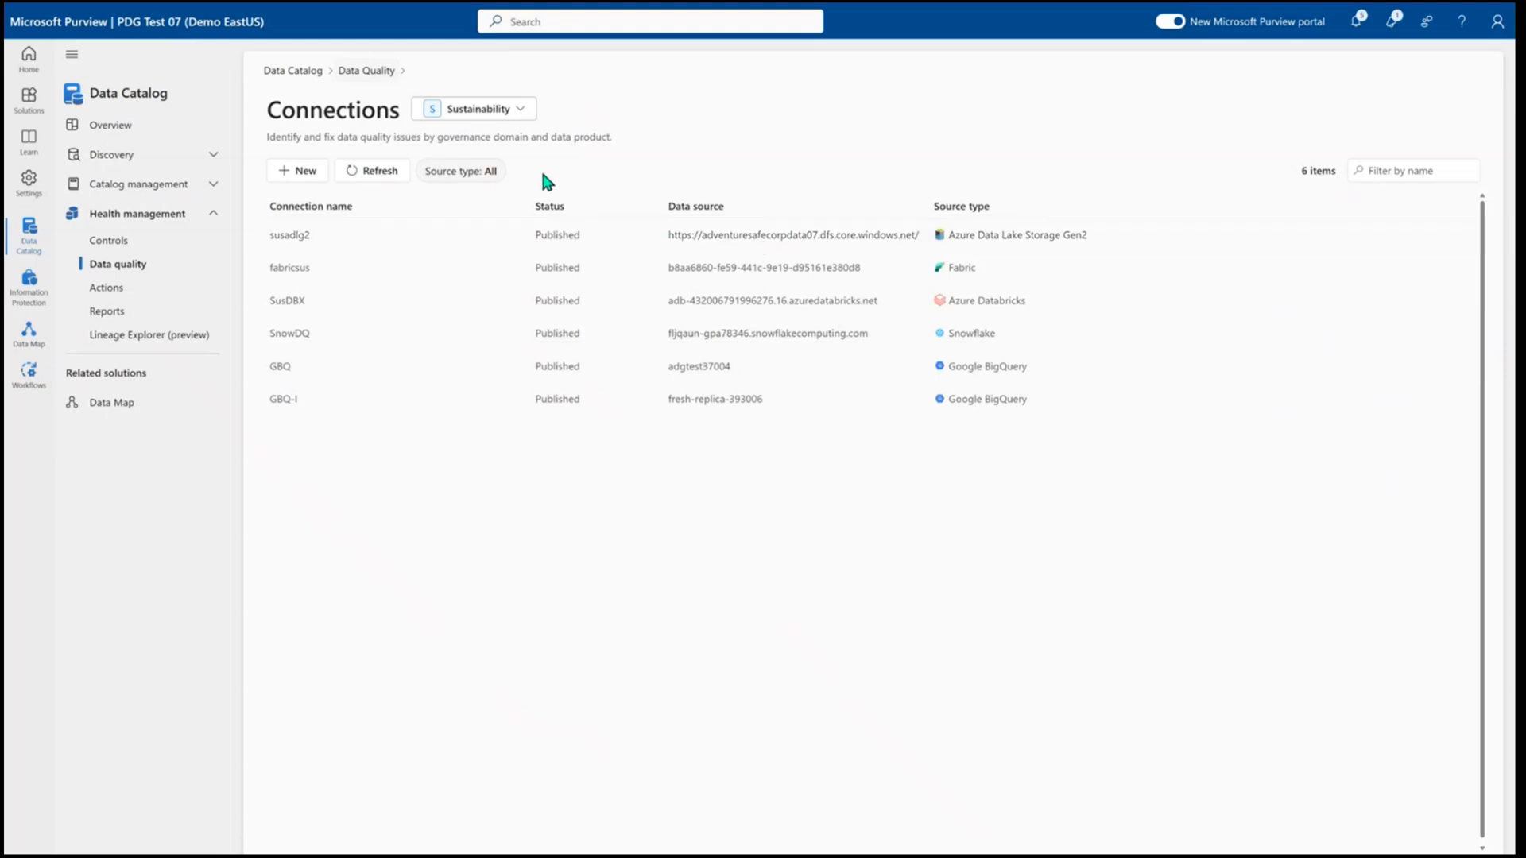
mouse_move(348, 134)
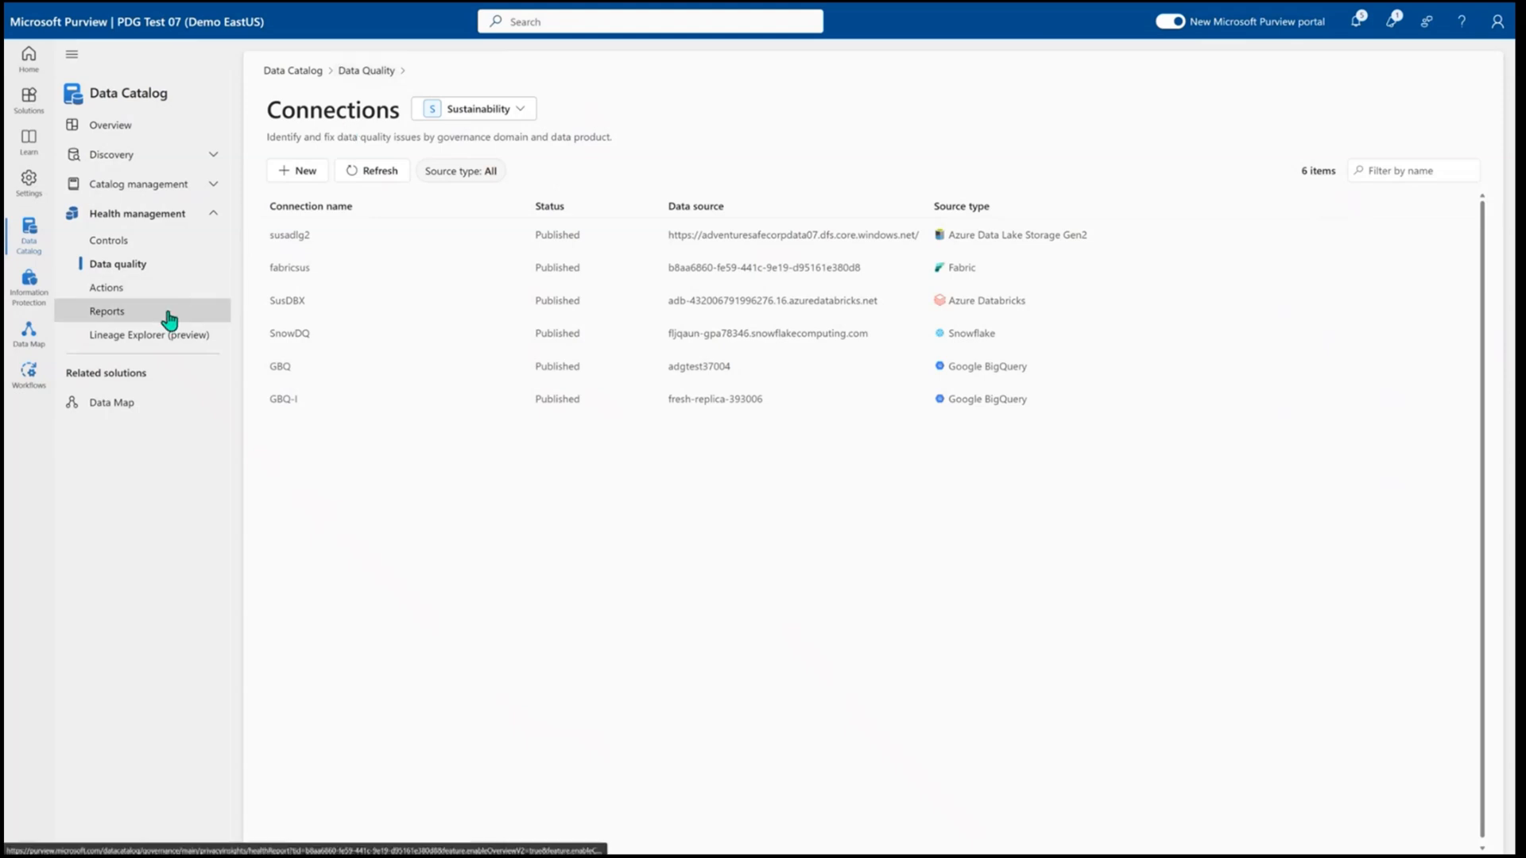
click(105, 311)
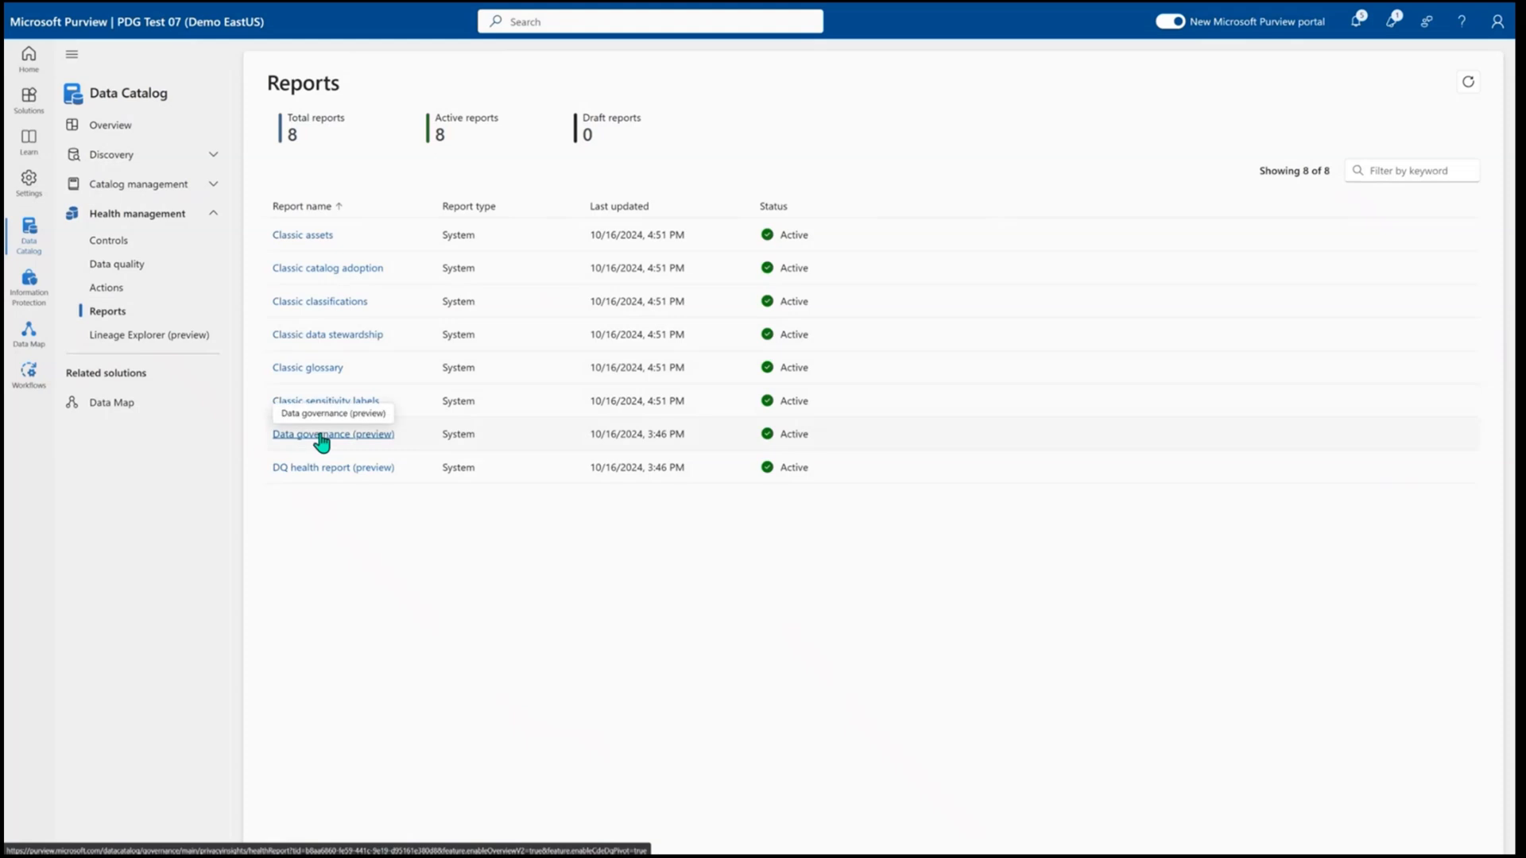
mouse_move(329, 475)
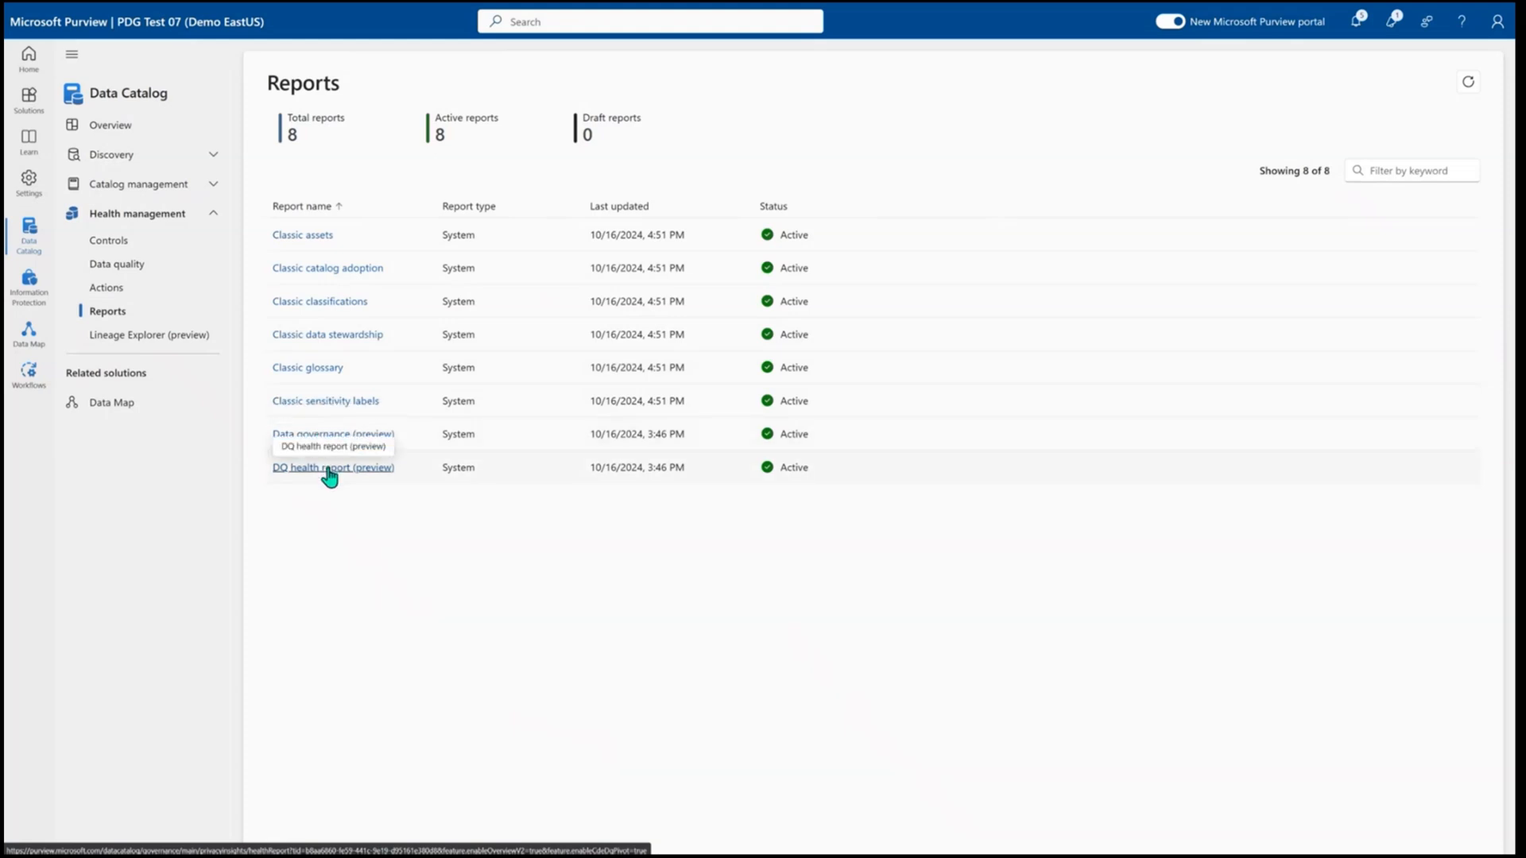
click(333, 467)
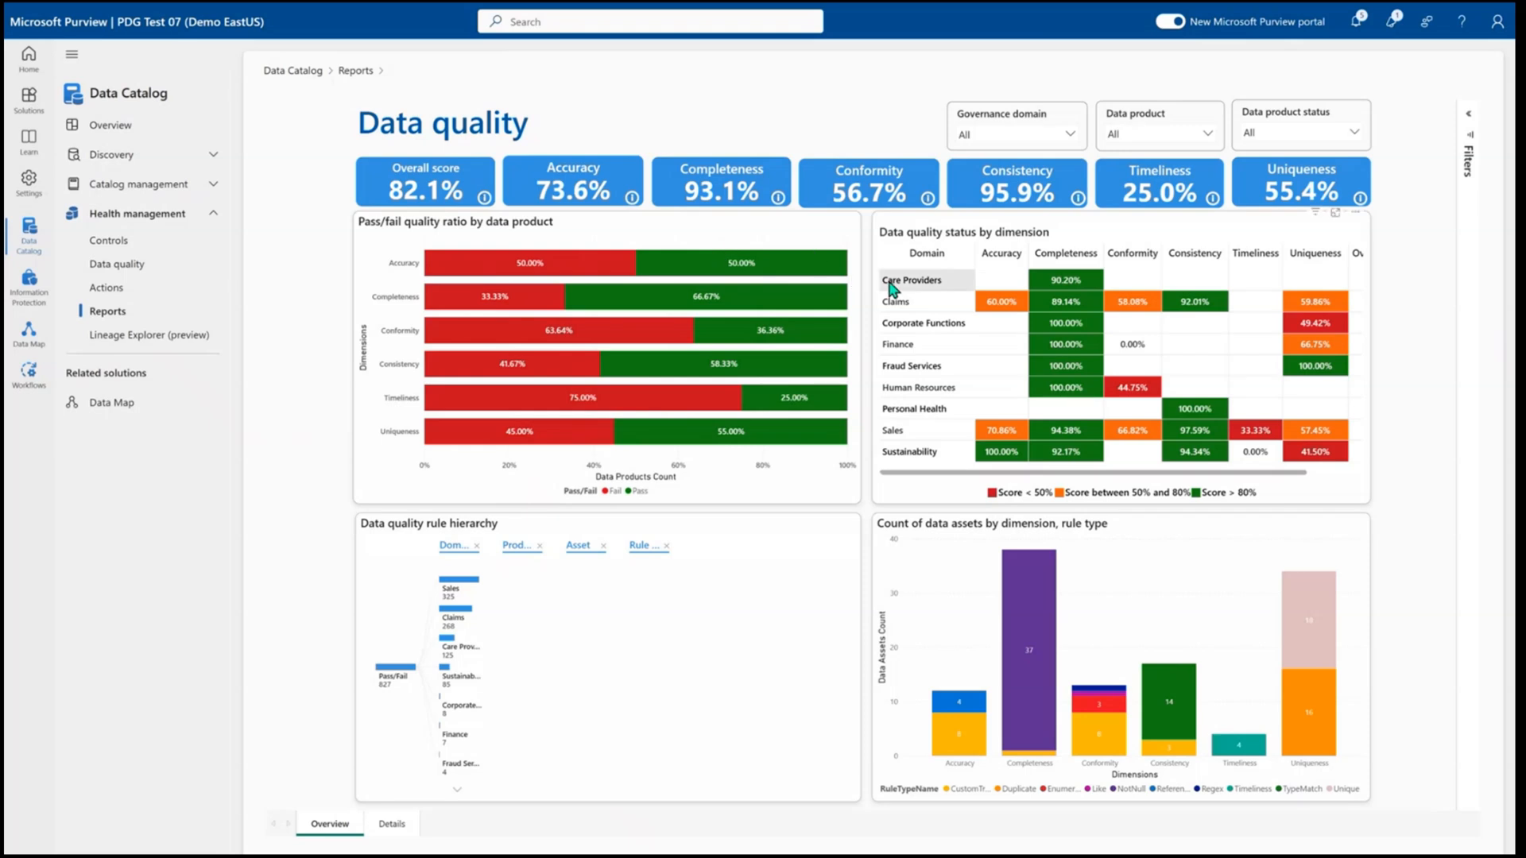
mouse_move(1249, 281)
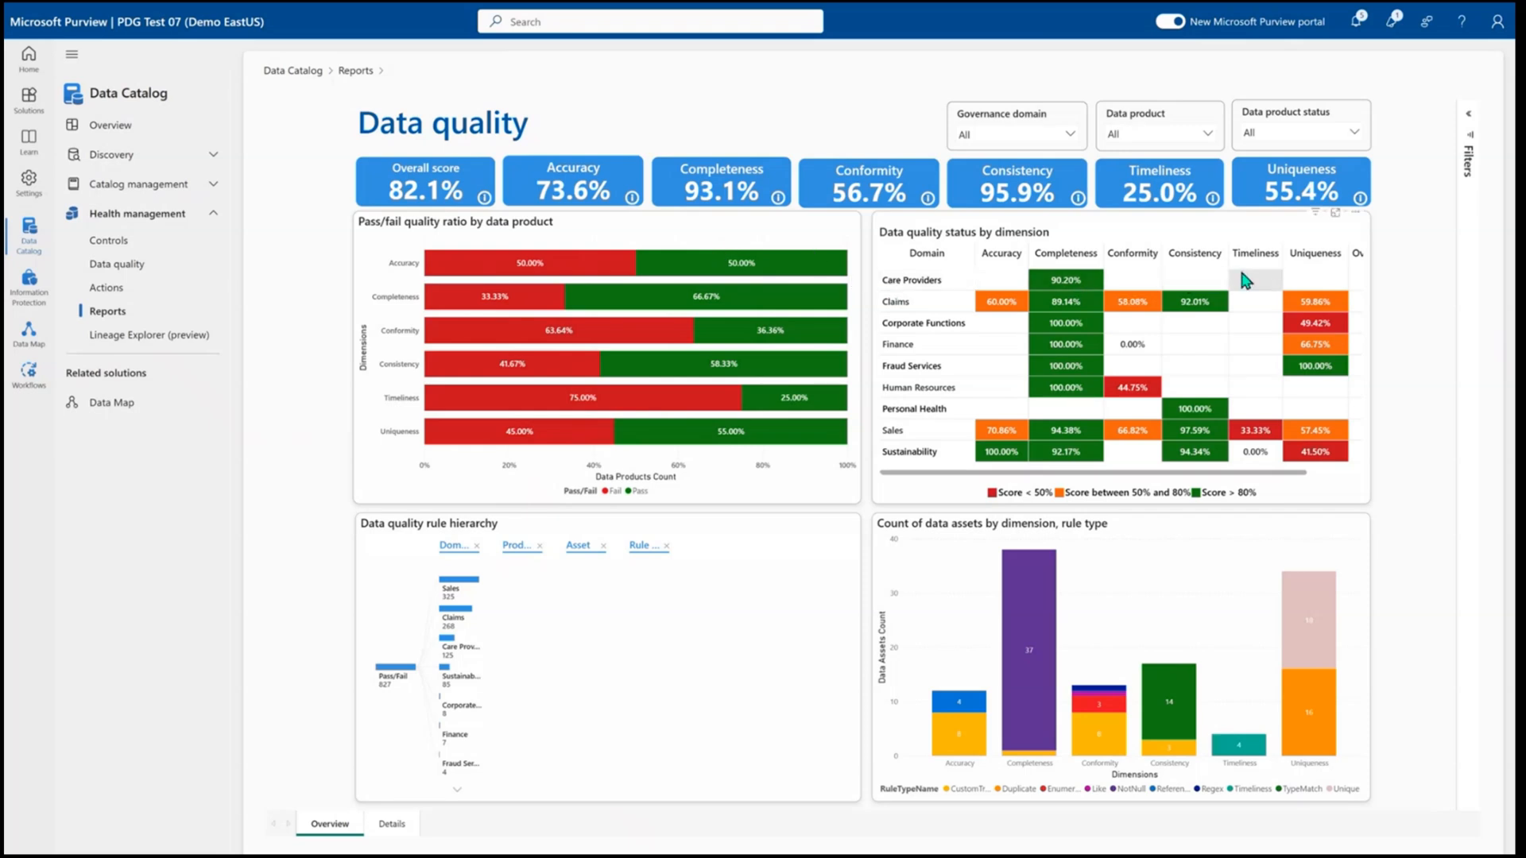
mouse_move(1292, 290)
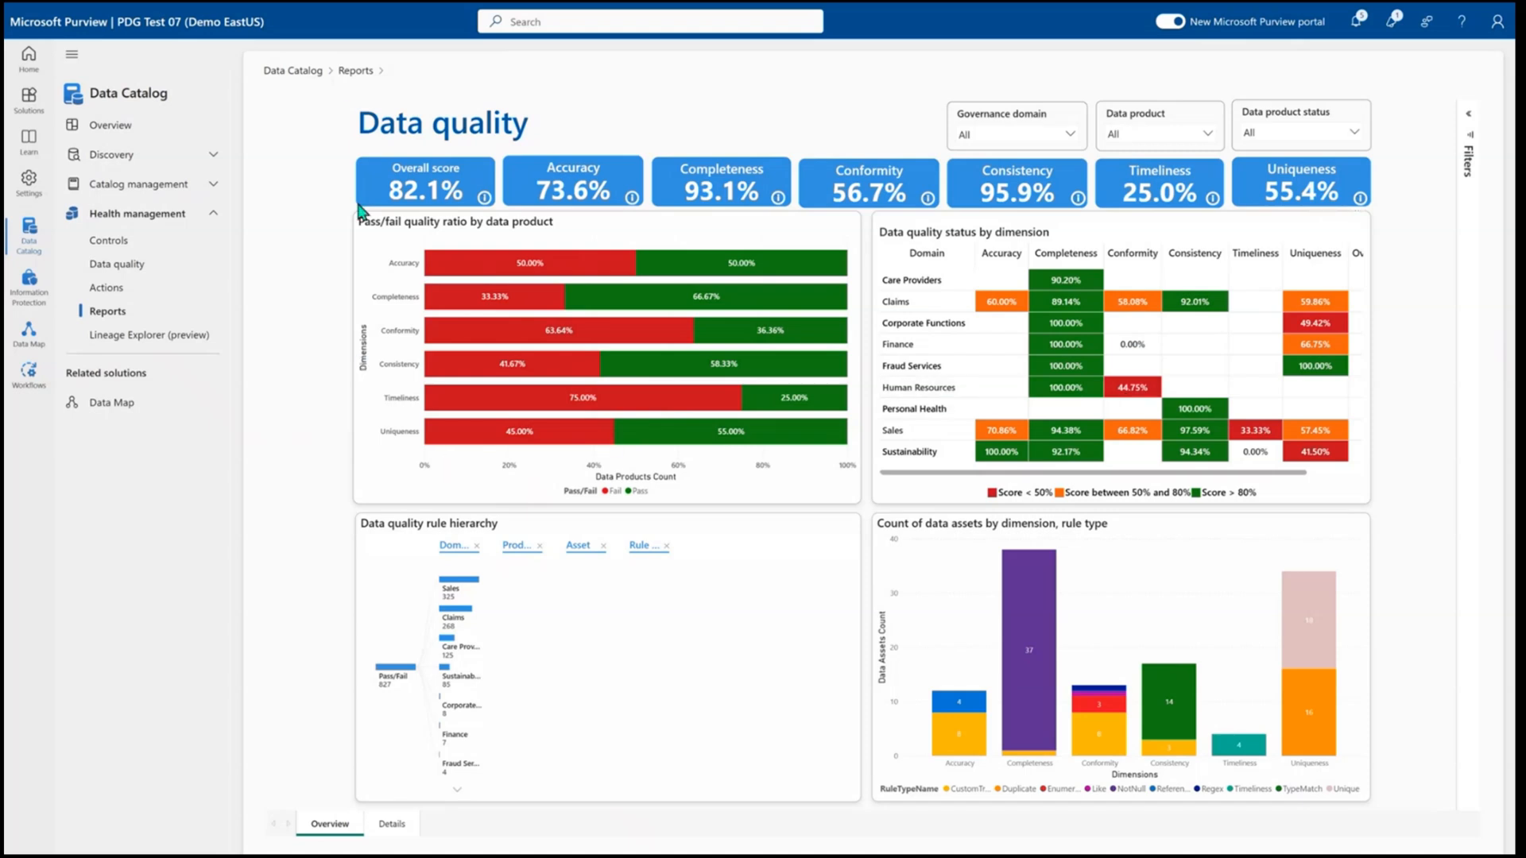
click(107, 312)
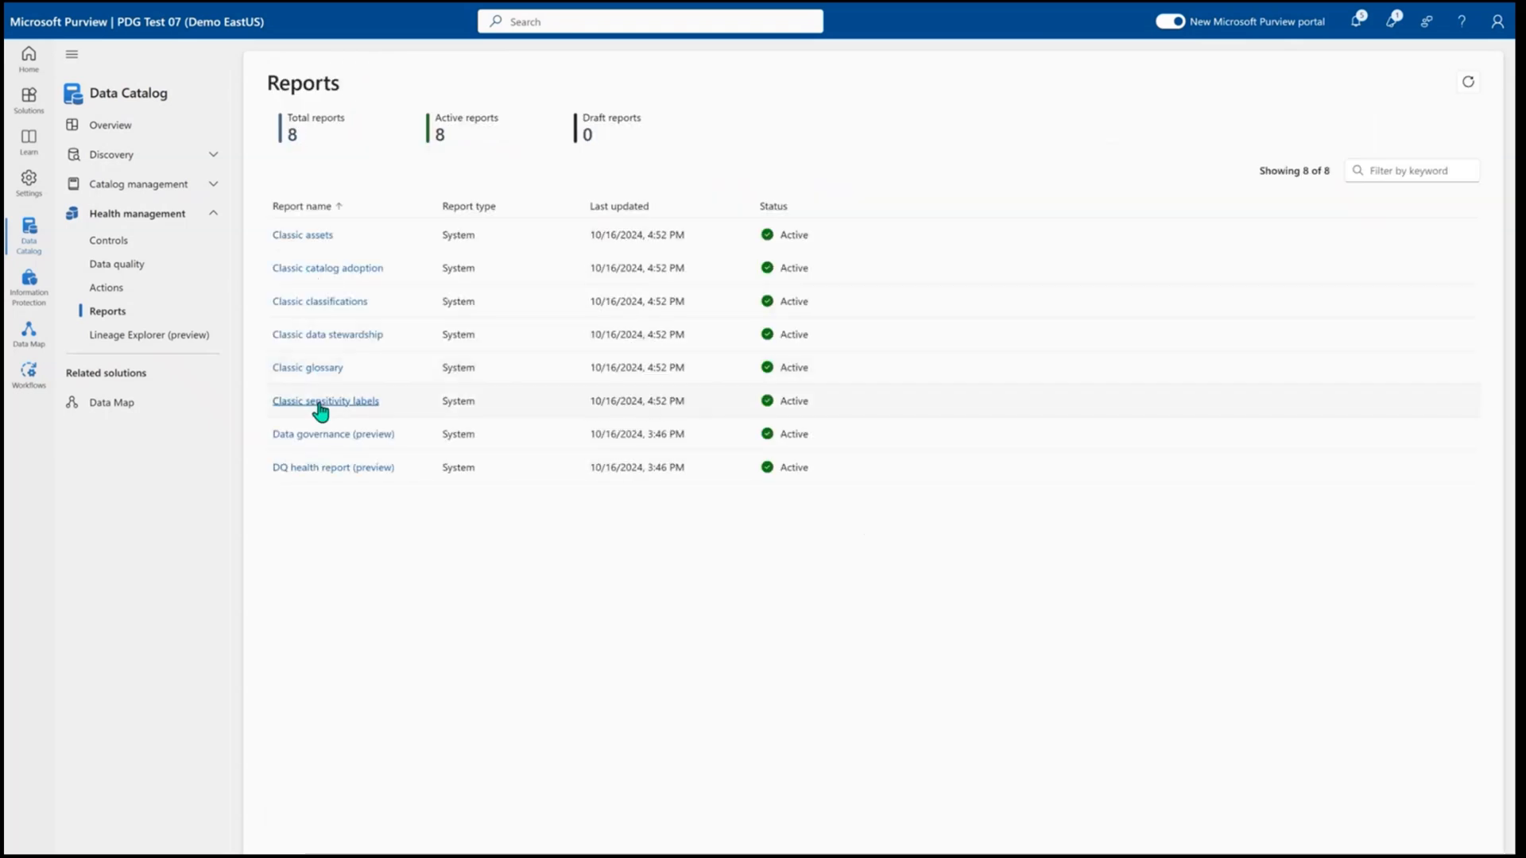
Review the Data governance overview report: 76.4% score with domain and control breakdowns
click(325, 400)
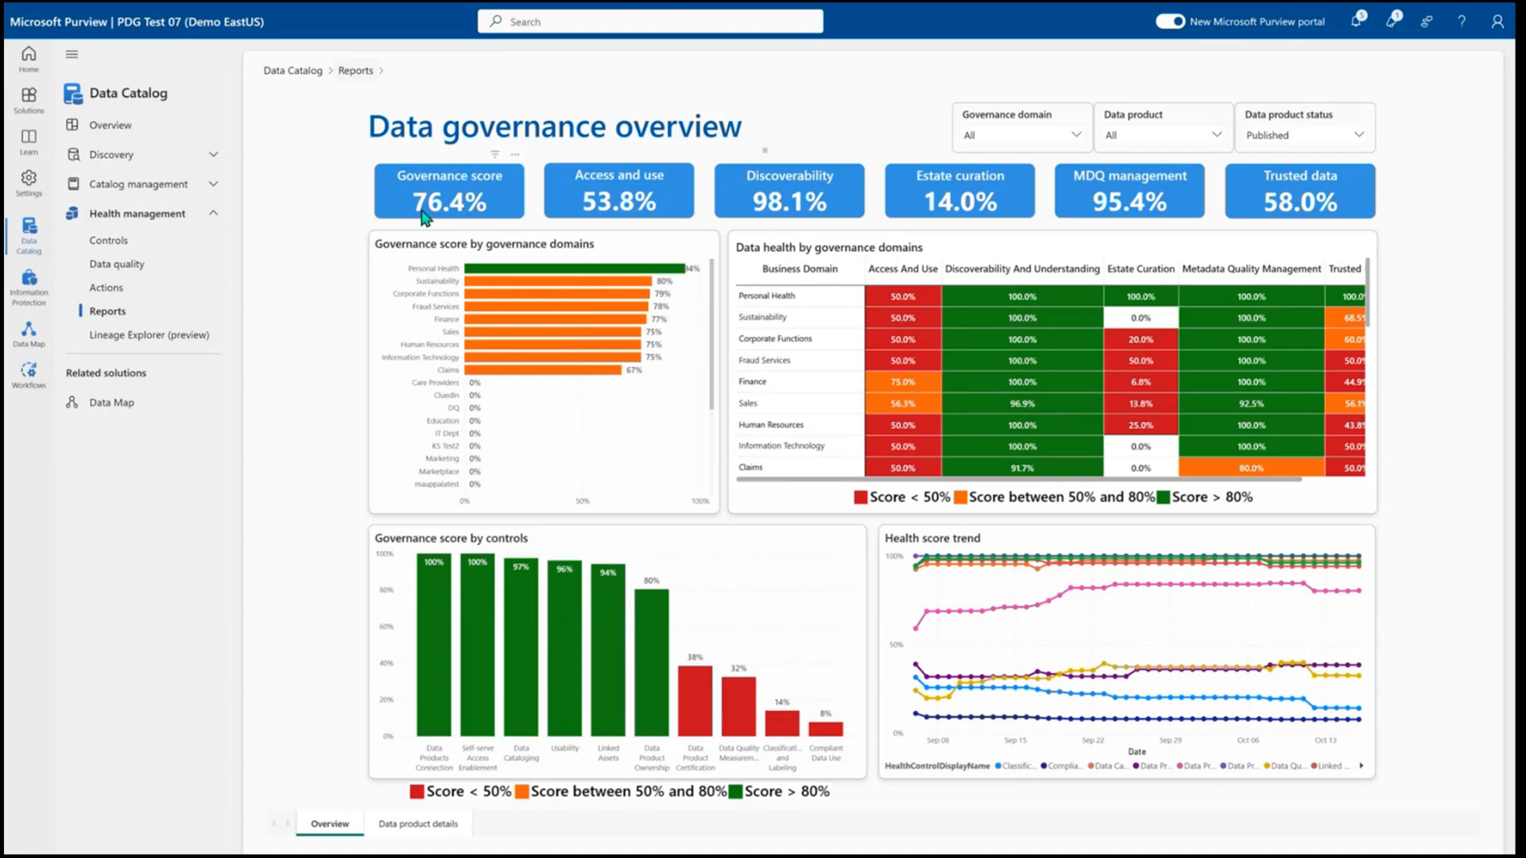
mouse_move(1105, 326)
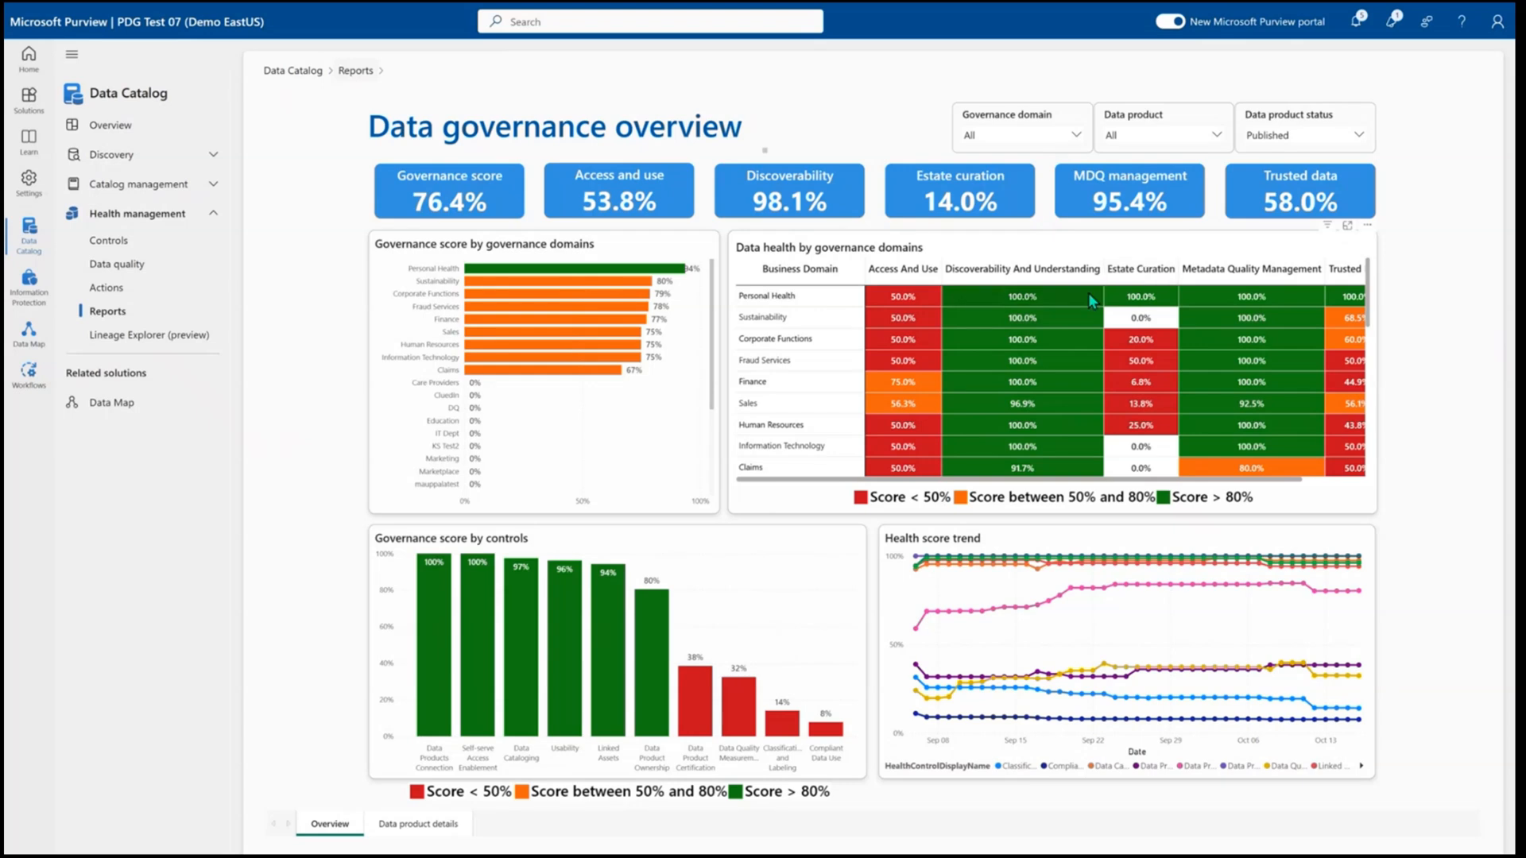
mouse_move(911, 403)
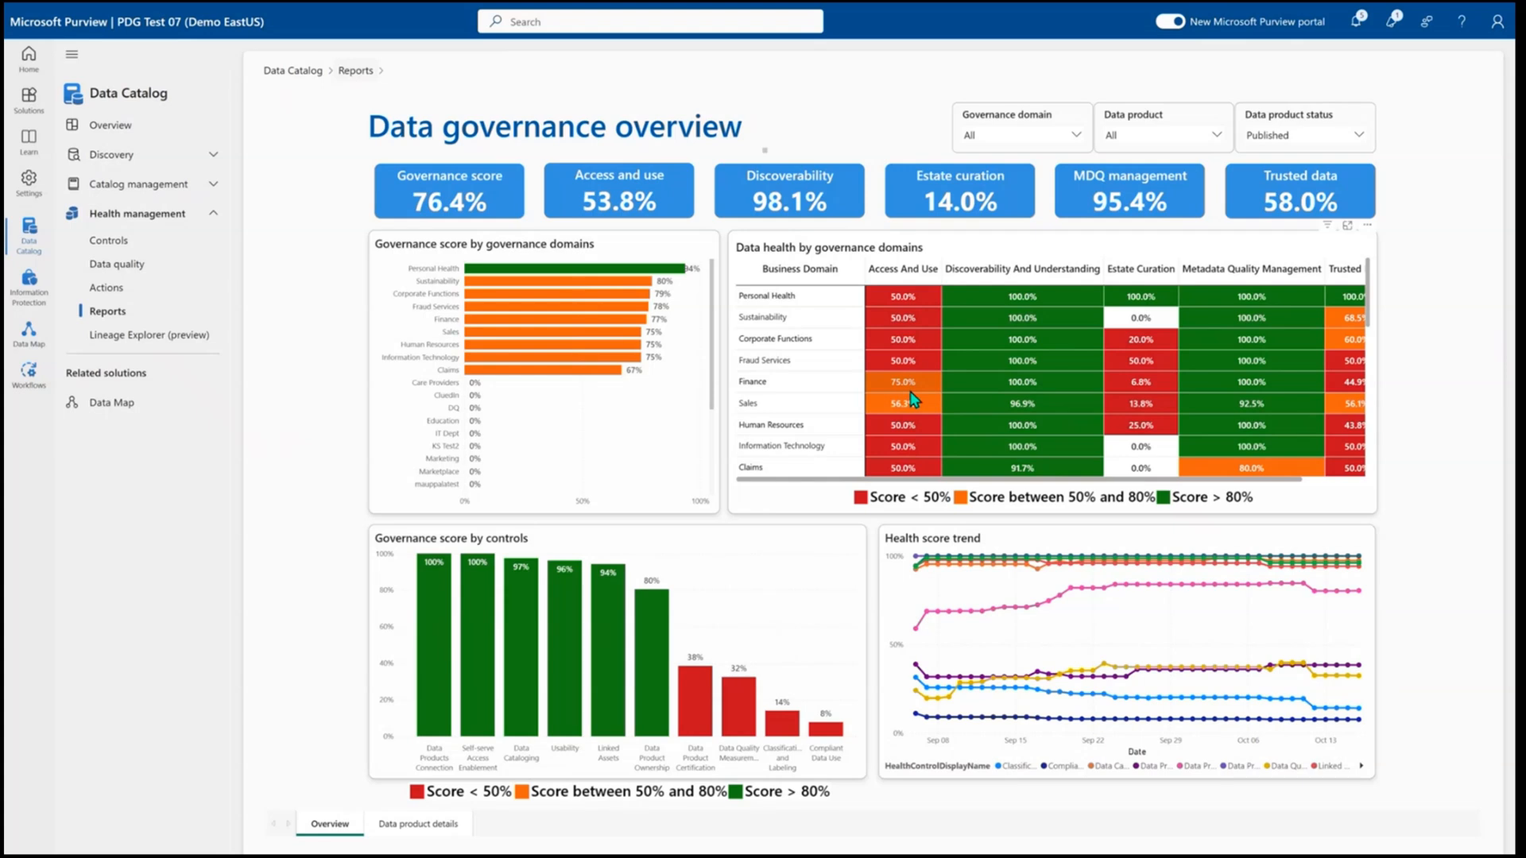
mouse_move(296, 378)
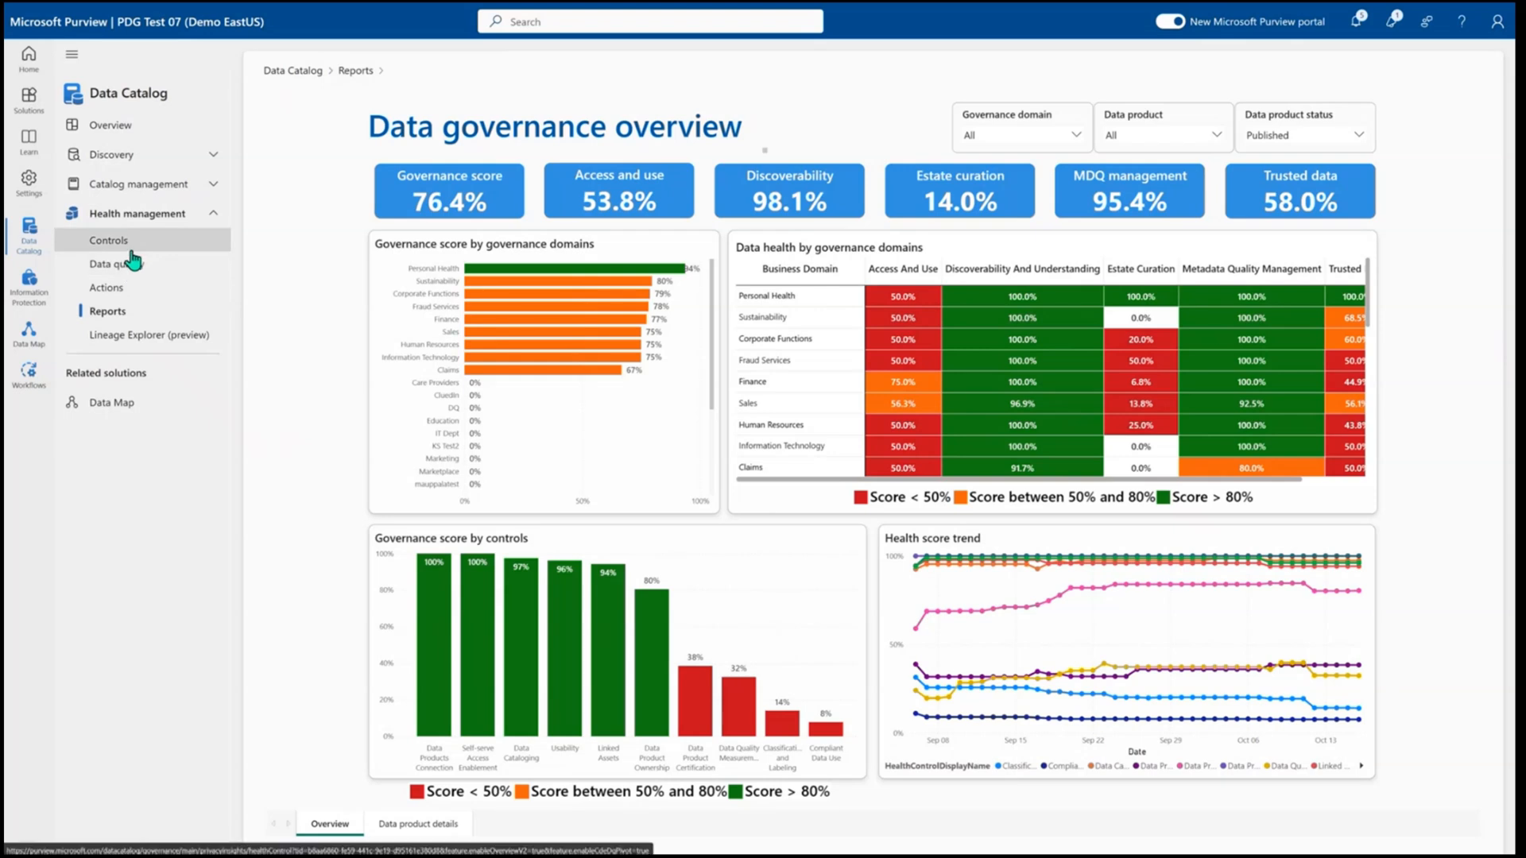
click(109, 240)
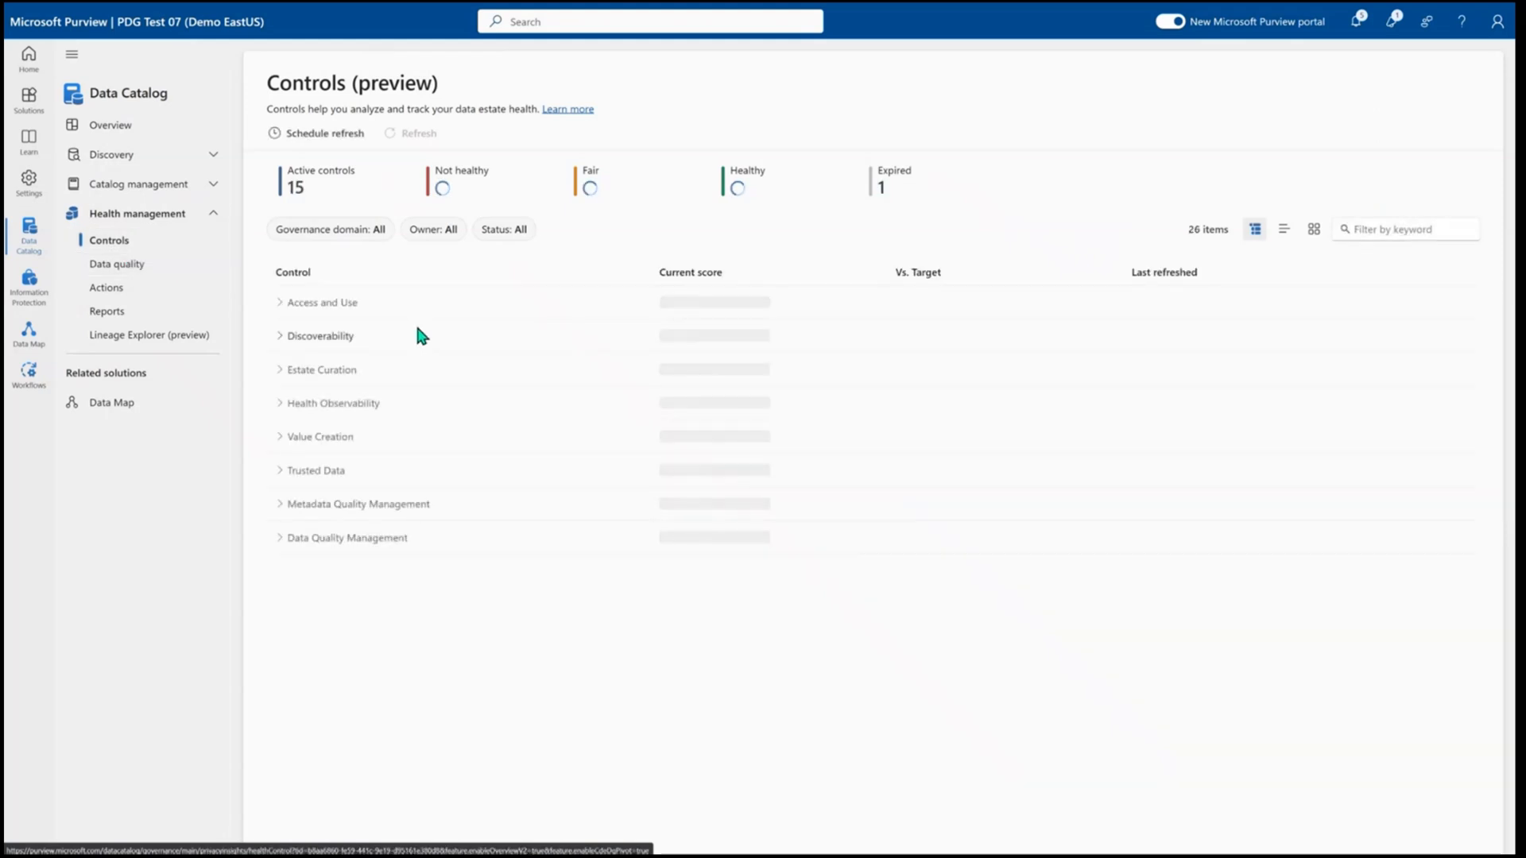
Expand Metadata Quality Management and edit the Data product usability control (88%, not healthy)
click(410, 134)
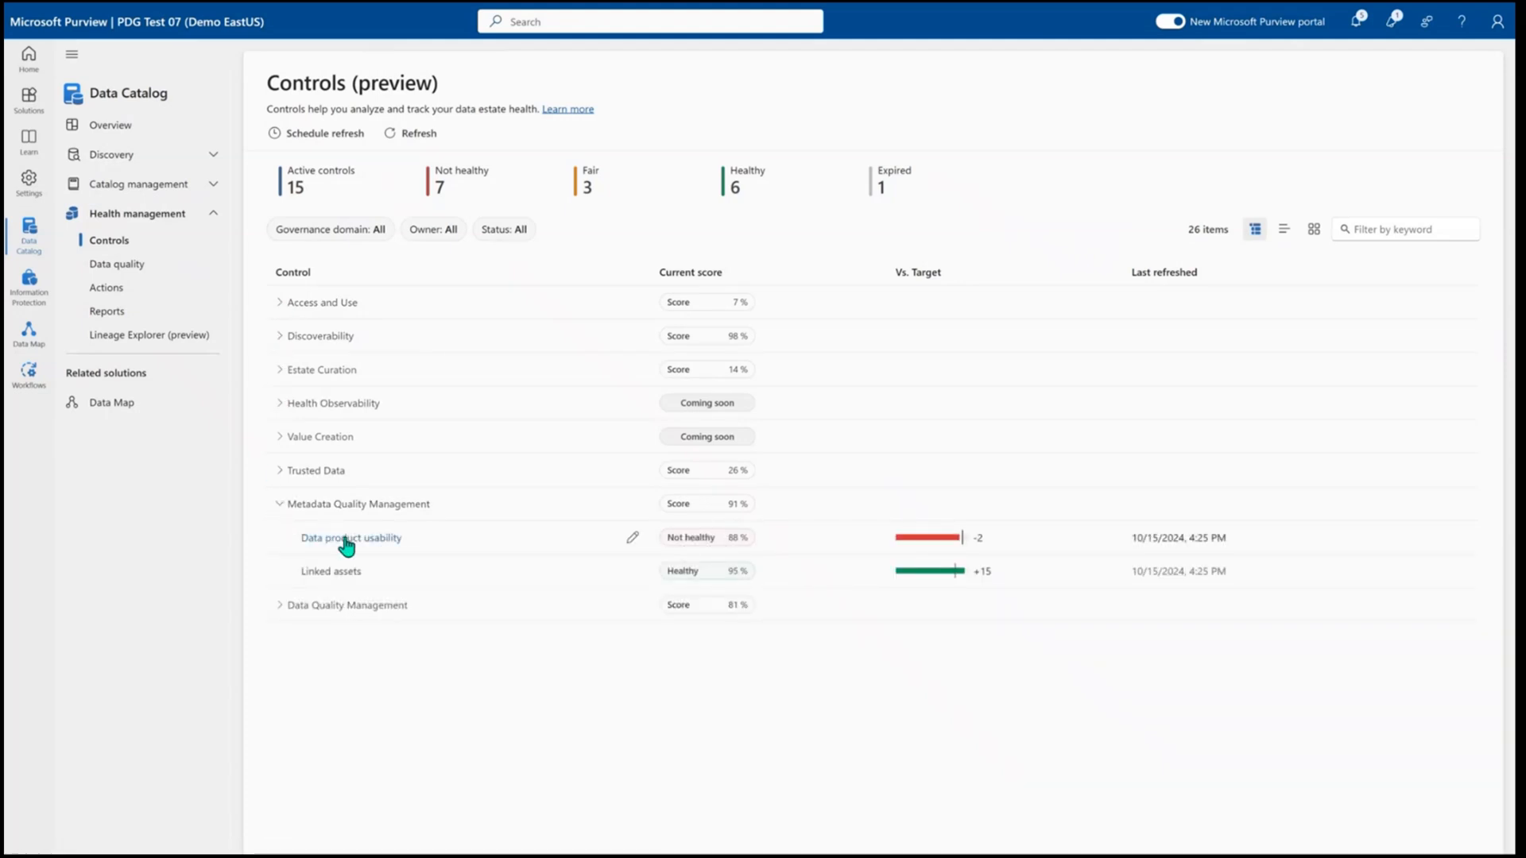
mouse_move(652, 542)
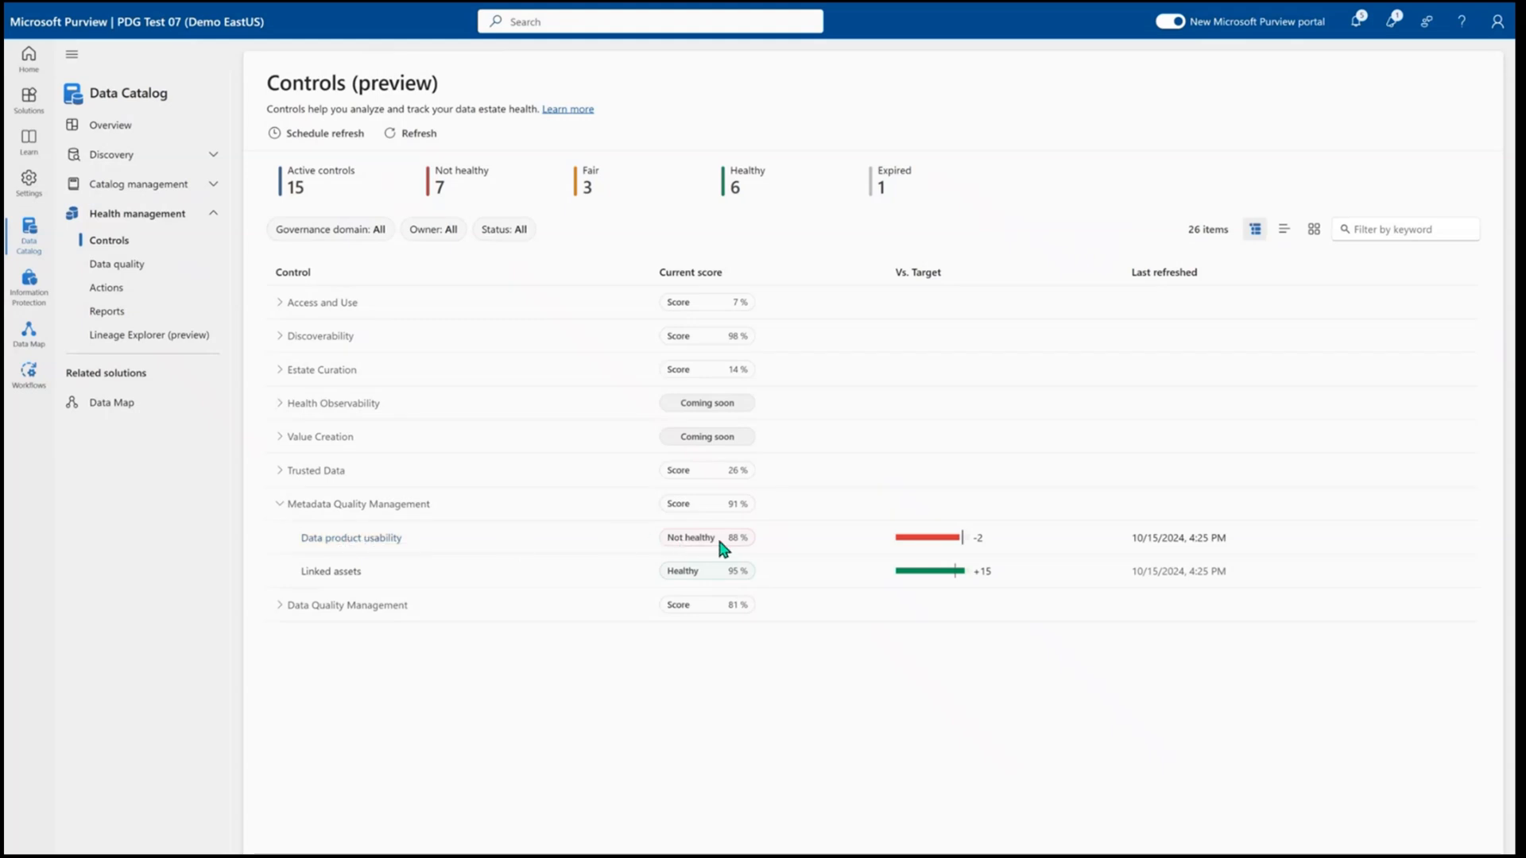
mouse_move(484, 534)
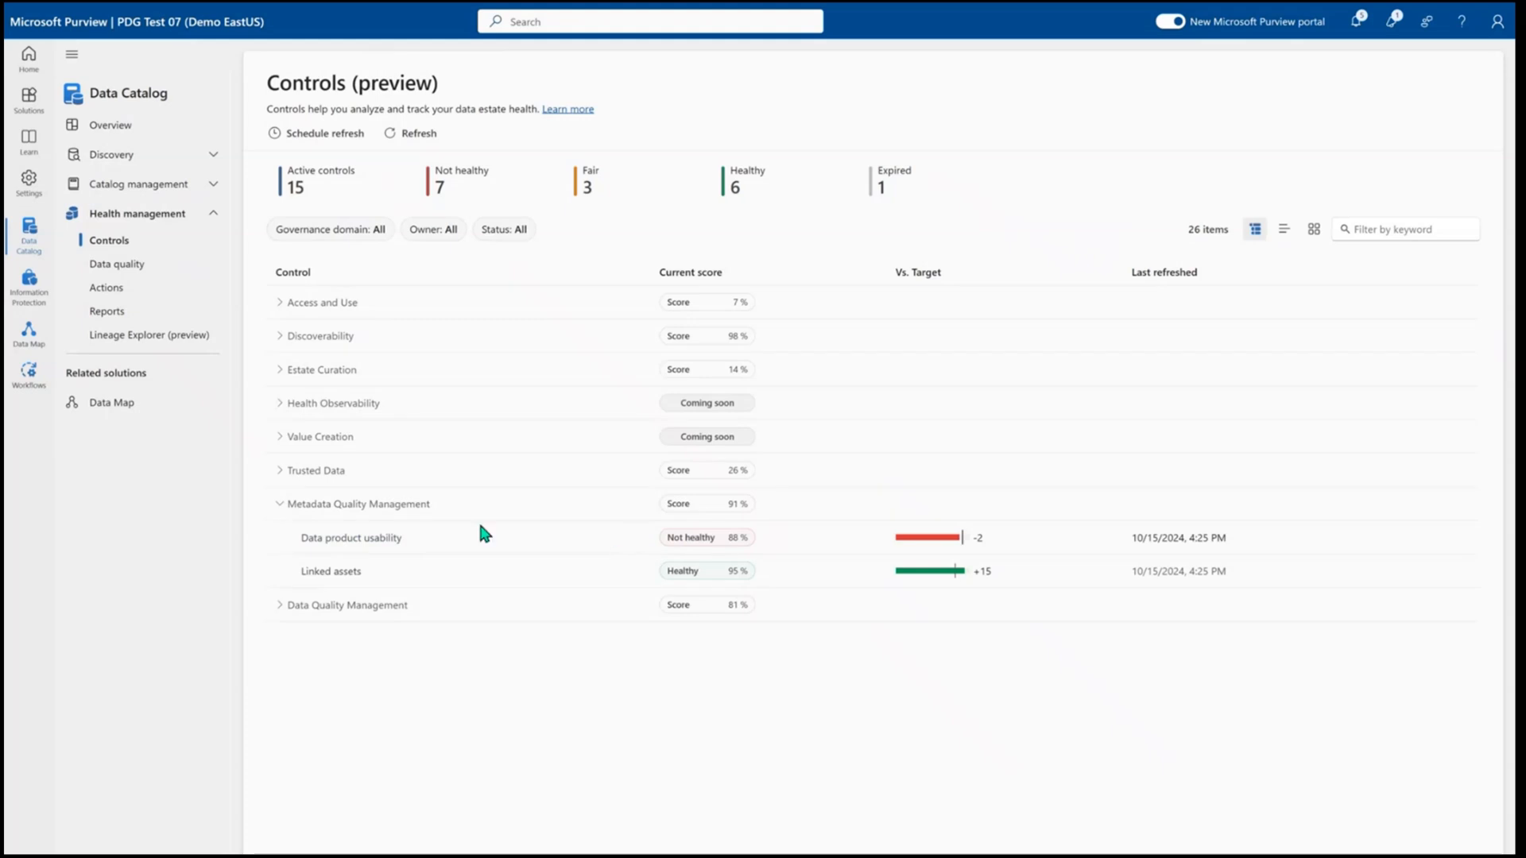
click(352, 537)
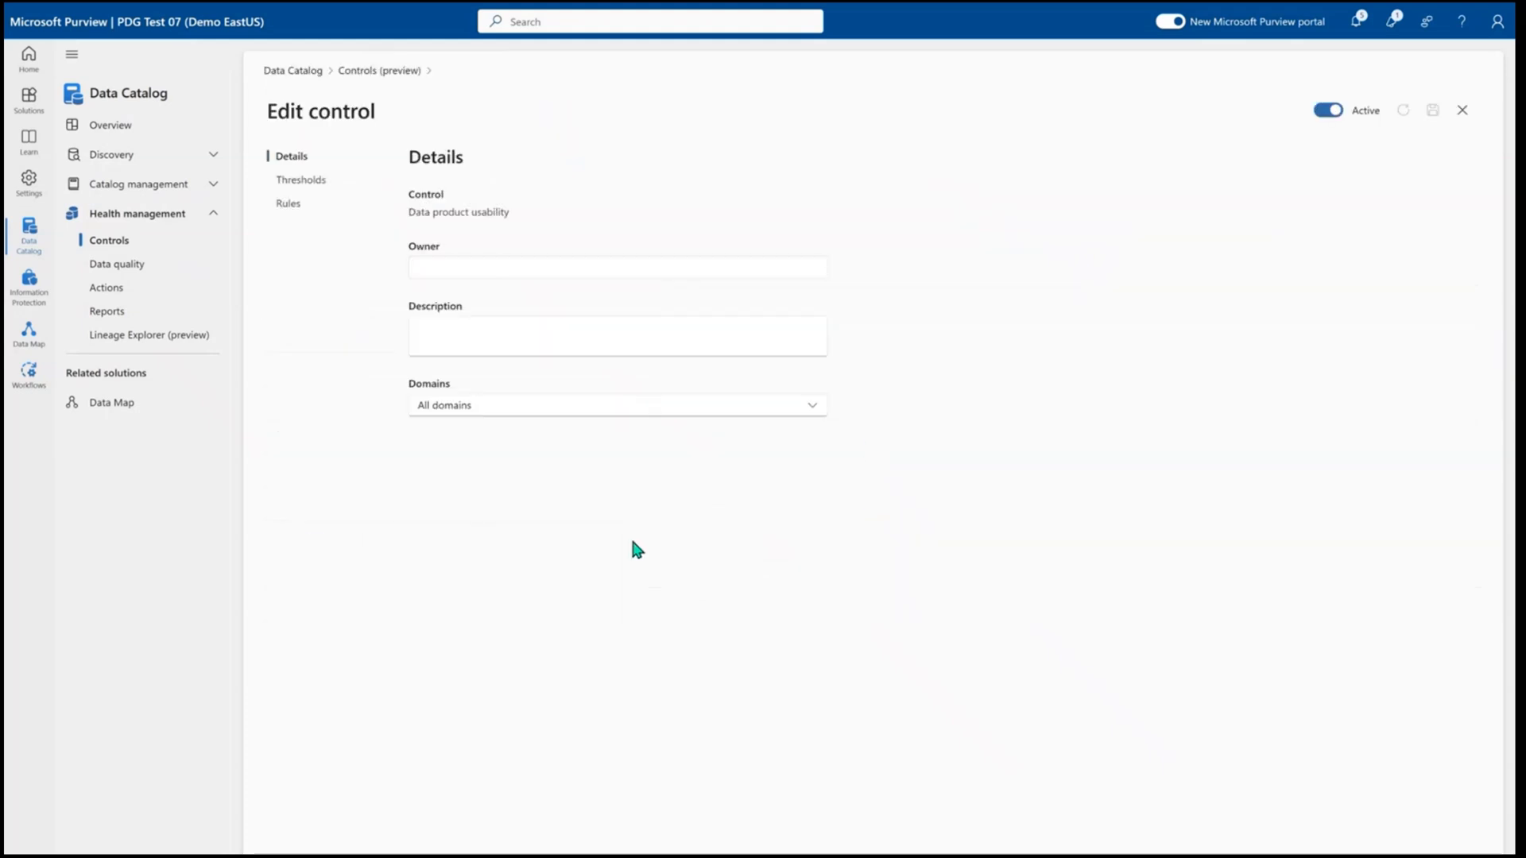
mouse_move(594, 529)
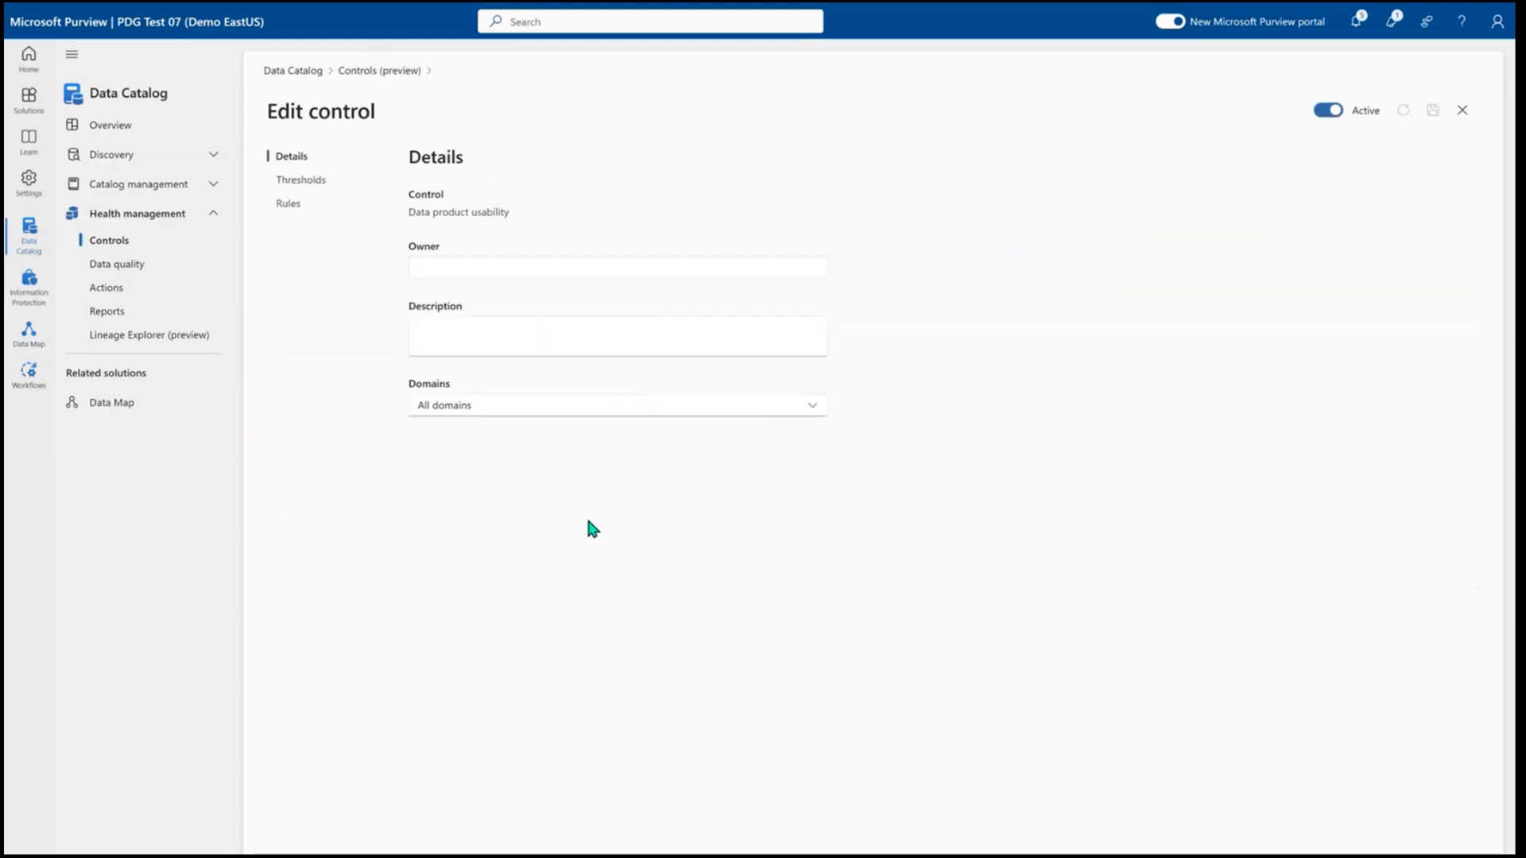
mouse_move(368, 305)
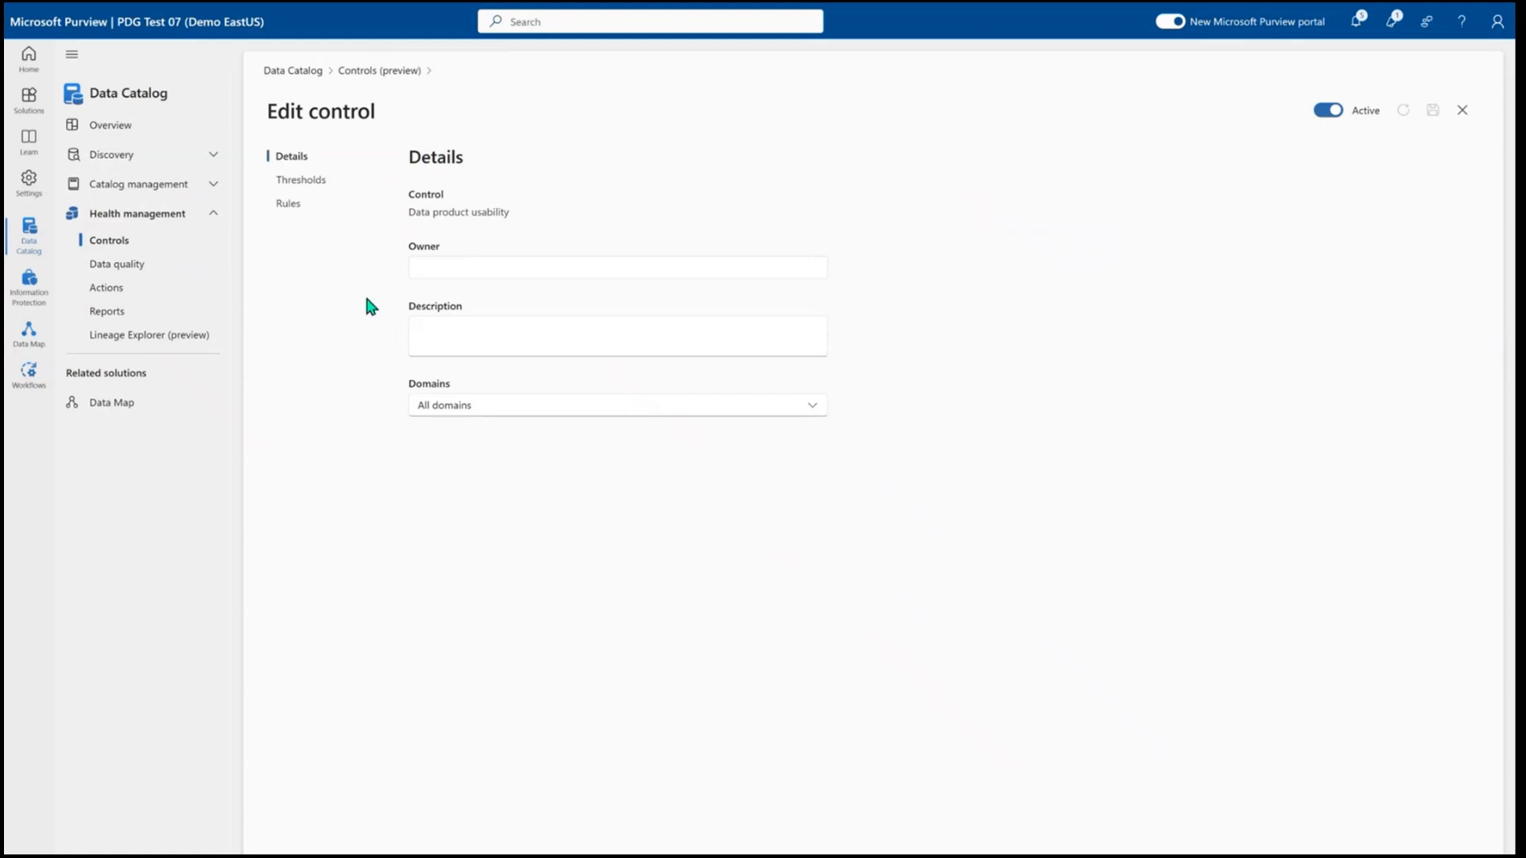
mouse_move(399, 278)
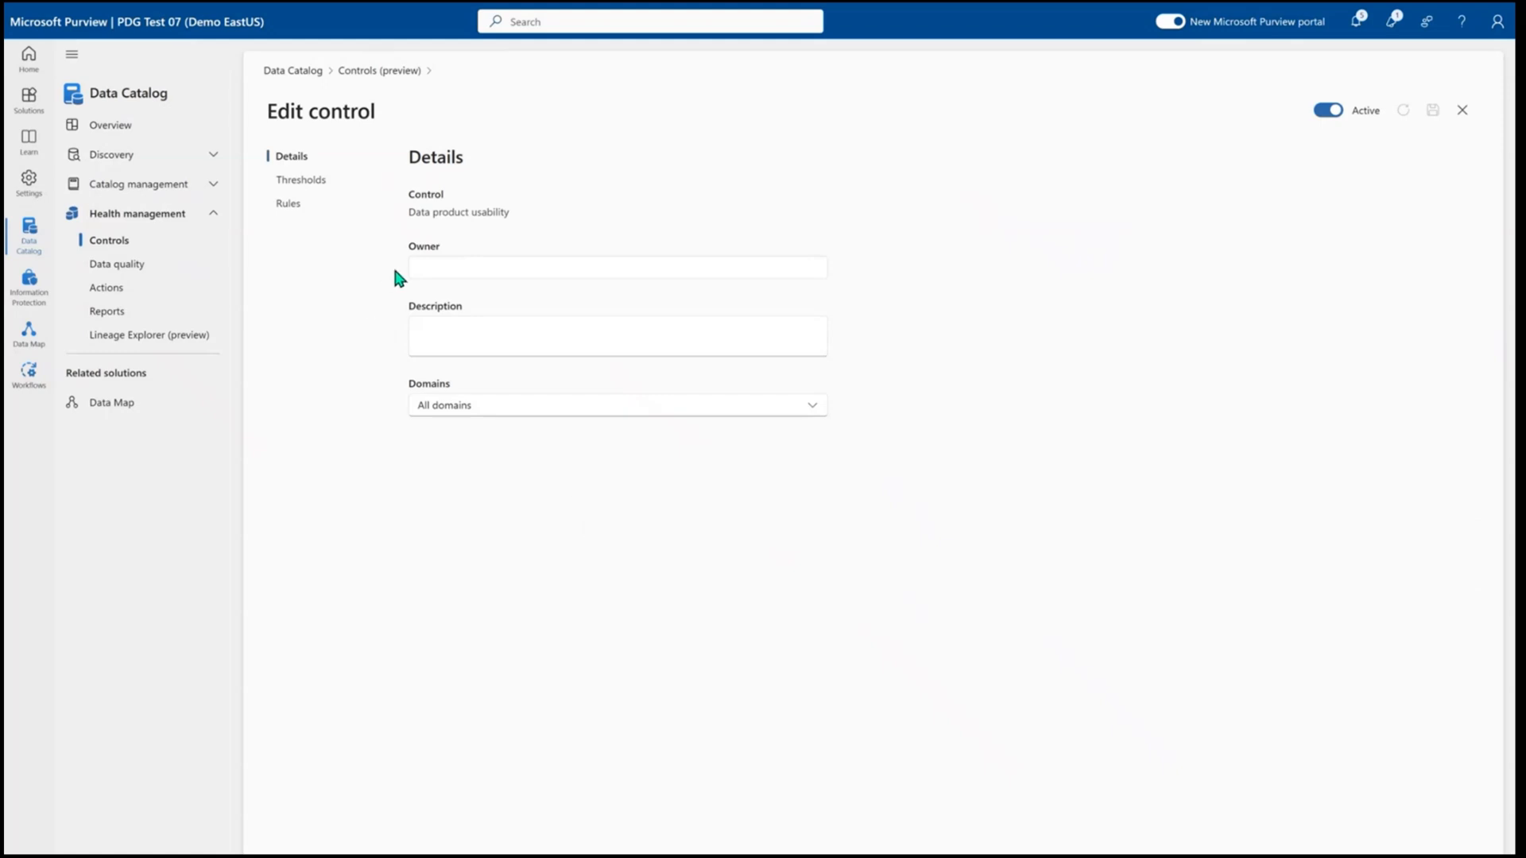
Review the control's covered domains and thresholds: target 90, Healthy at 90%
click(616, 404)
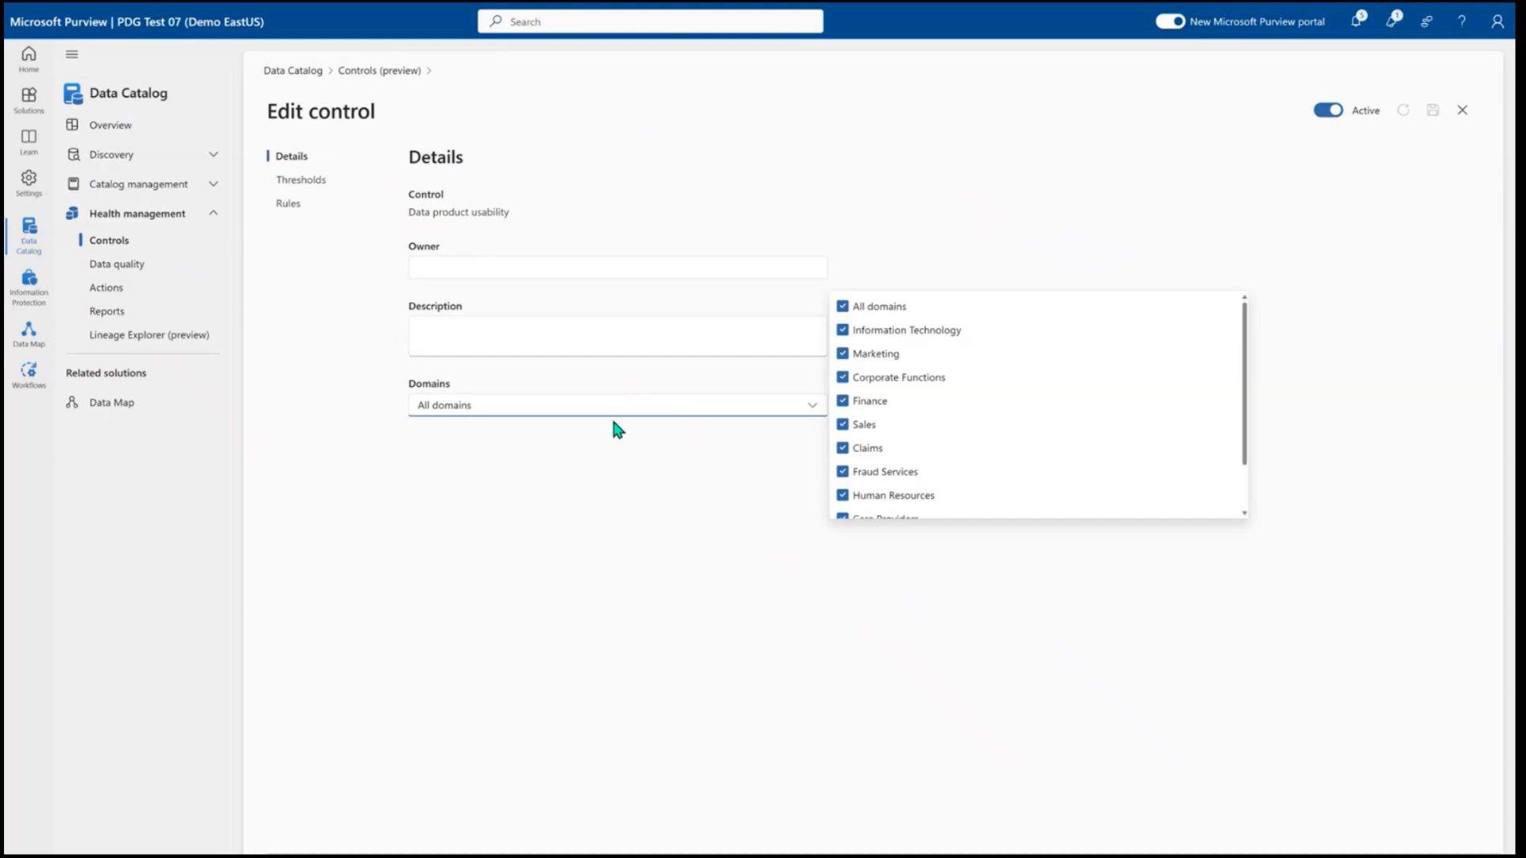
mouse_move(448, 474)
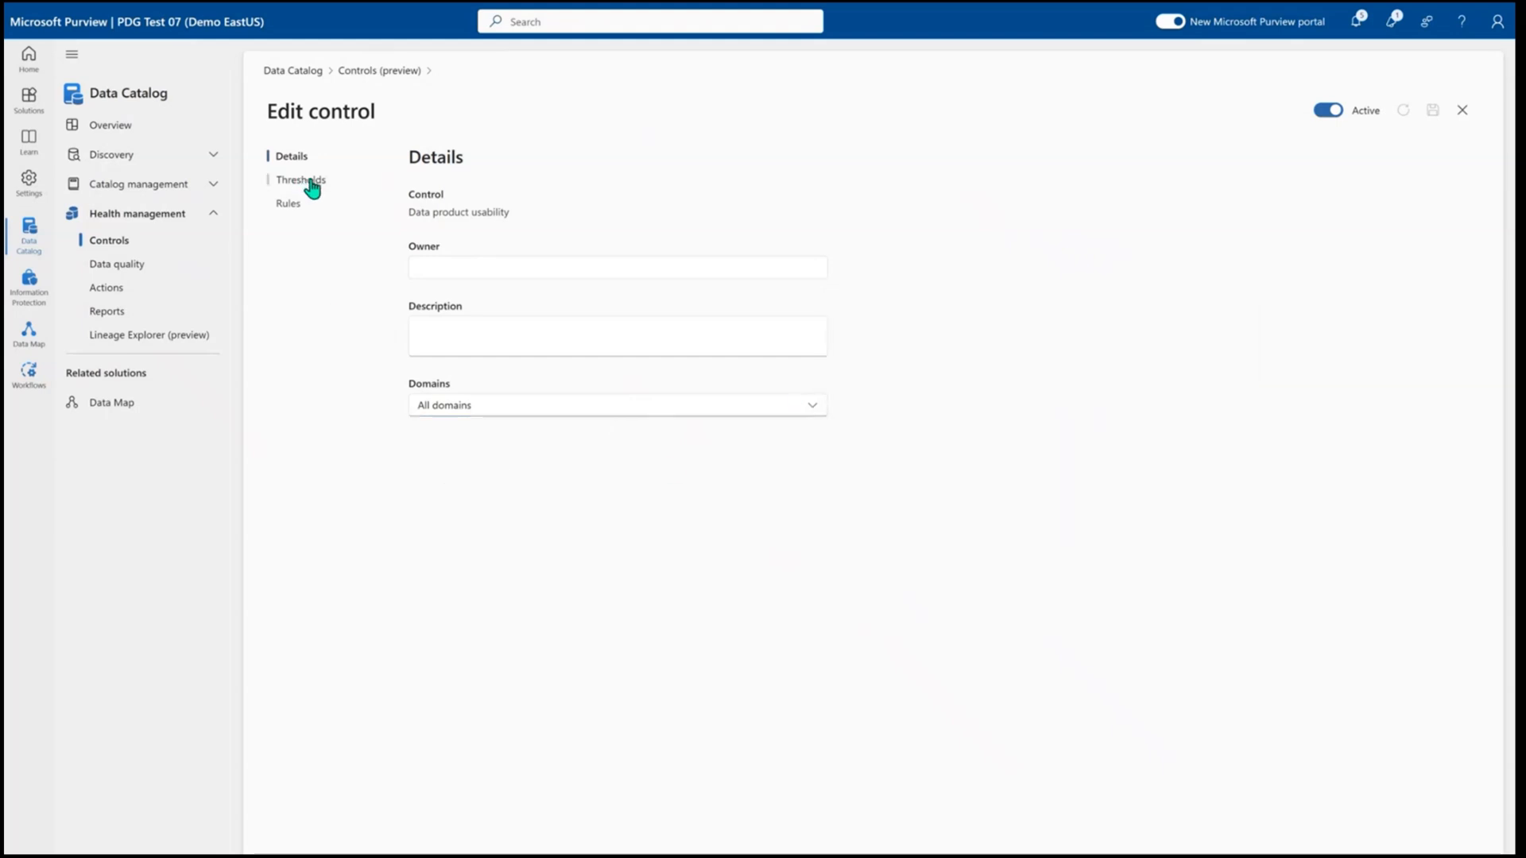
click(302, 179)
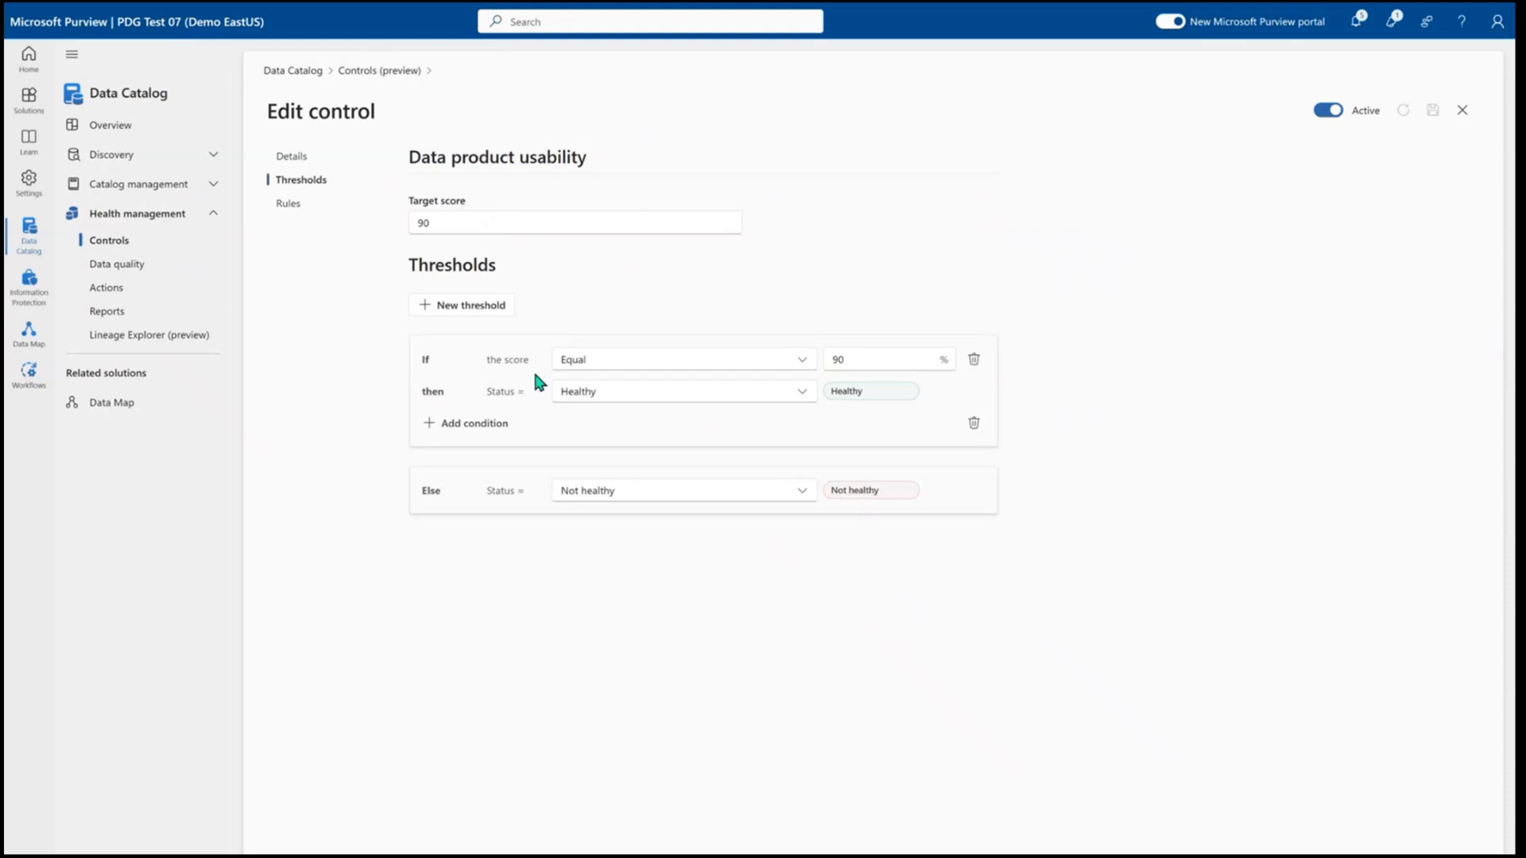
mouse_move(523, 499)
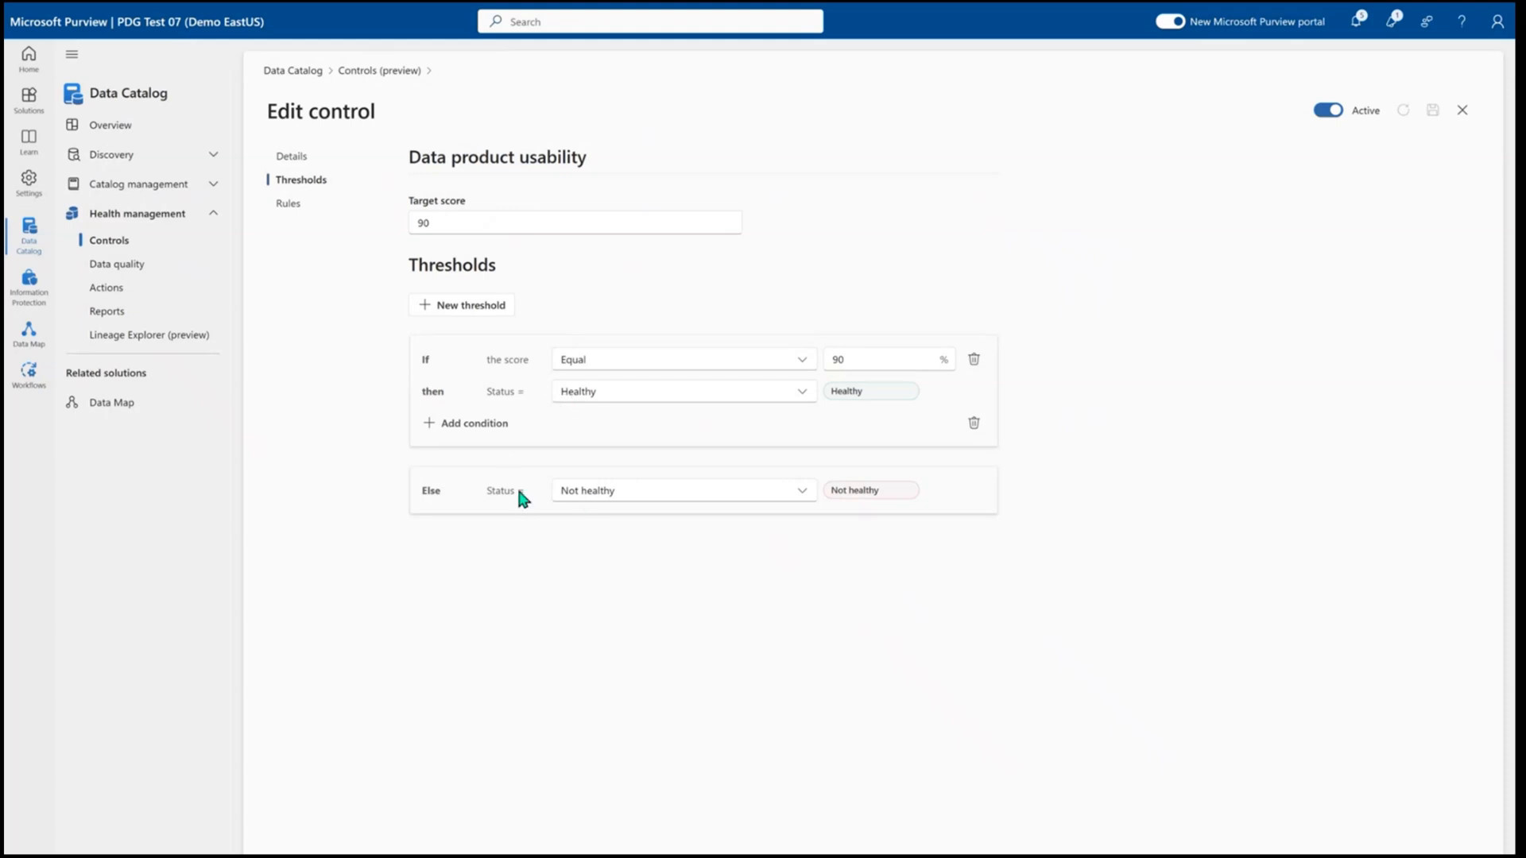
mouse_move(510, 489)
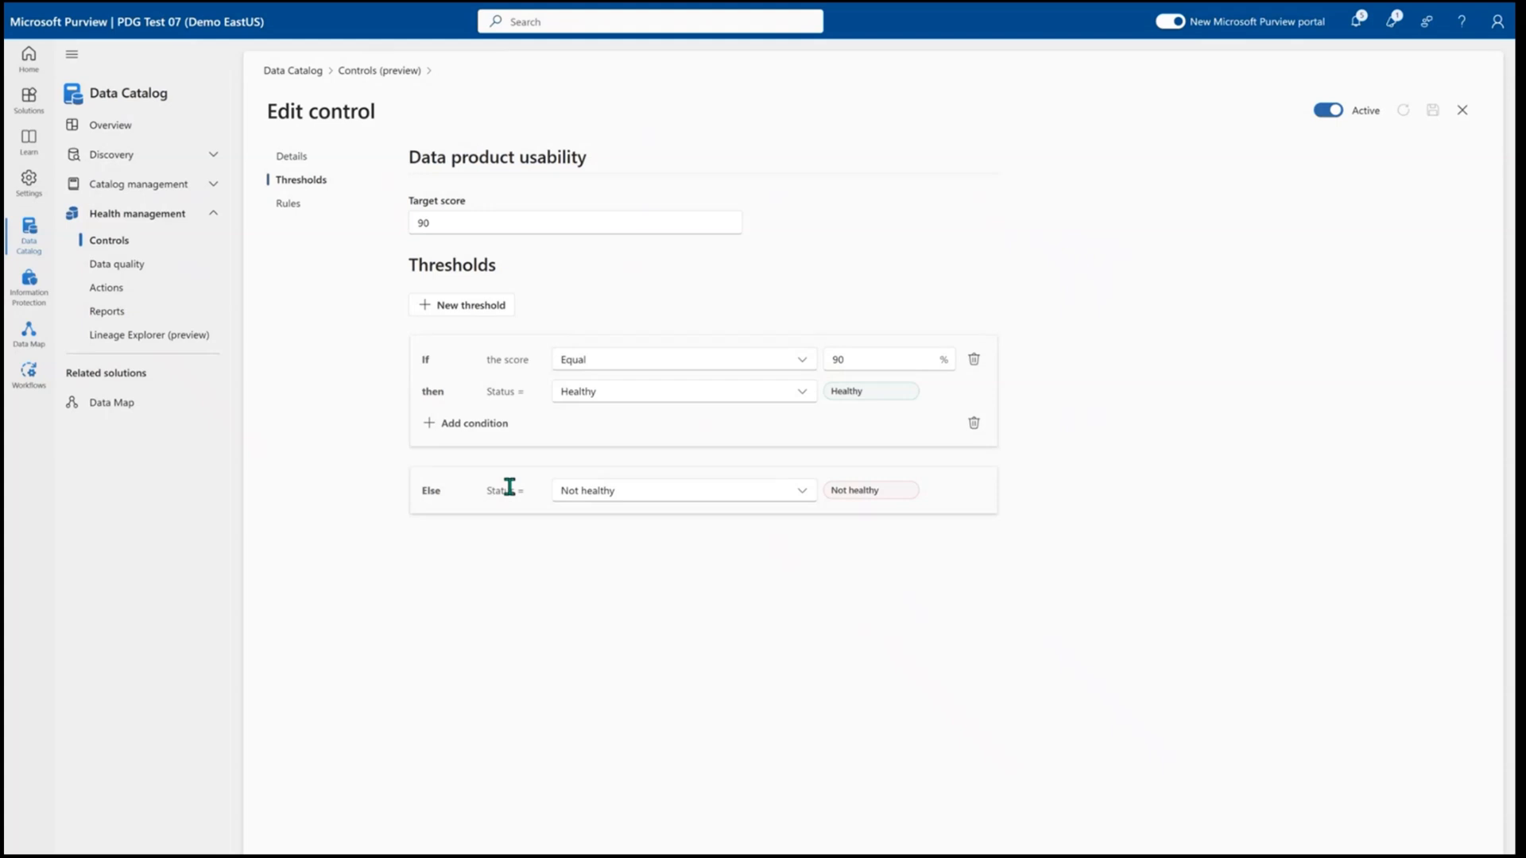
mouse_move(335, 238)
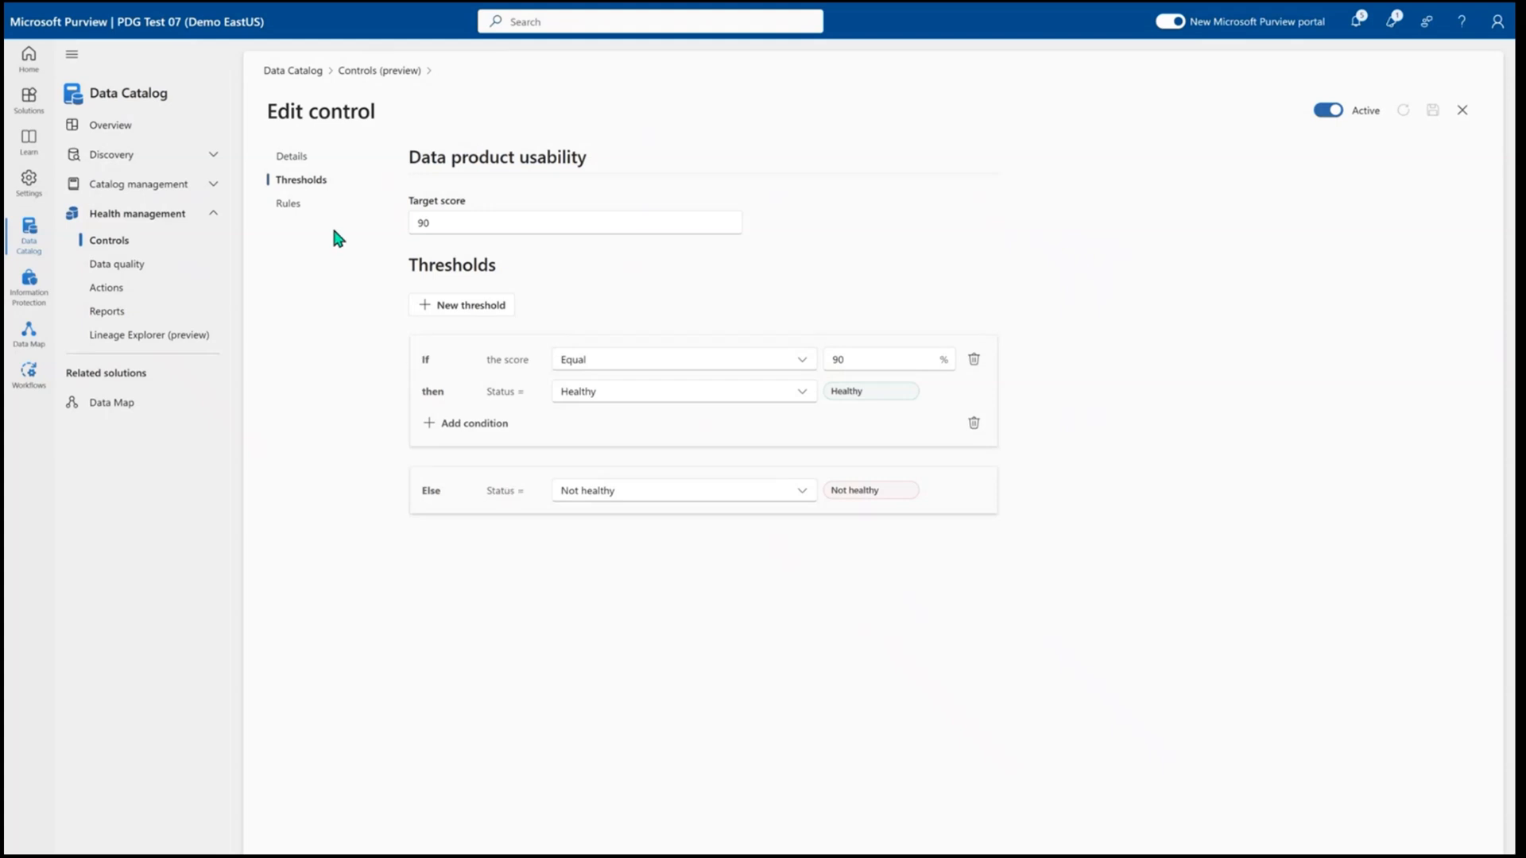
click(288, 200)
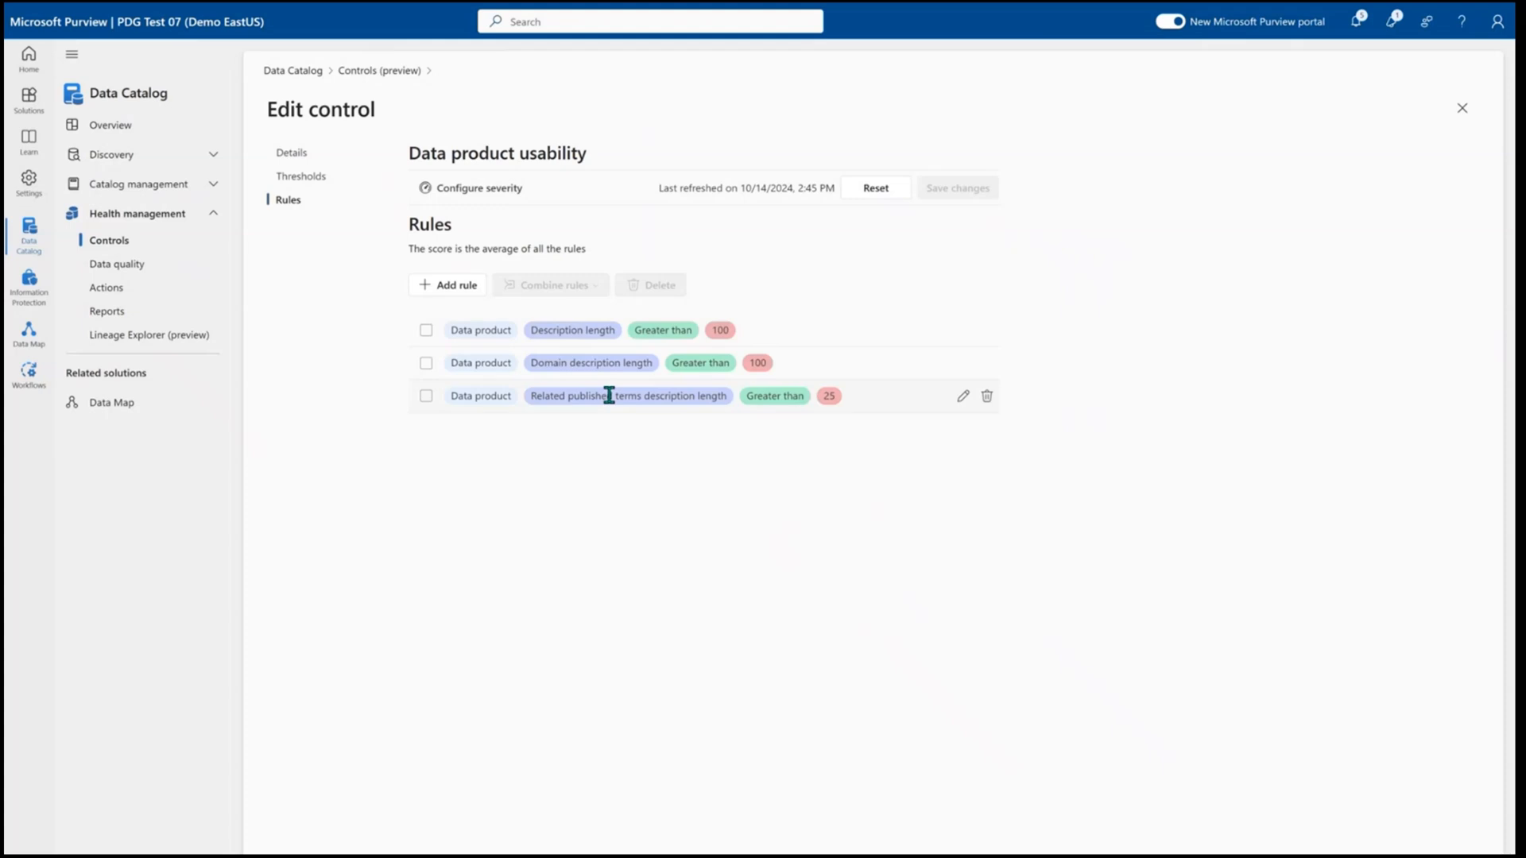
Change the related published terms description length rule from greater than 25 to 50
click(961, 396)
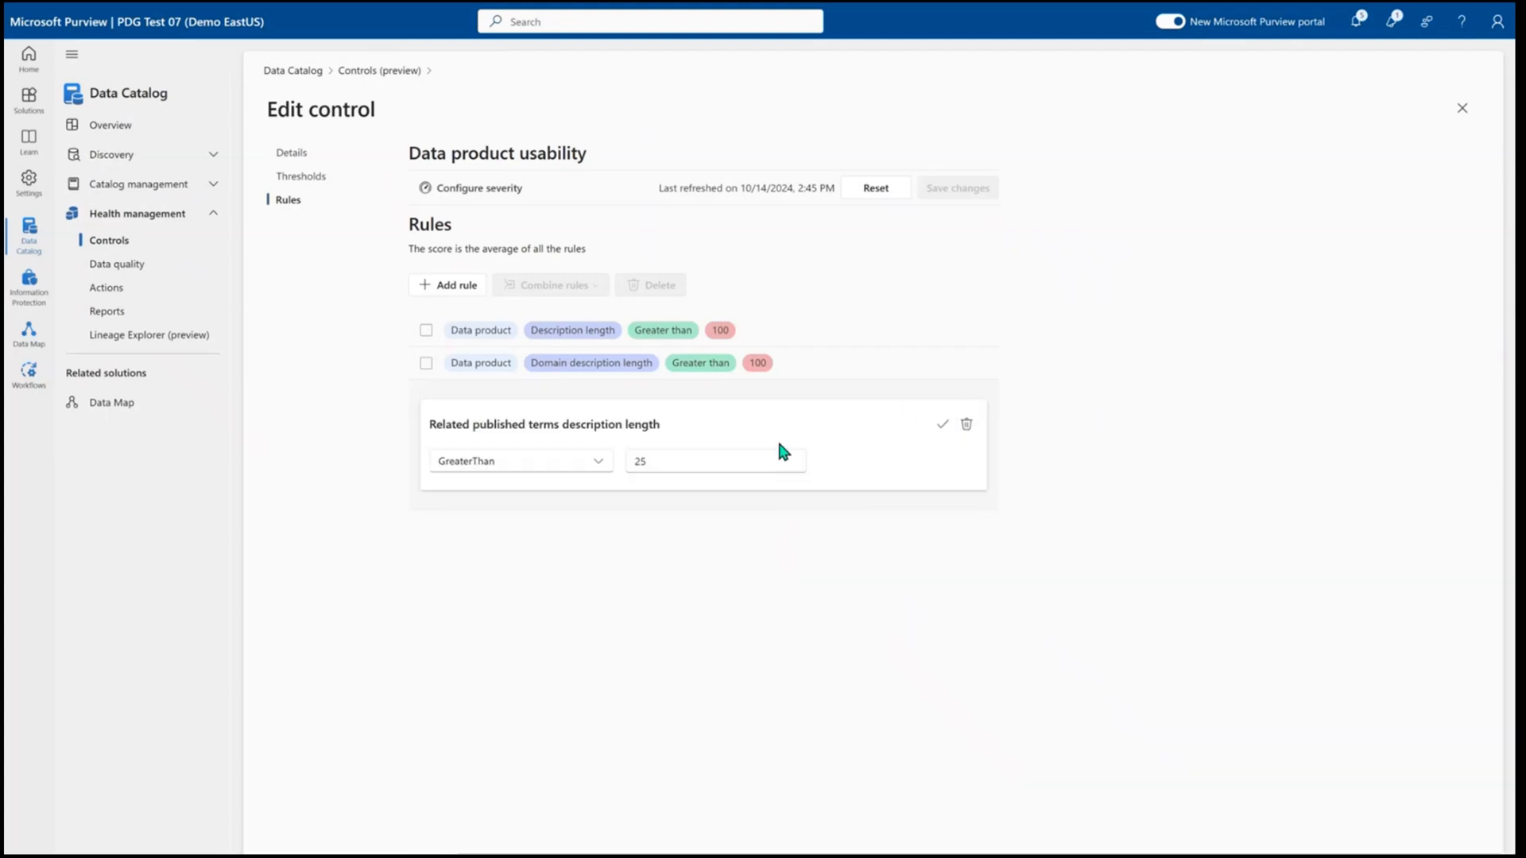
click(715, 460)
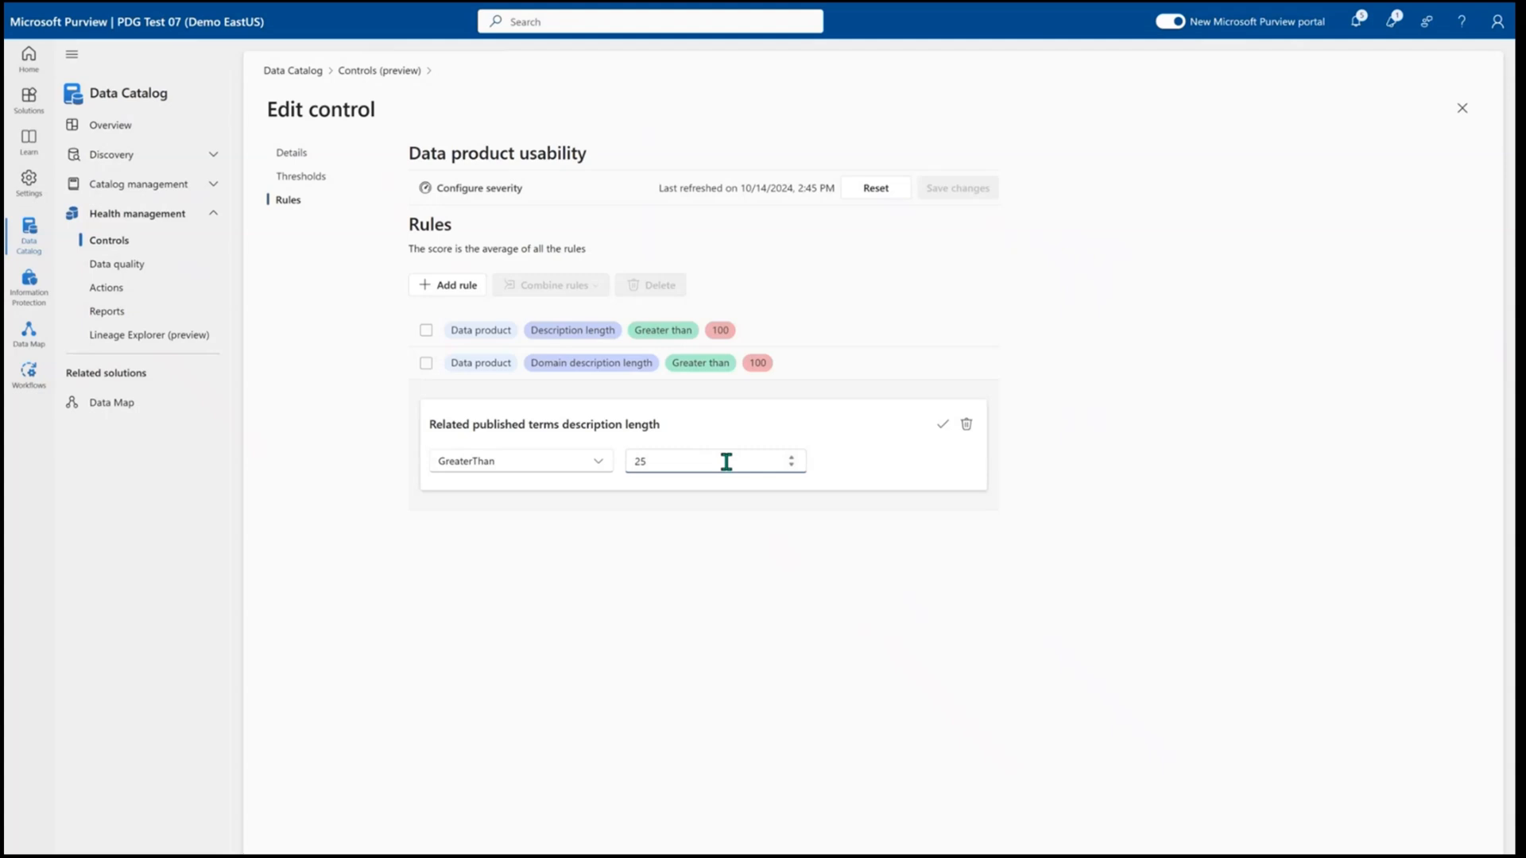
text(50)
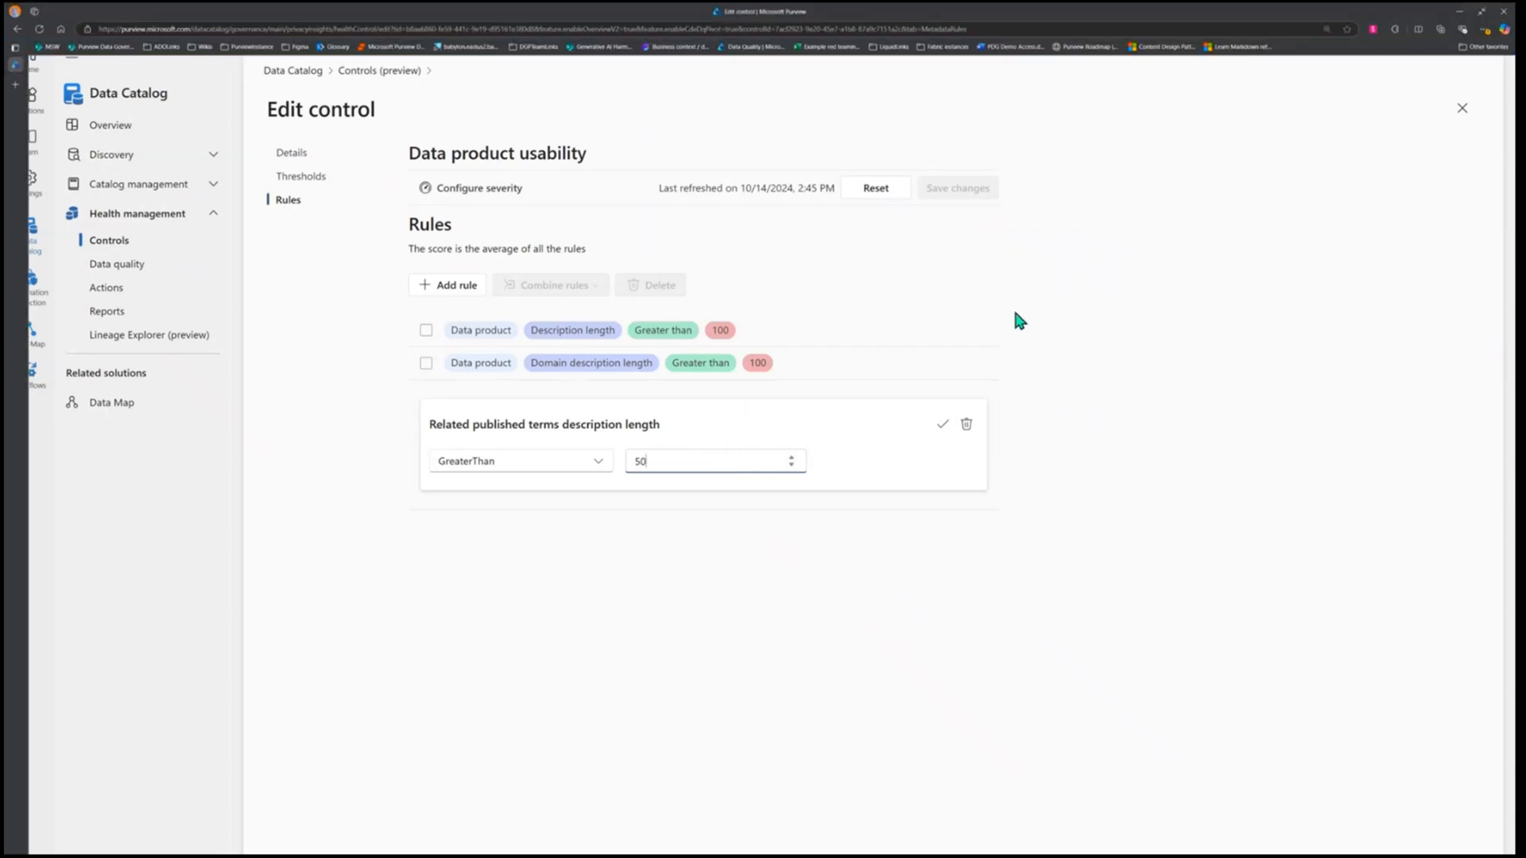
click(941, 425)
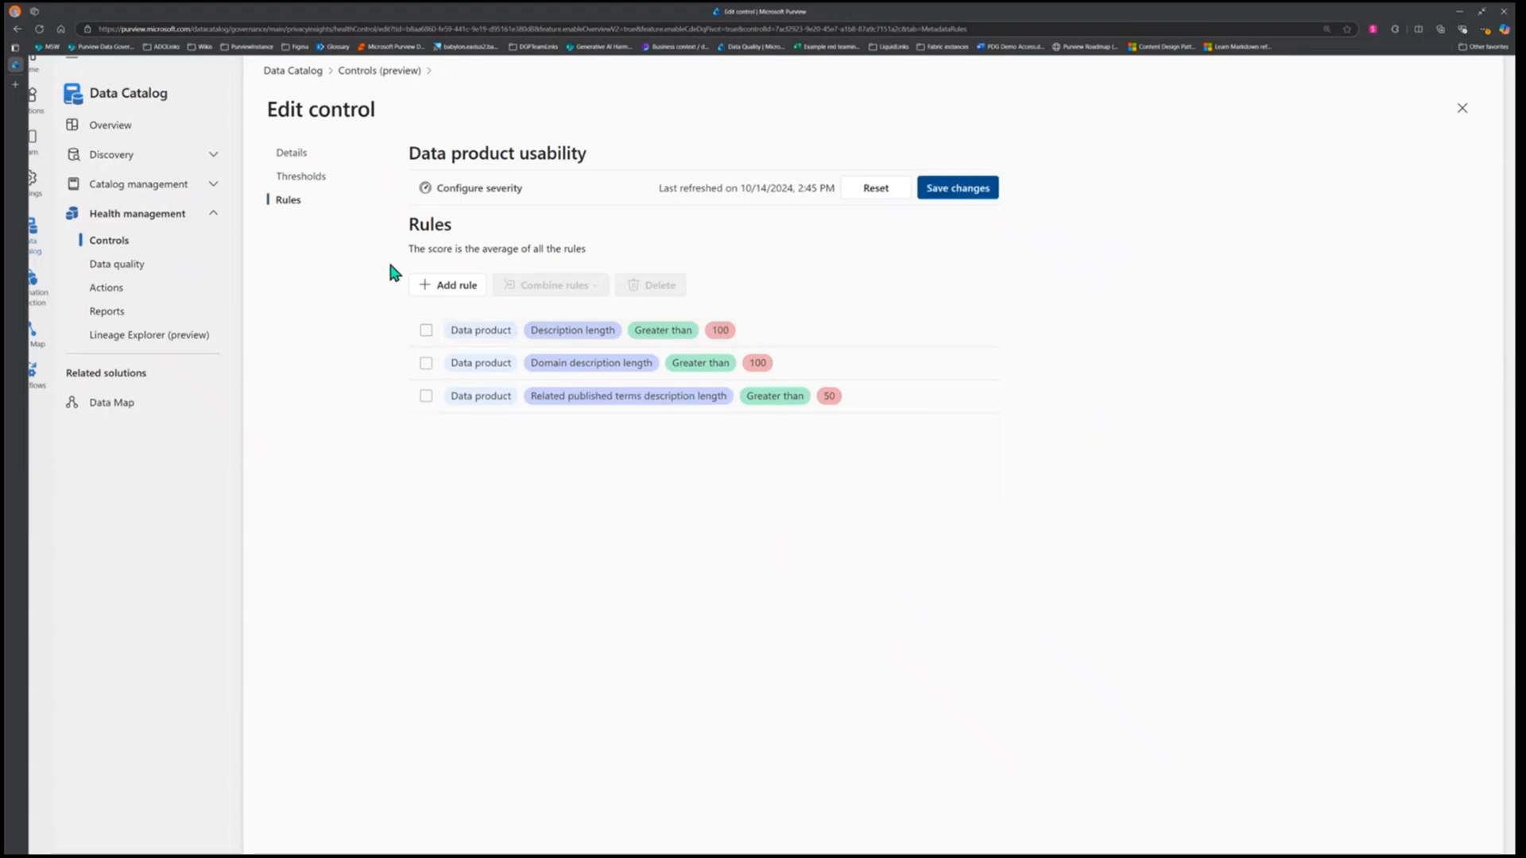
click(447, 284)
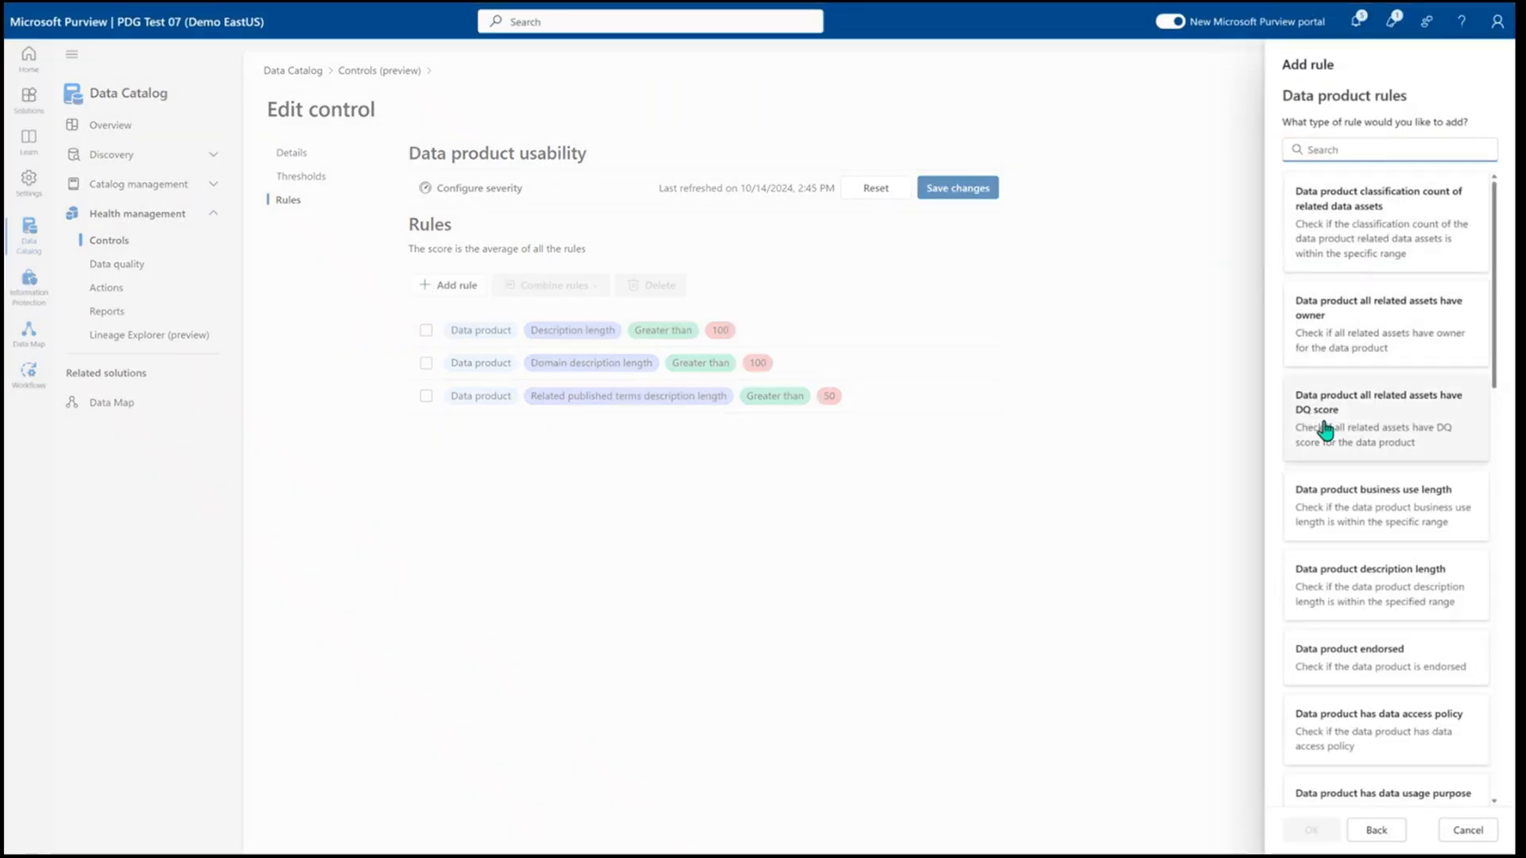
mouse_move(1336, 503)
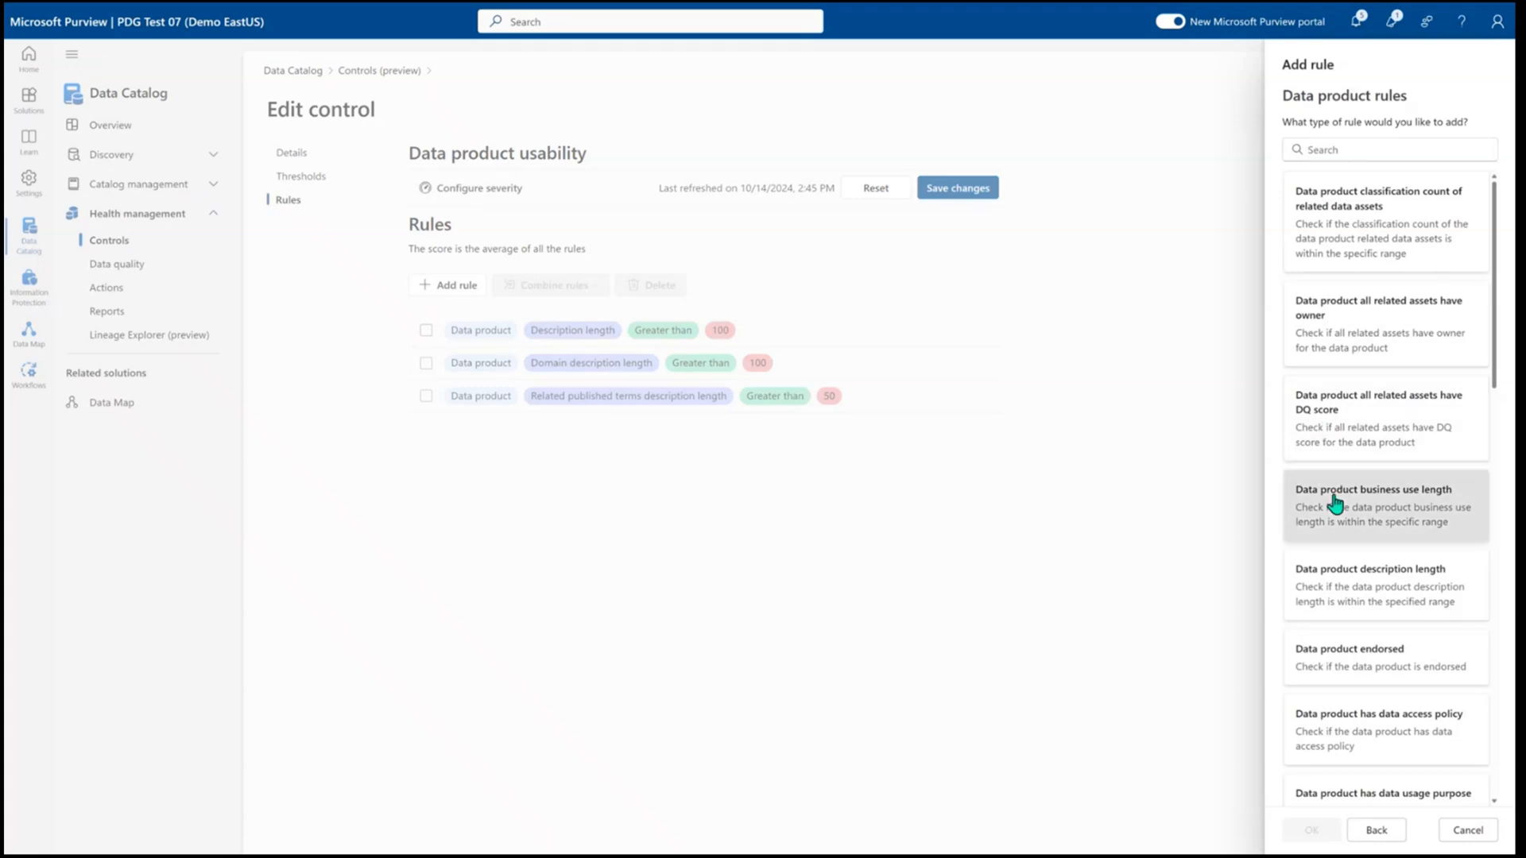
Add then remove a business use length rule, and save the three control rules
click(1334, 503)
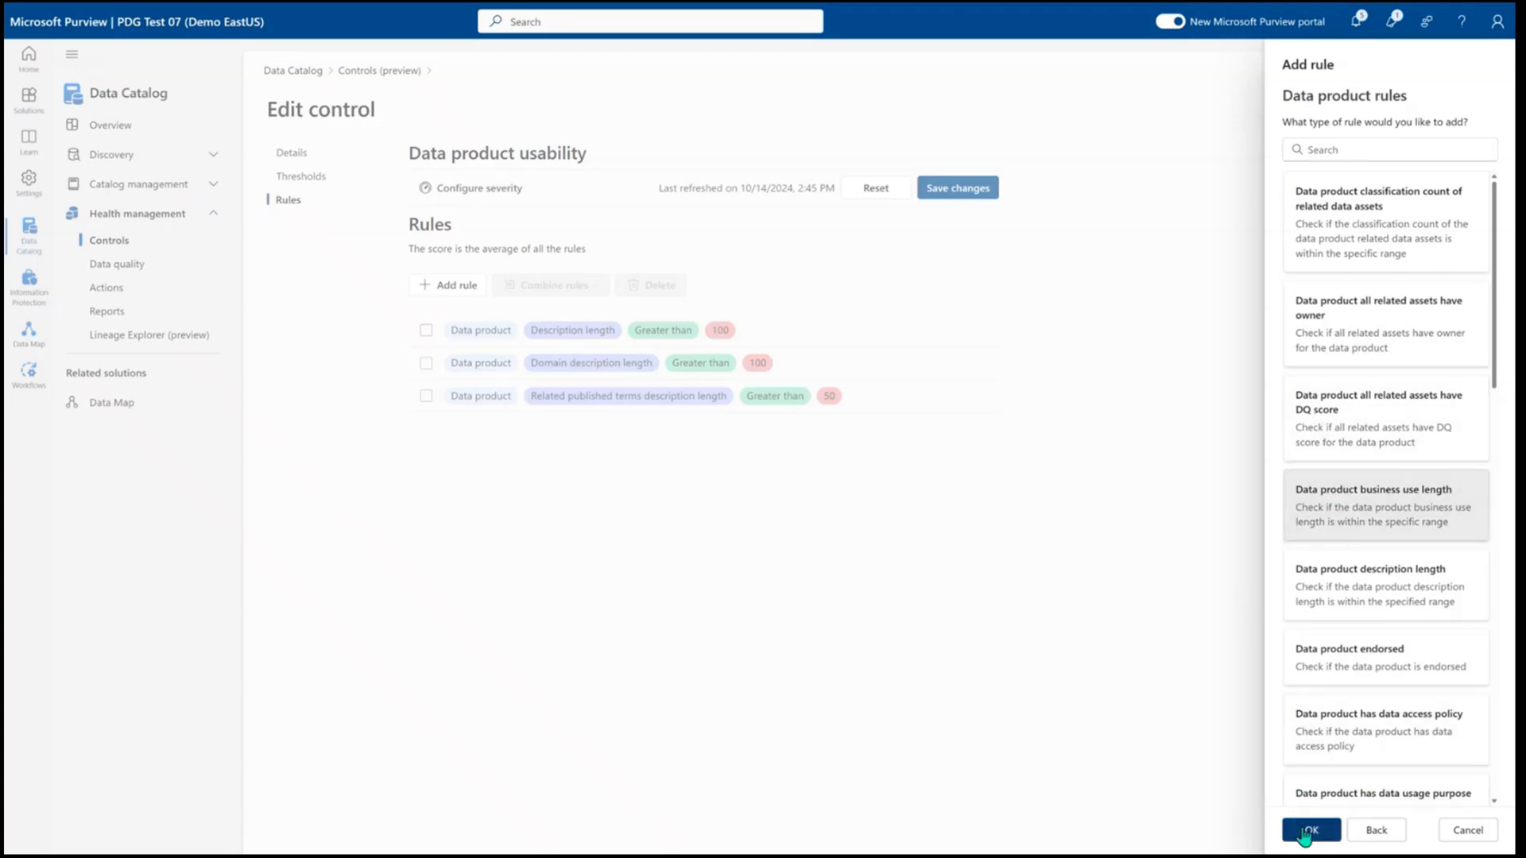
click(1309, 829)
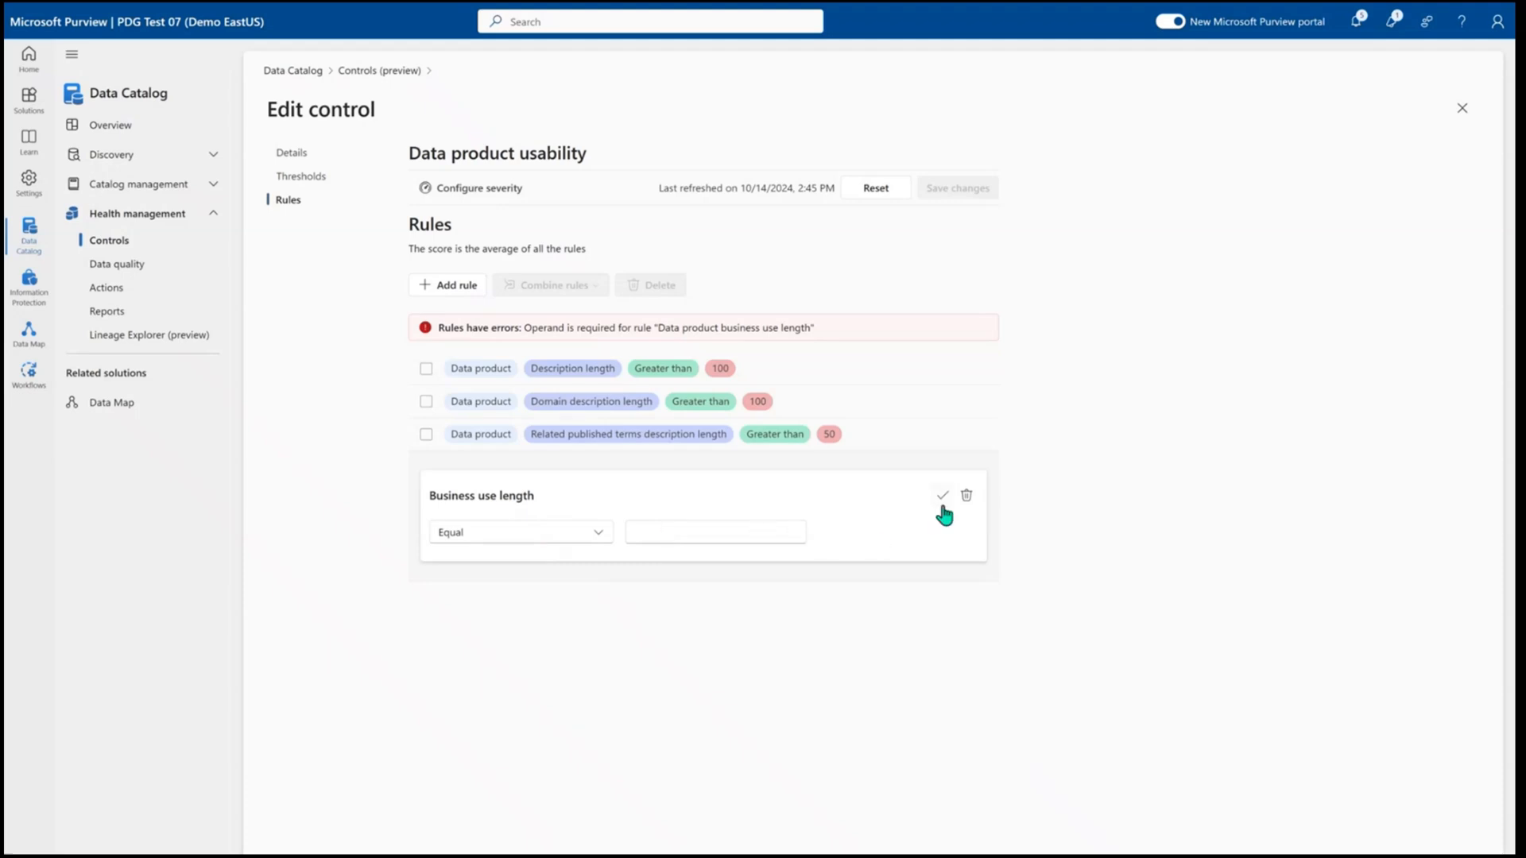
click(967, 495)
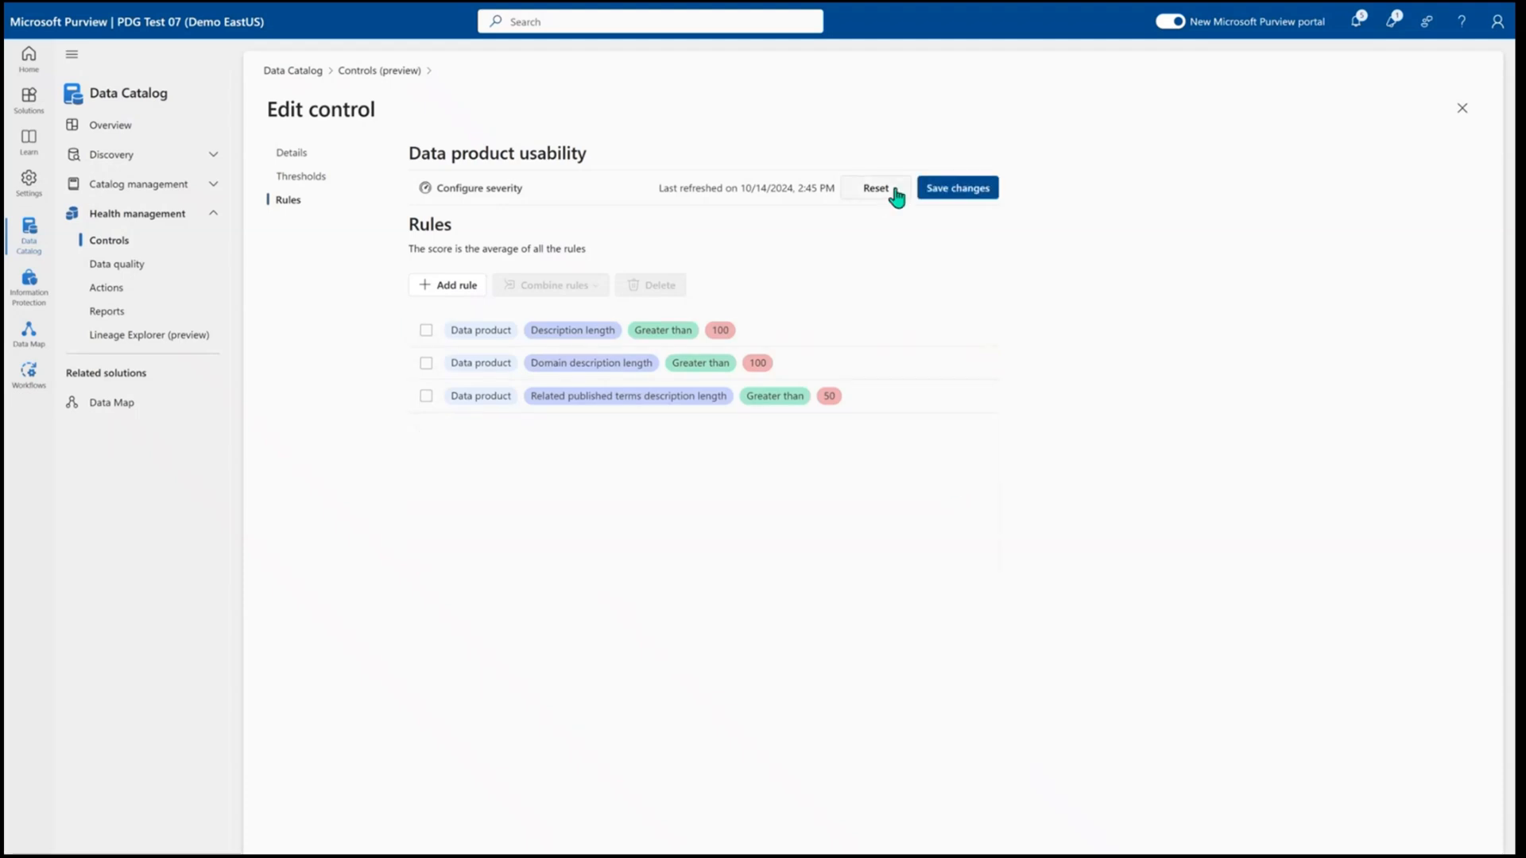
click(955, 186)
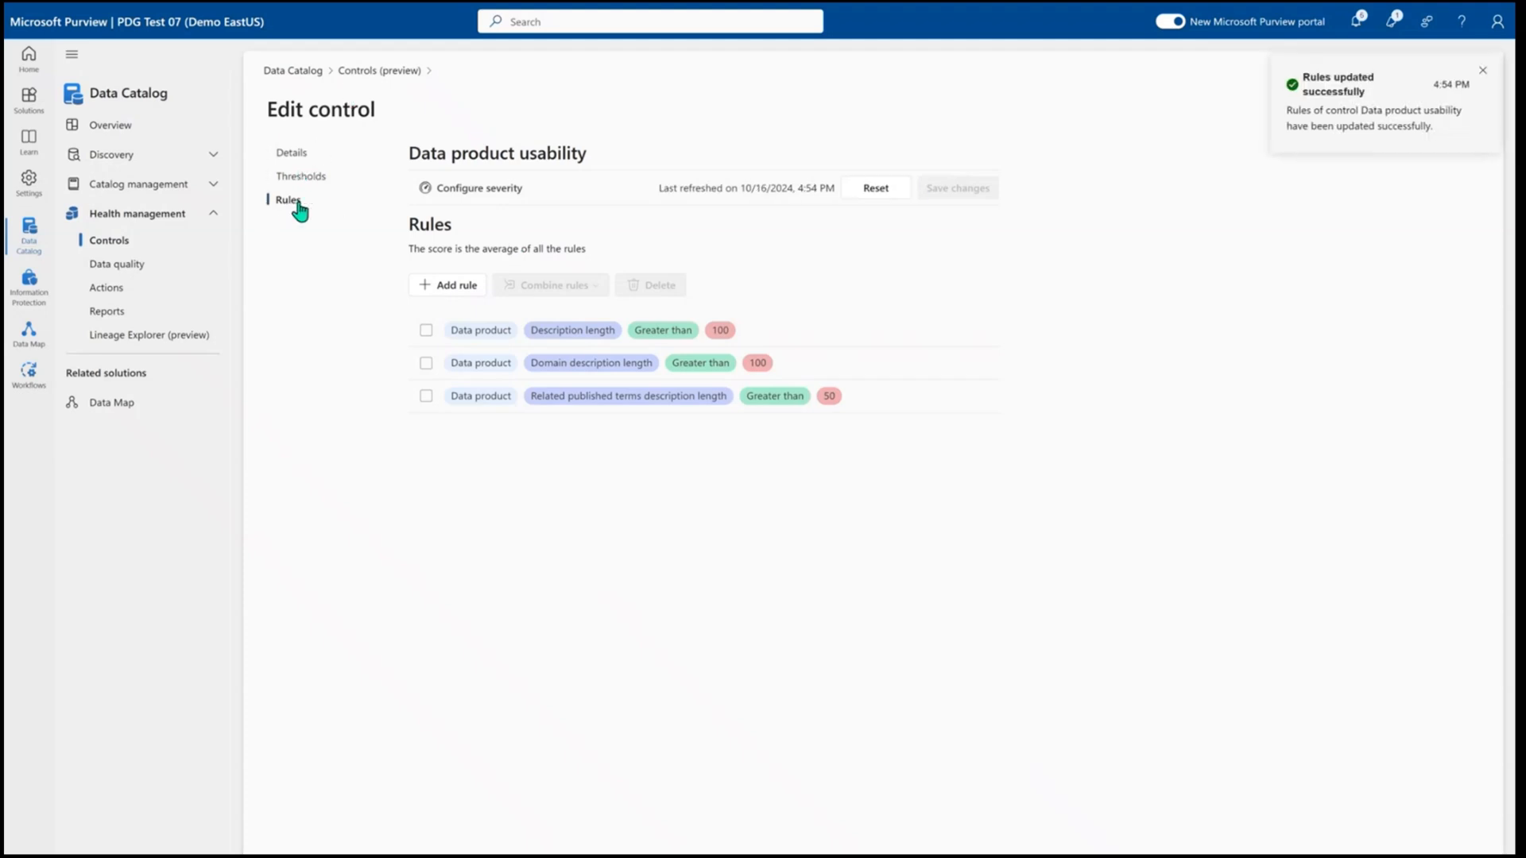
click(1481, 69)
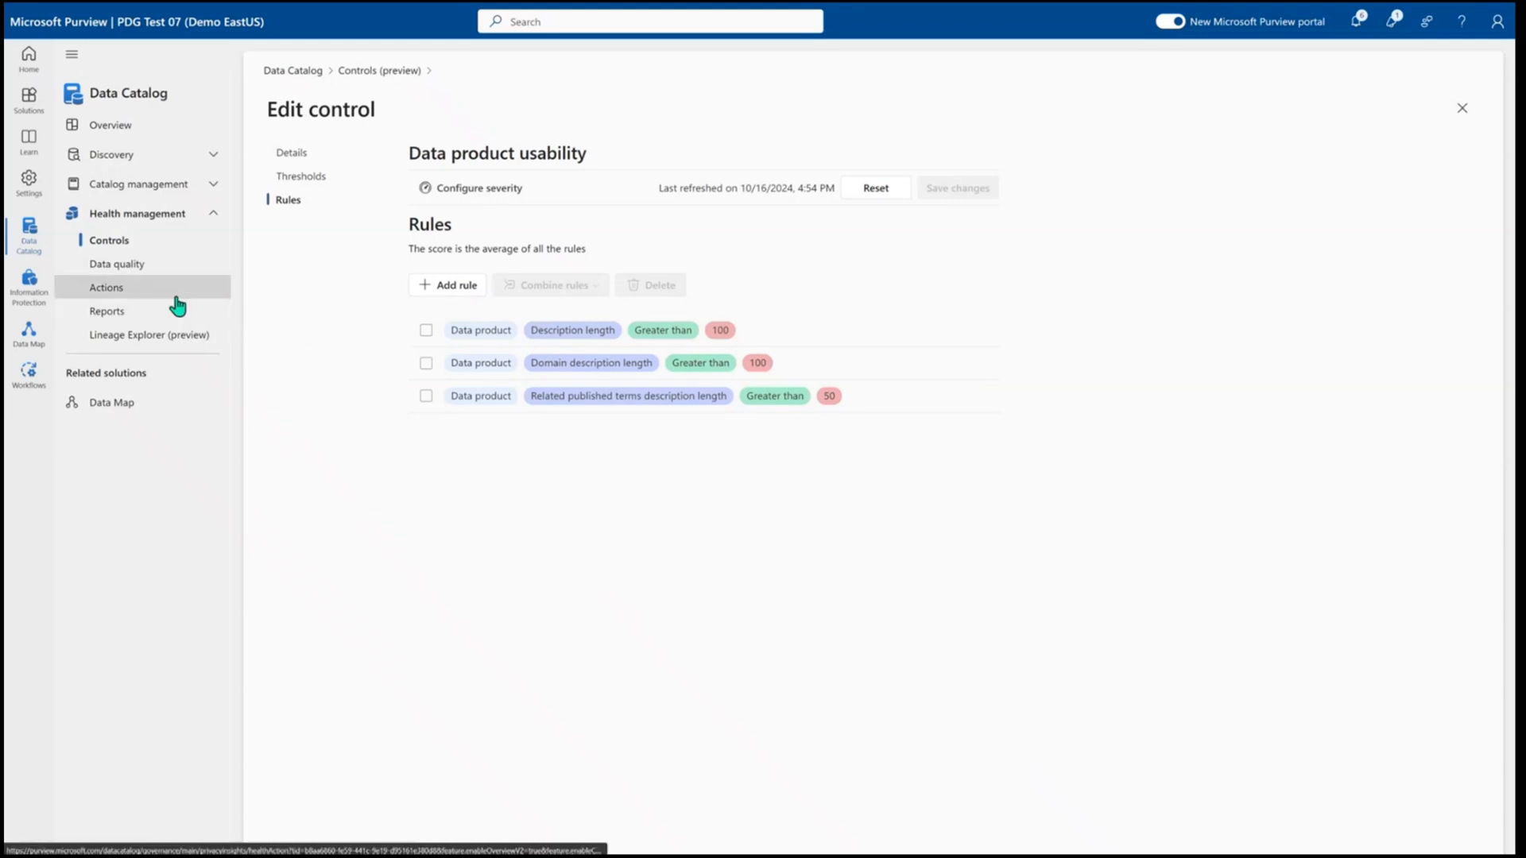
Open Health management Actions to see 27 active action items
click(106, 287)
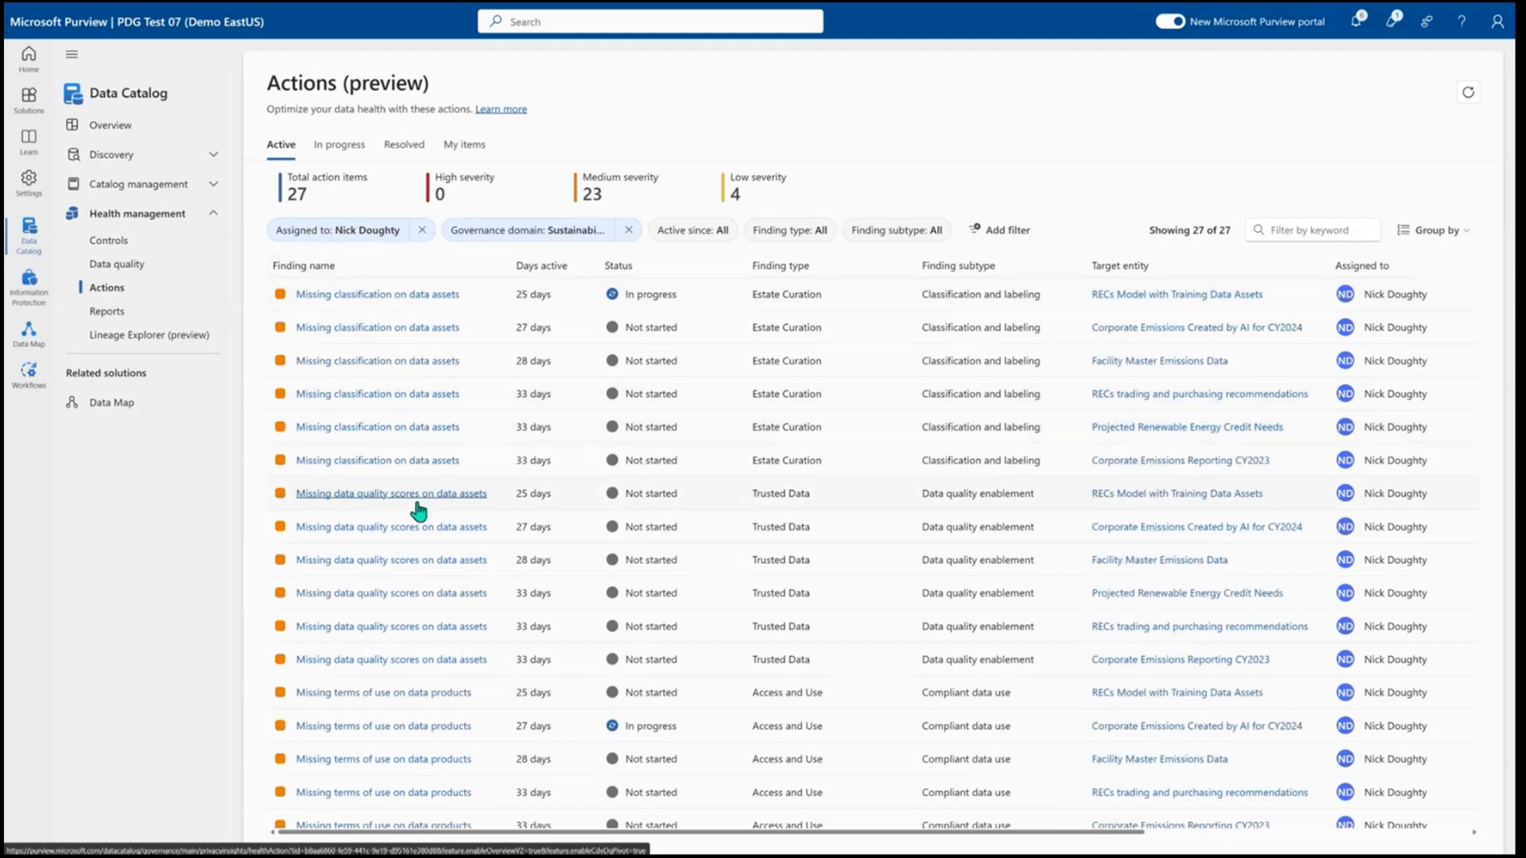
mouse_move(412, 604)
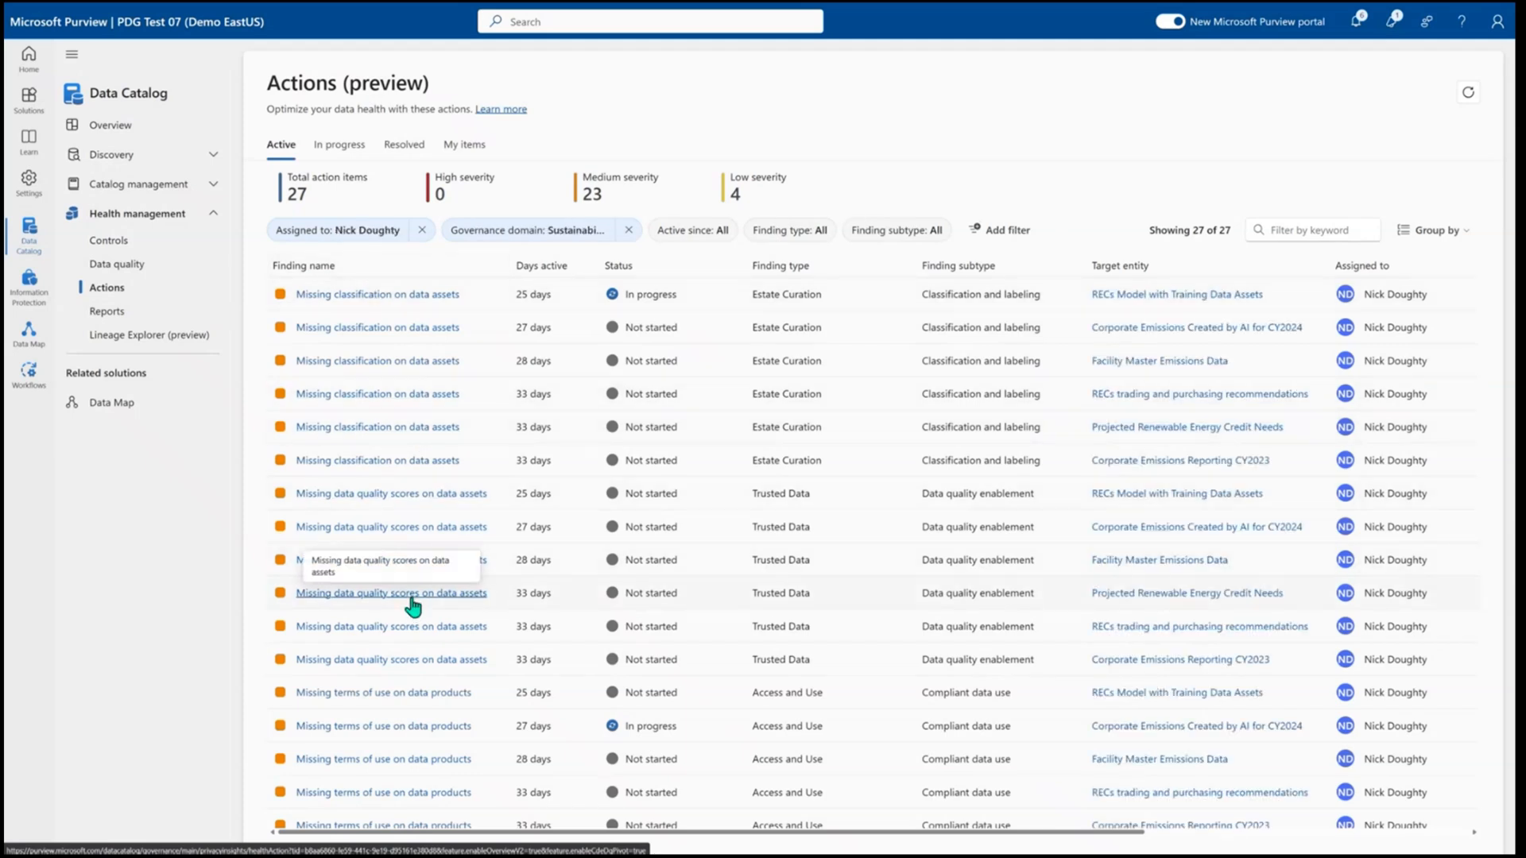